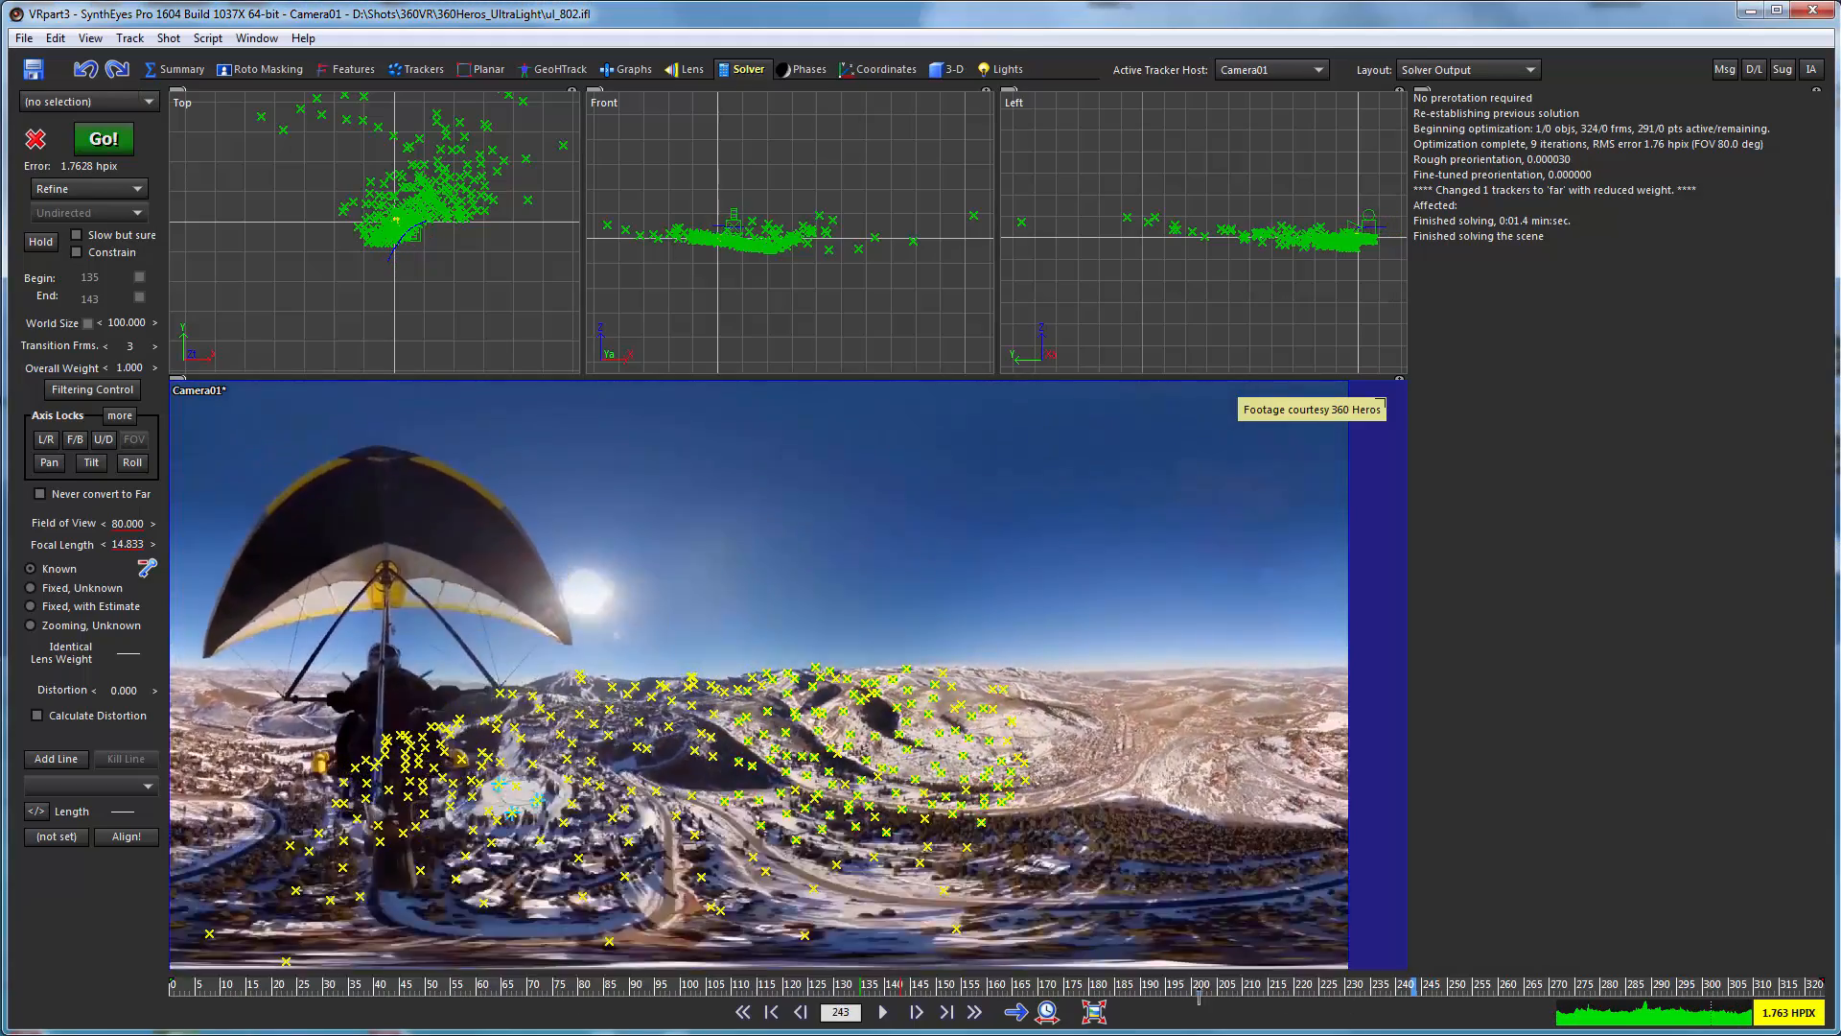
From the first frame, run 'Blips all frames' in the Features room to detect panorama-wide features.
{"action": "left_click", "coordinate": [770, 1010]}
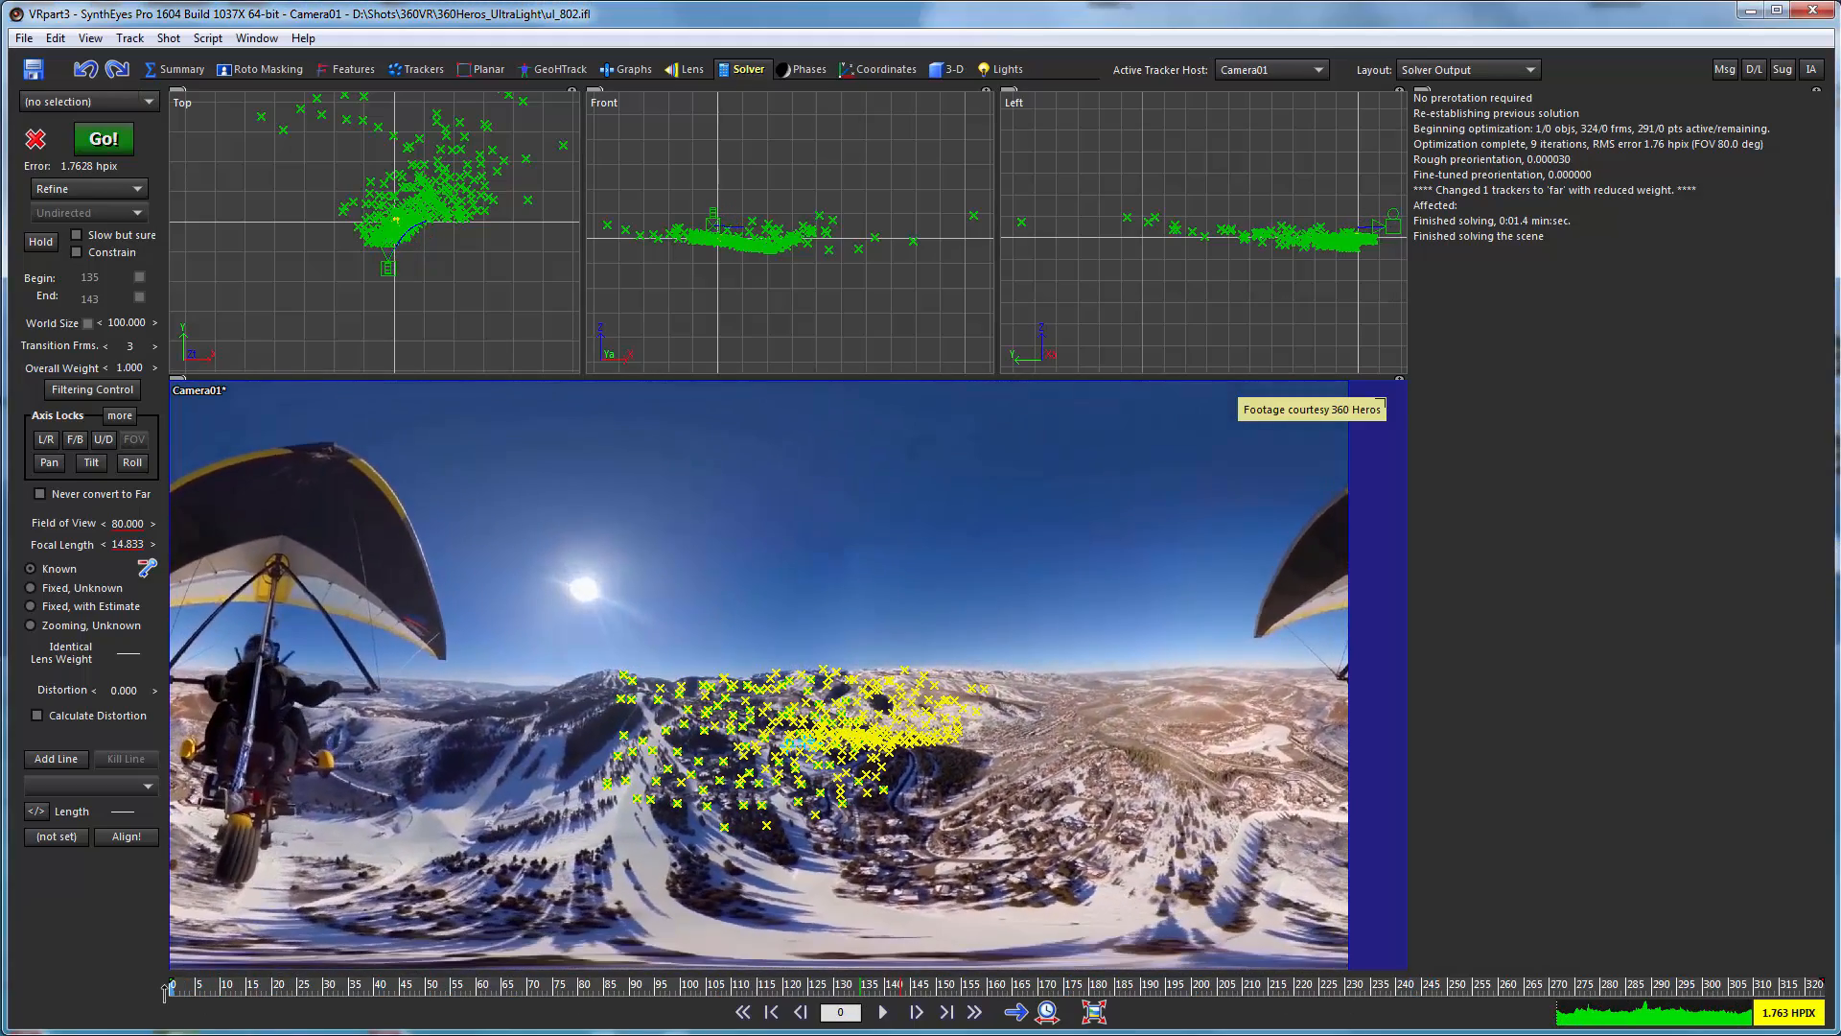
{"action": "mouse_move", "coordinate": [305, 173]}
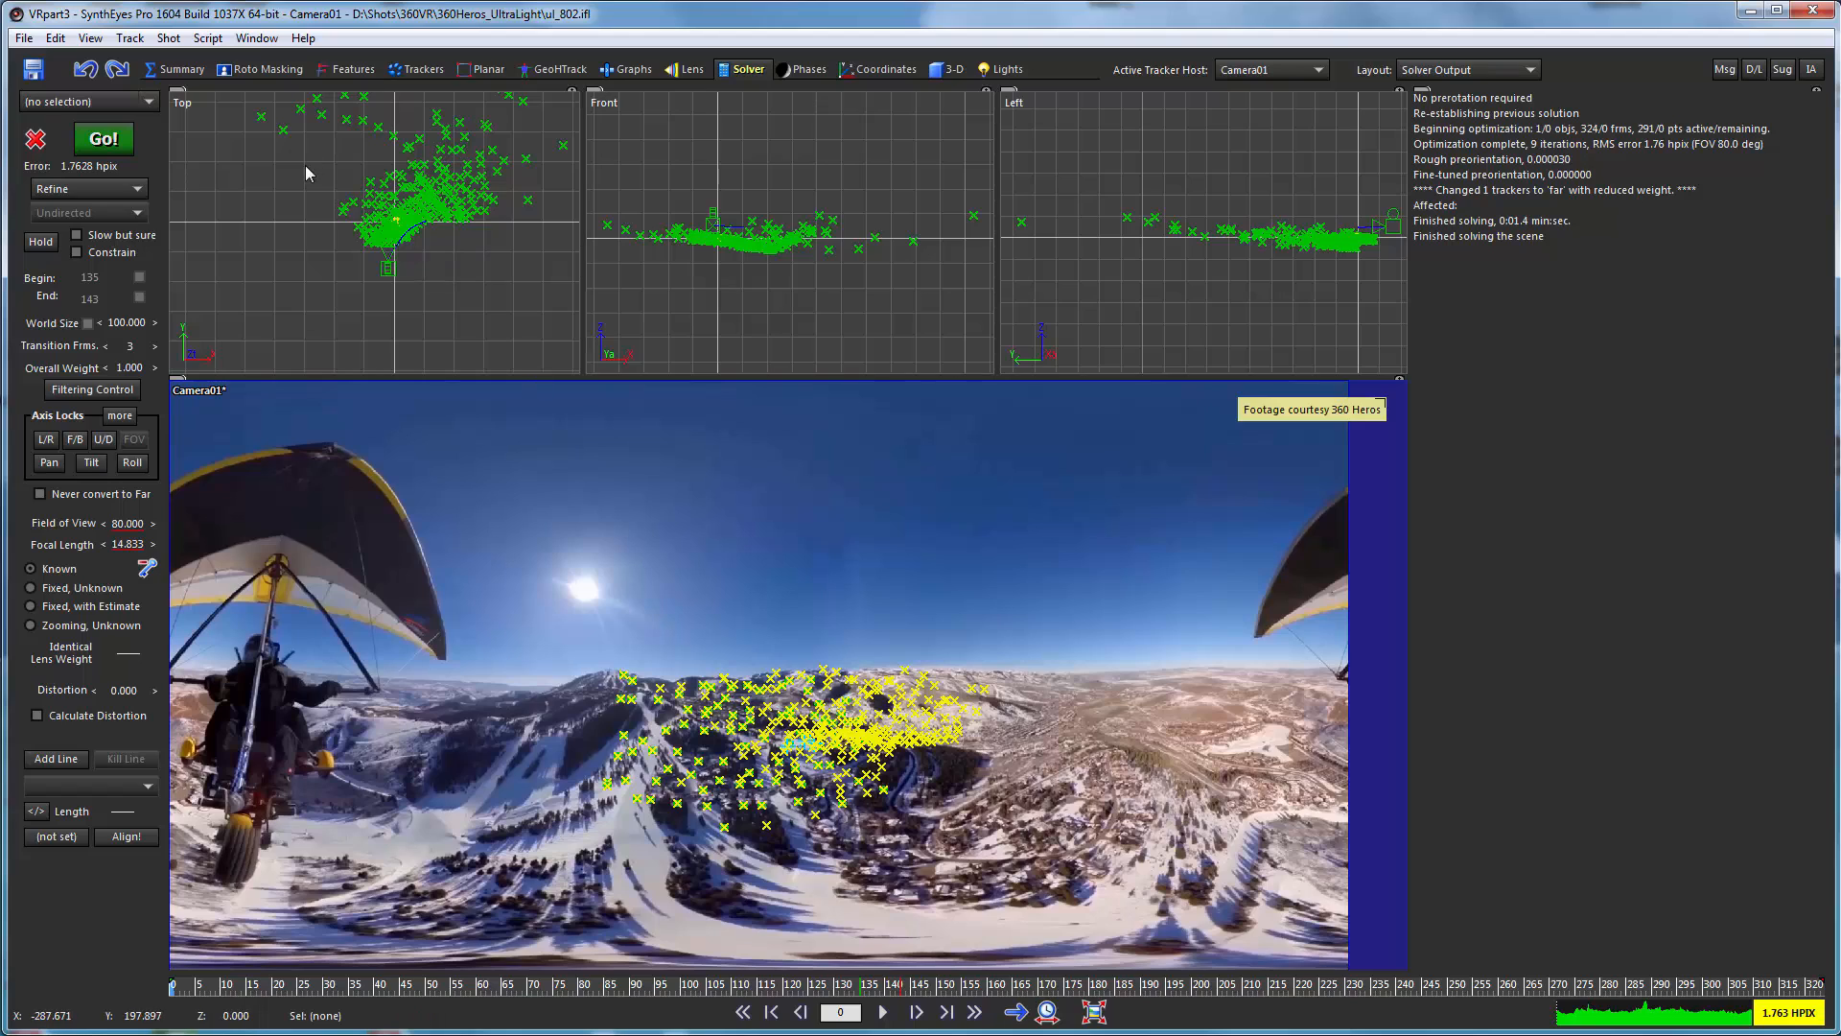
{"action": "mouse_move", "coordinate": [475, 188]}
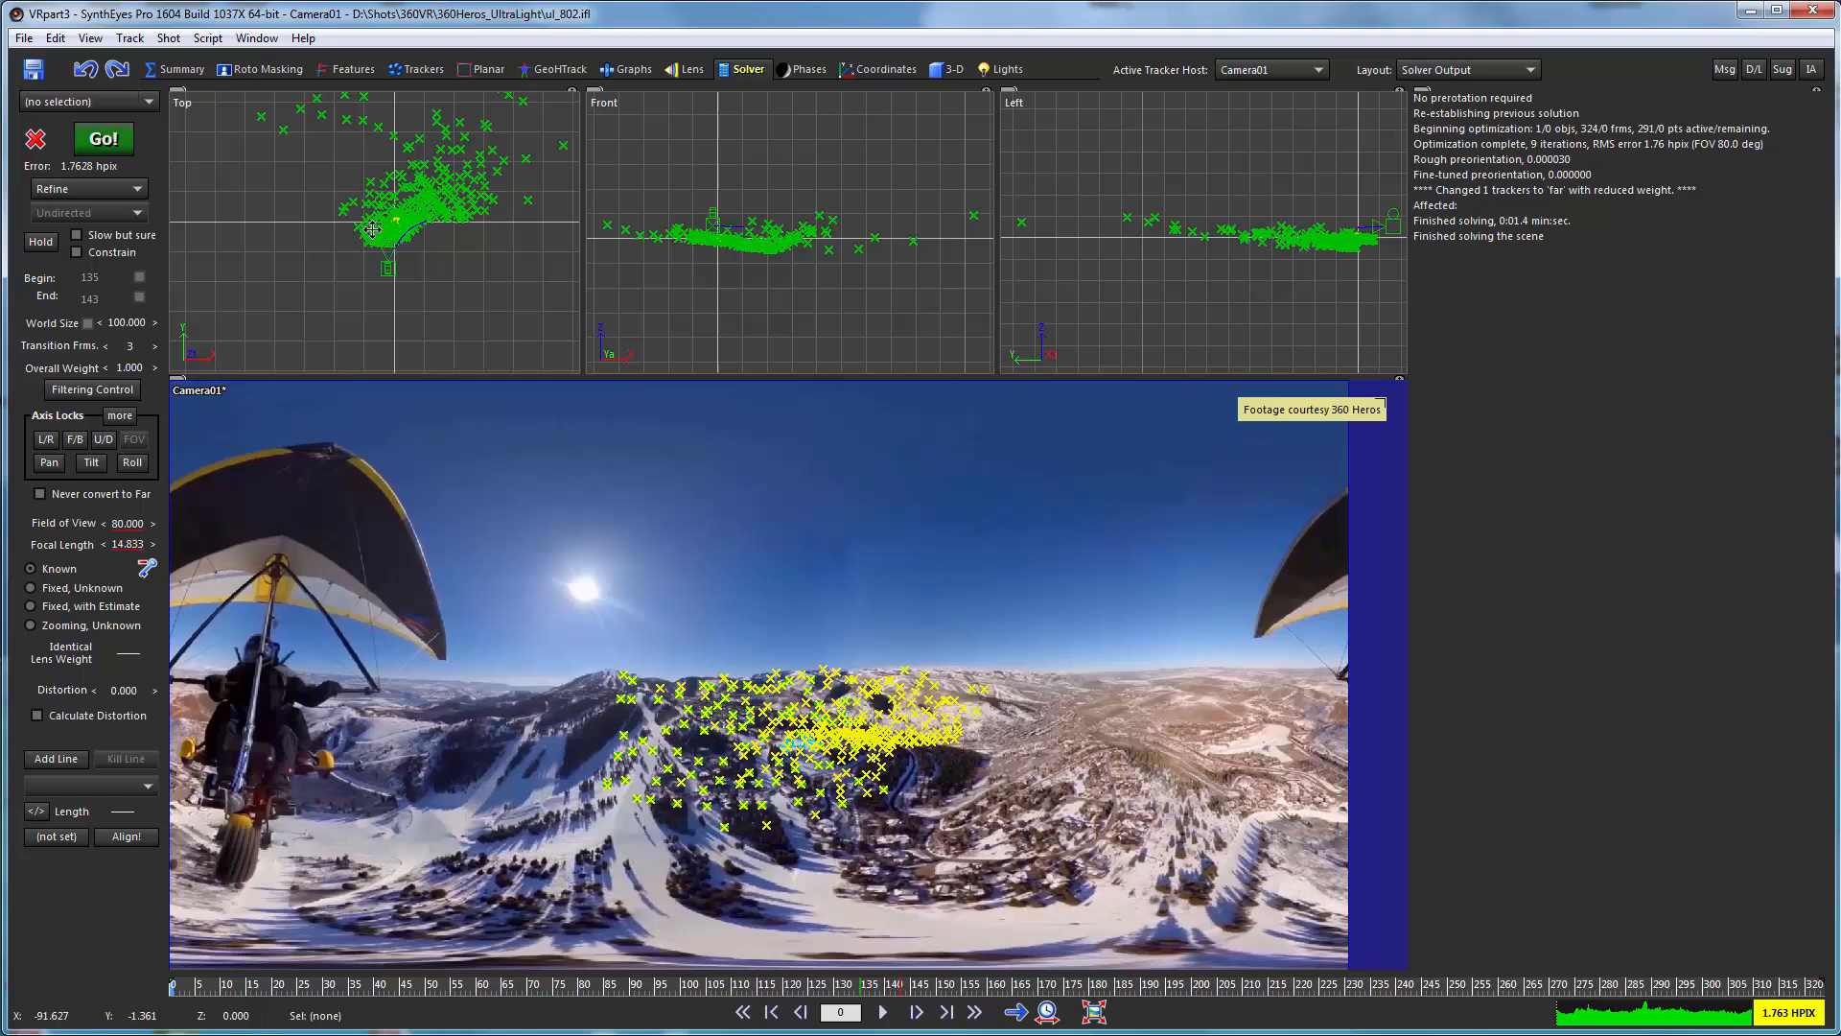
{"action": "mouse_move", "coordinate": [185, 949]}
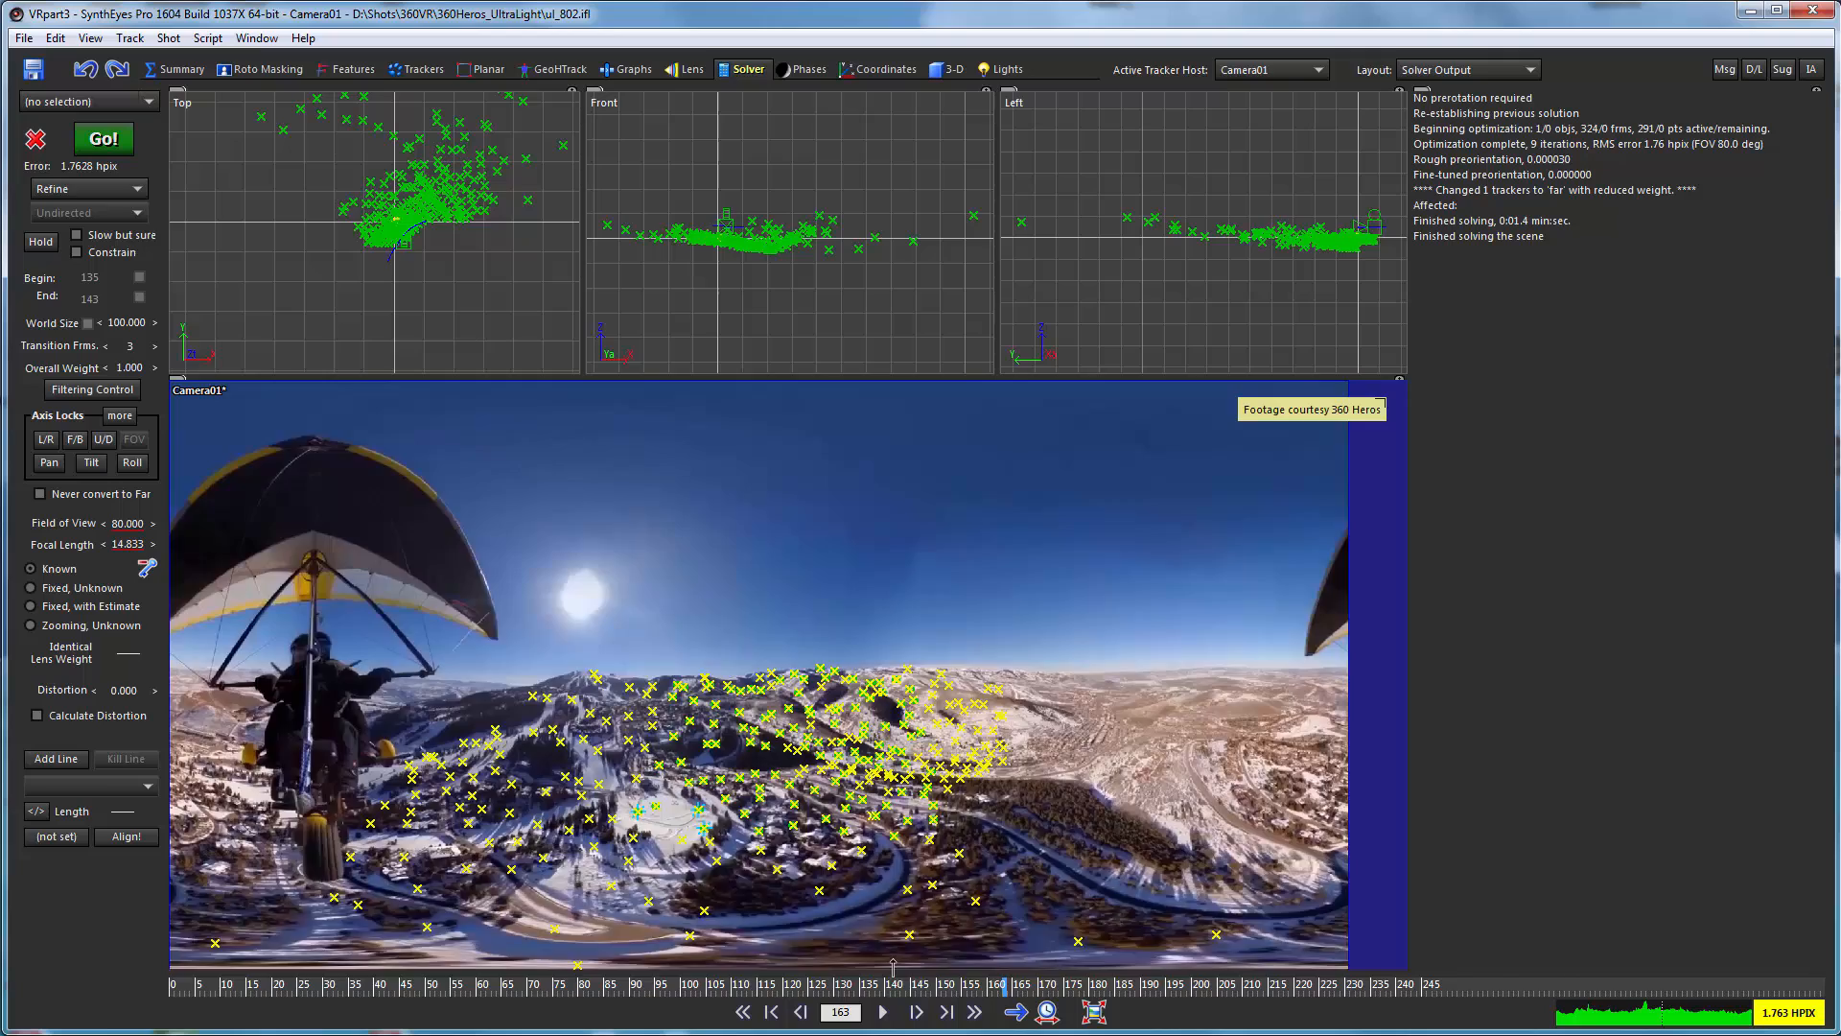
{"action": "left_click", "coordinate": [770, 1011]}
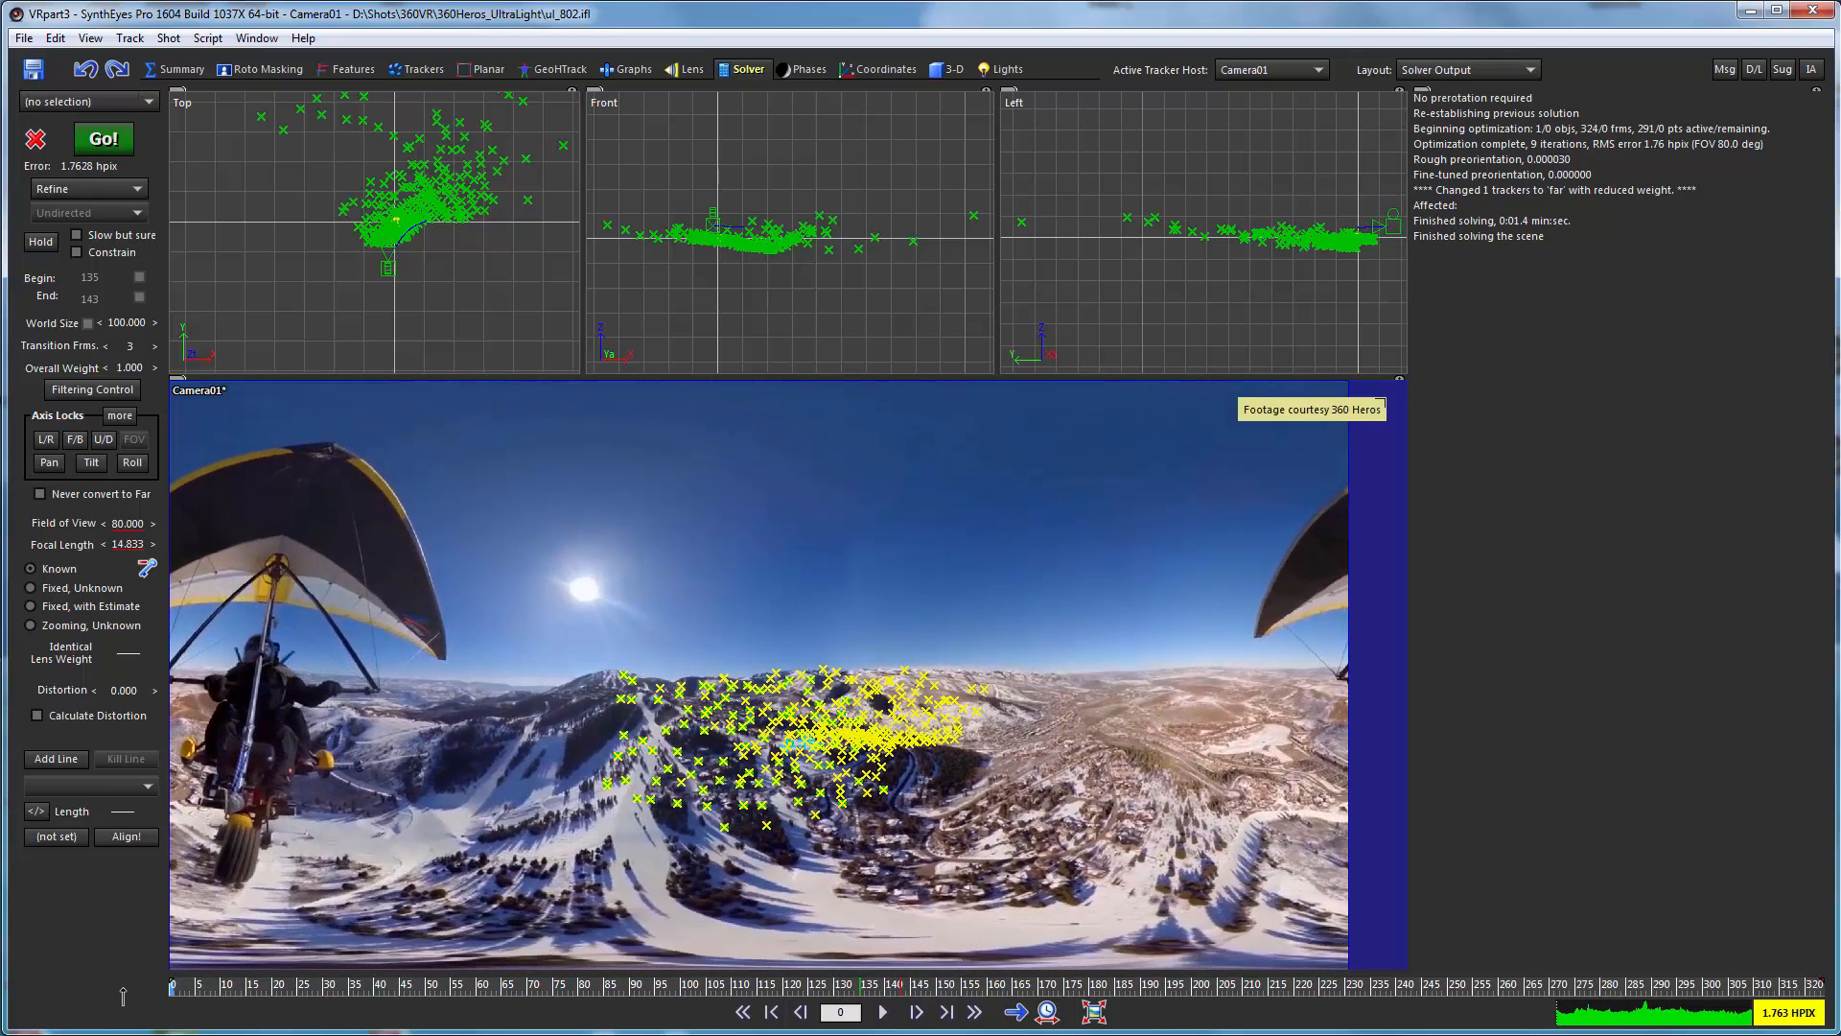
{"action": "mouse_move", "coordinate": [1027, 655]}
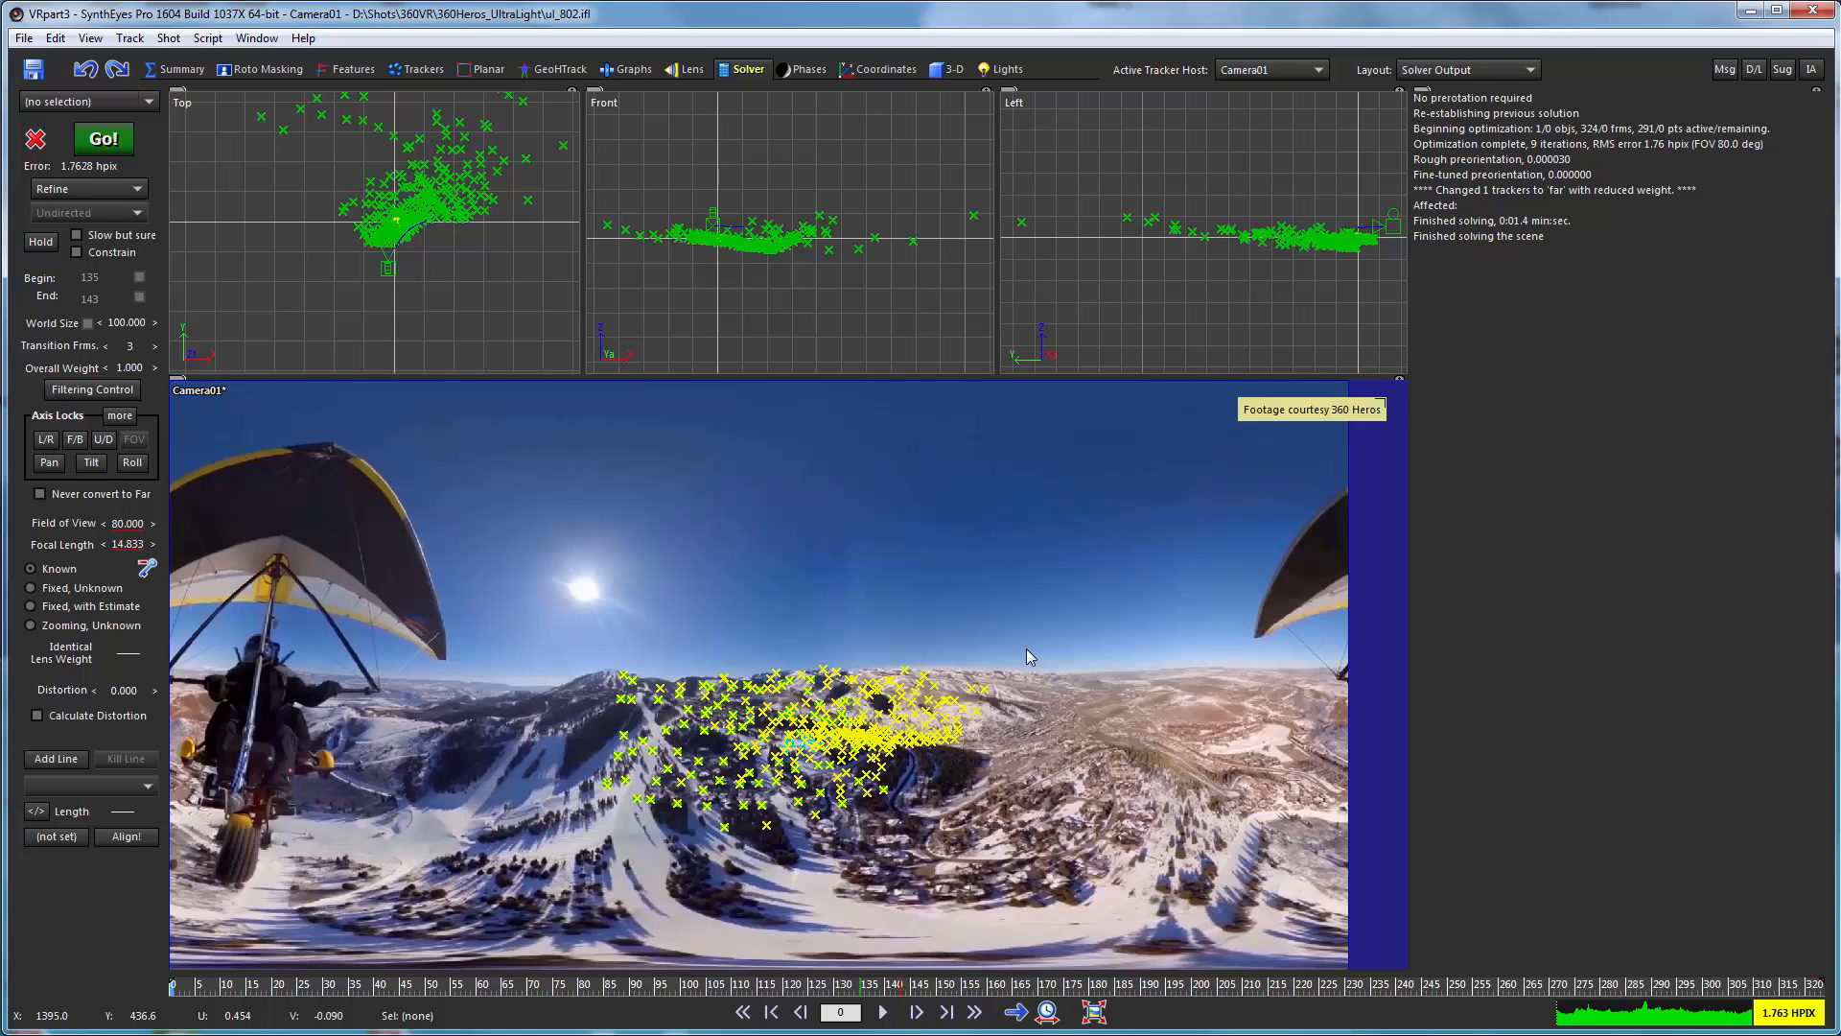
{"action": "mouse_move", "coordinate": [984, 787]}
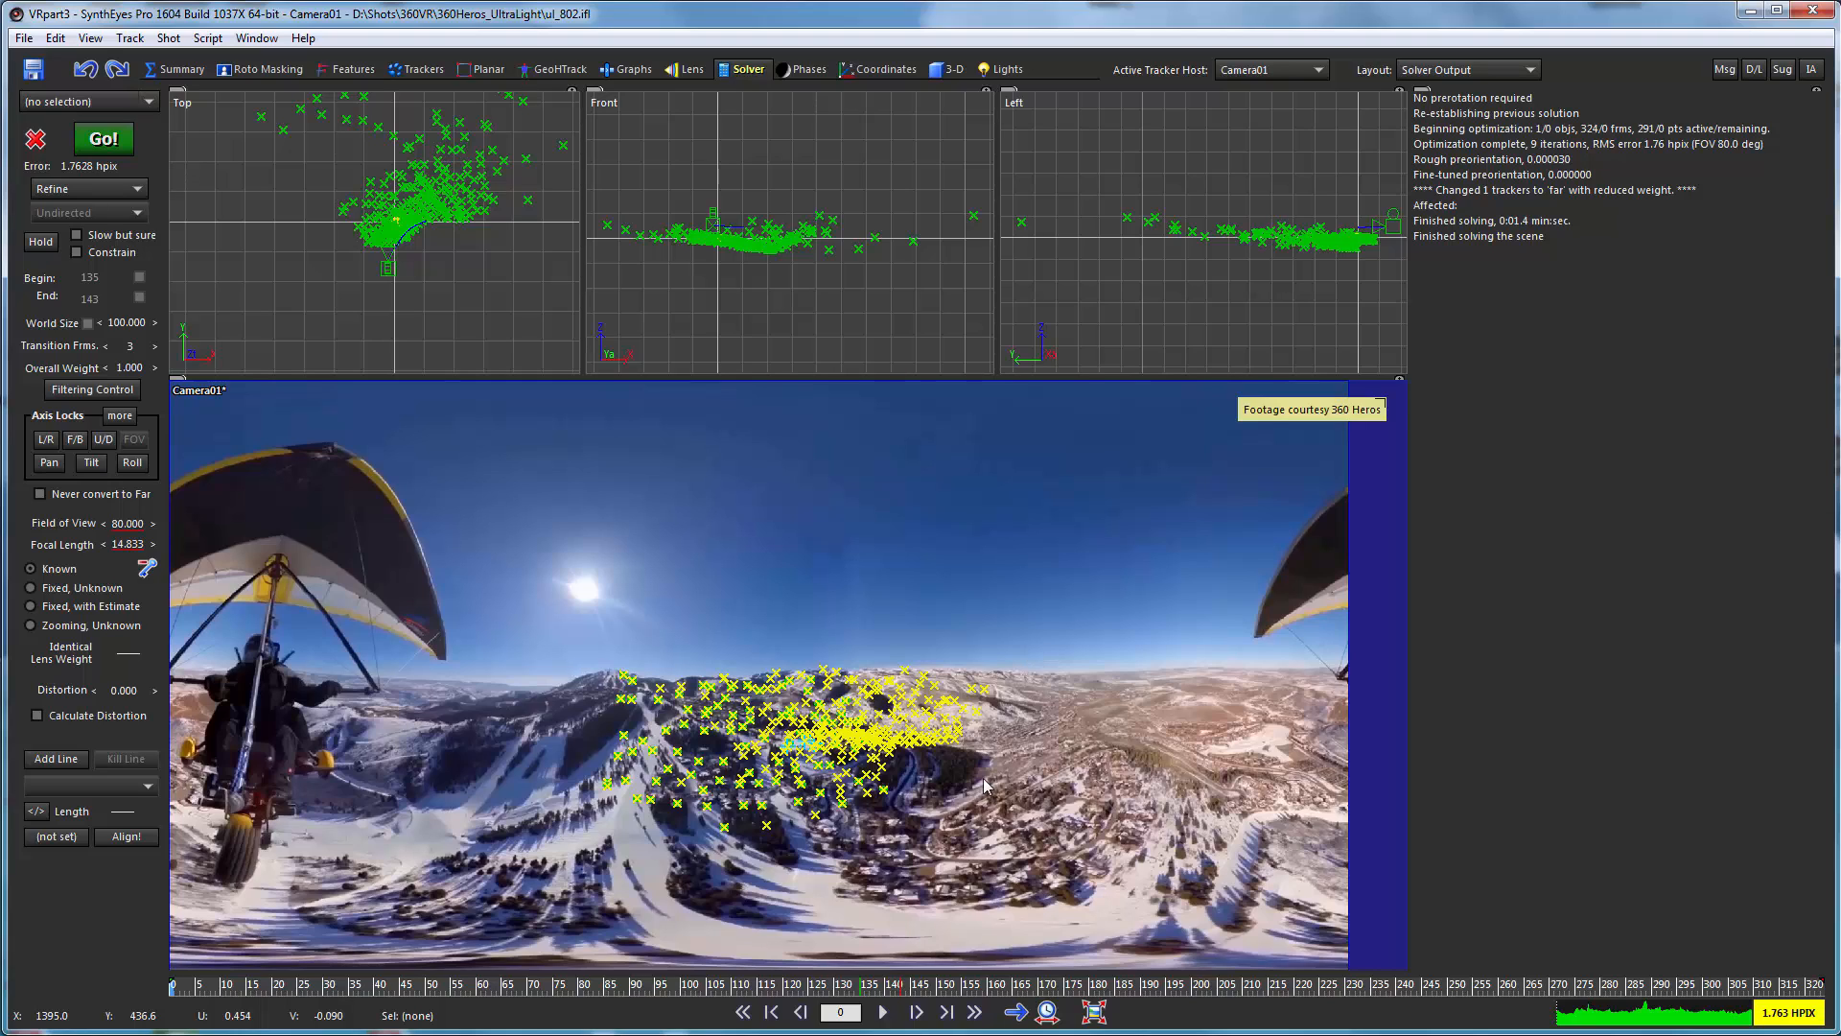
{"action": "mouse_move", "coordinate": [1078, 671]}
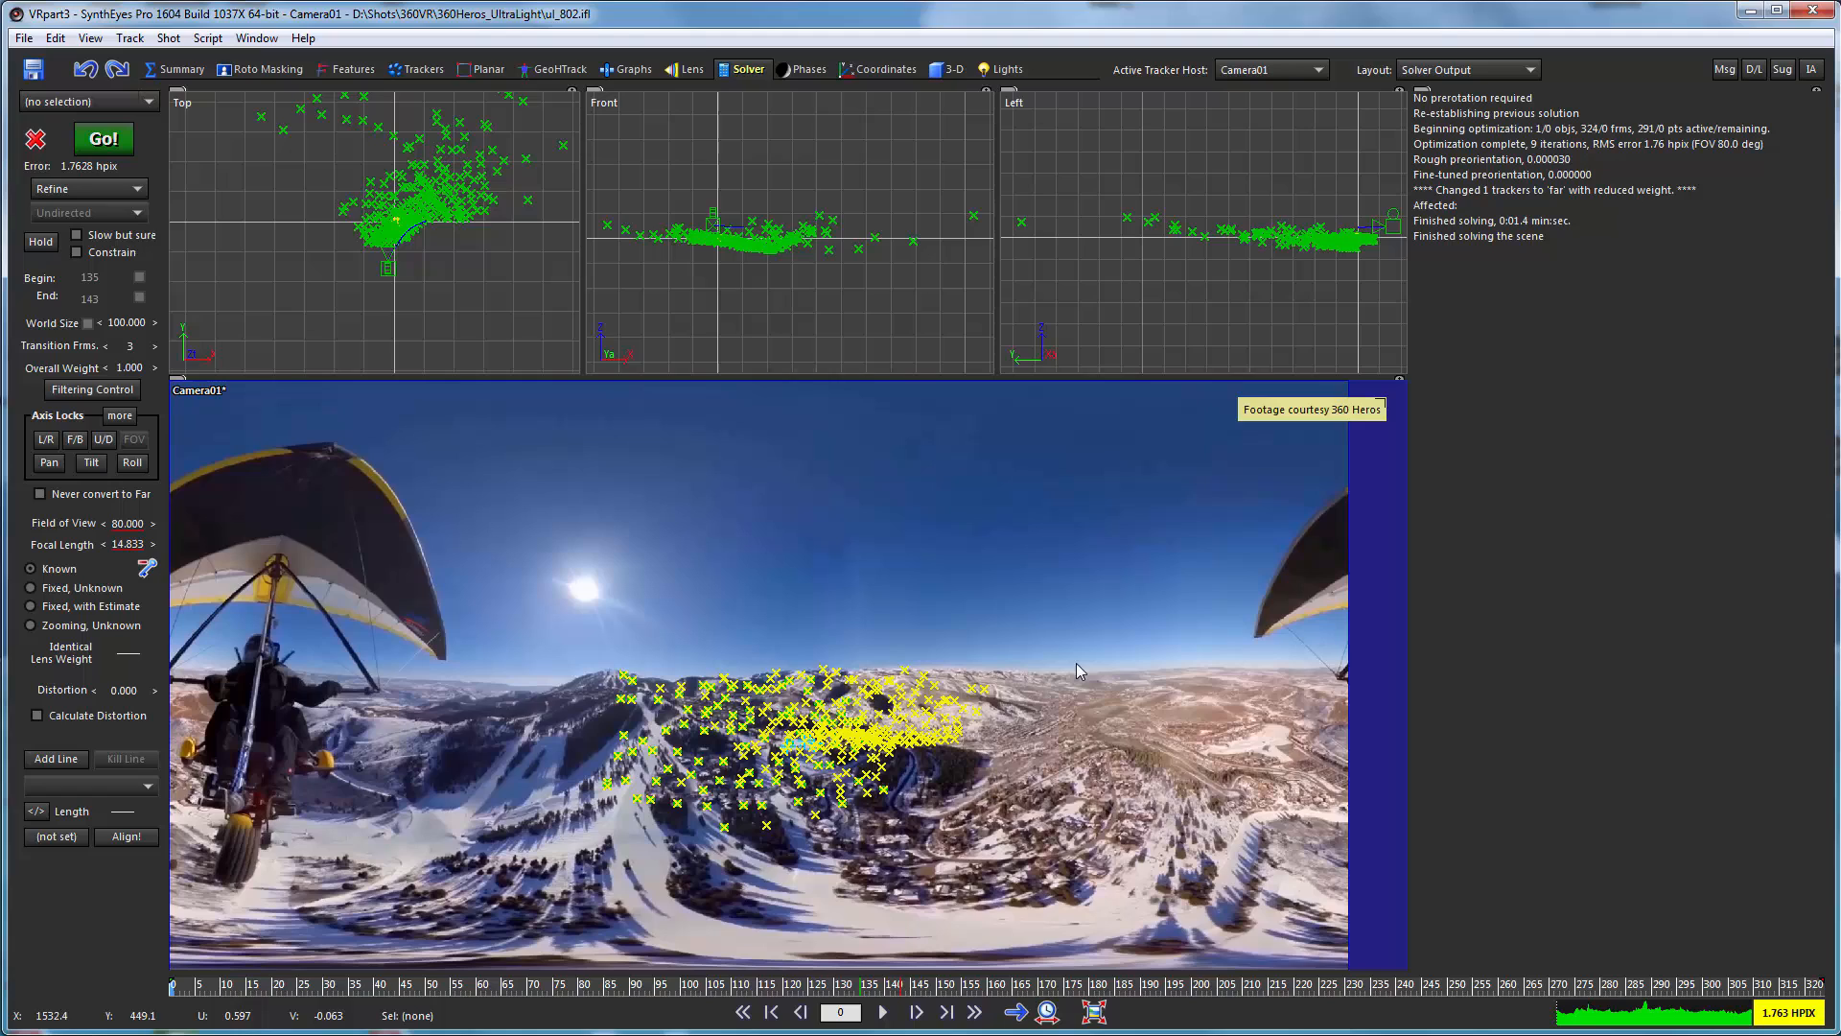
{"action": "mouse_move", "coordinate": [1132, 658]}
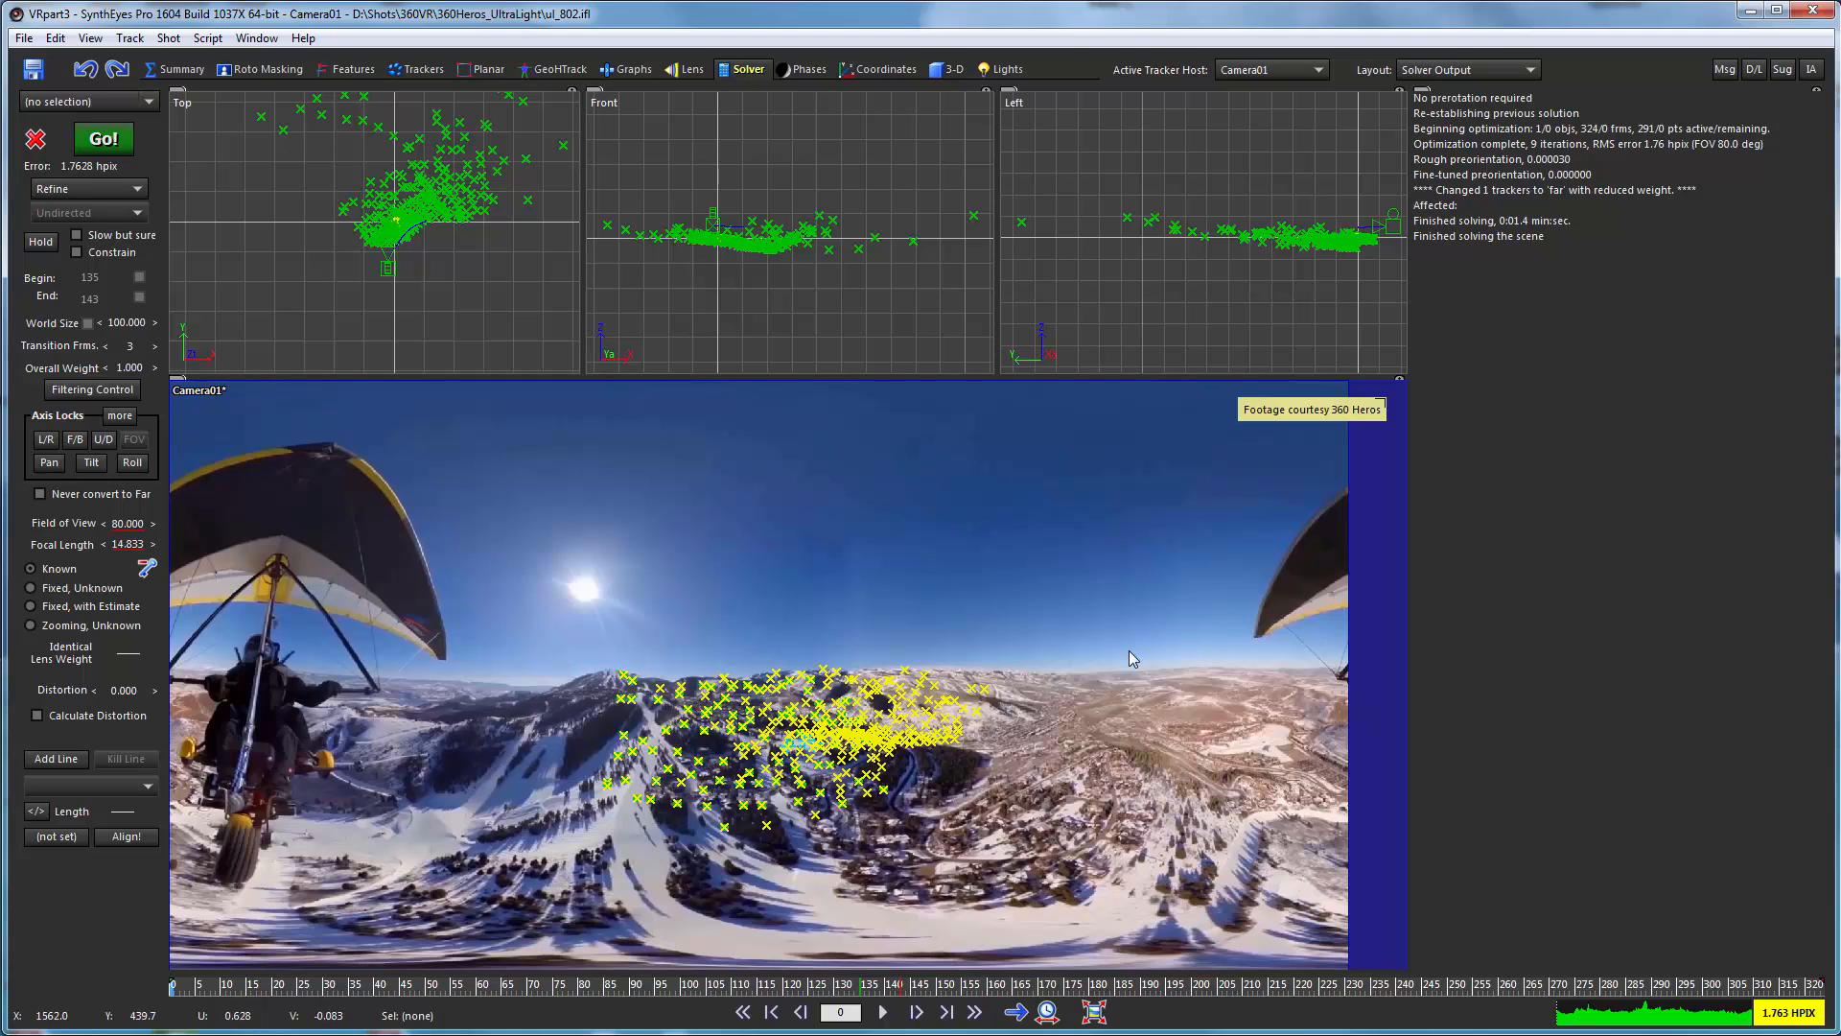
{"action": "mouse_move", "coordinate": [300, 109]}
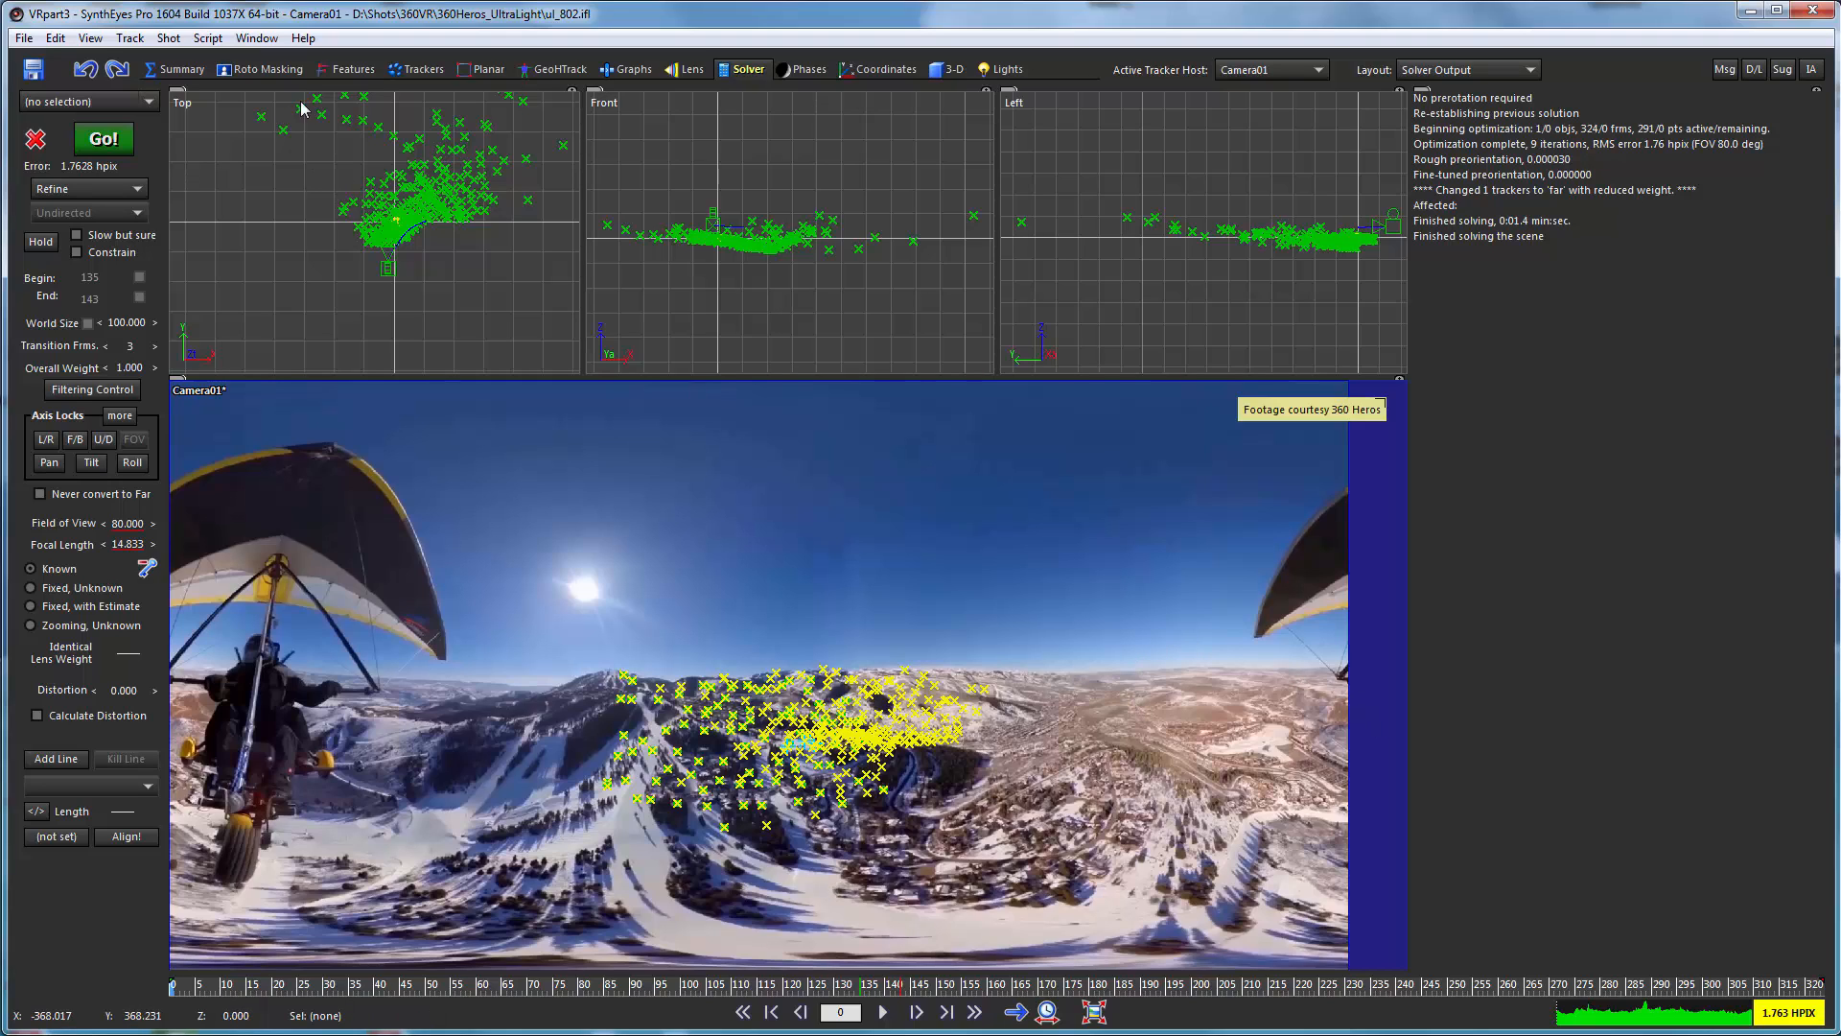
{"action": "left_click", "coordinate": [352, 68]}
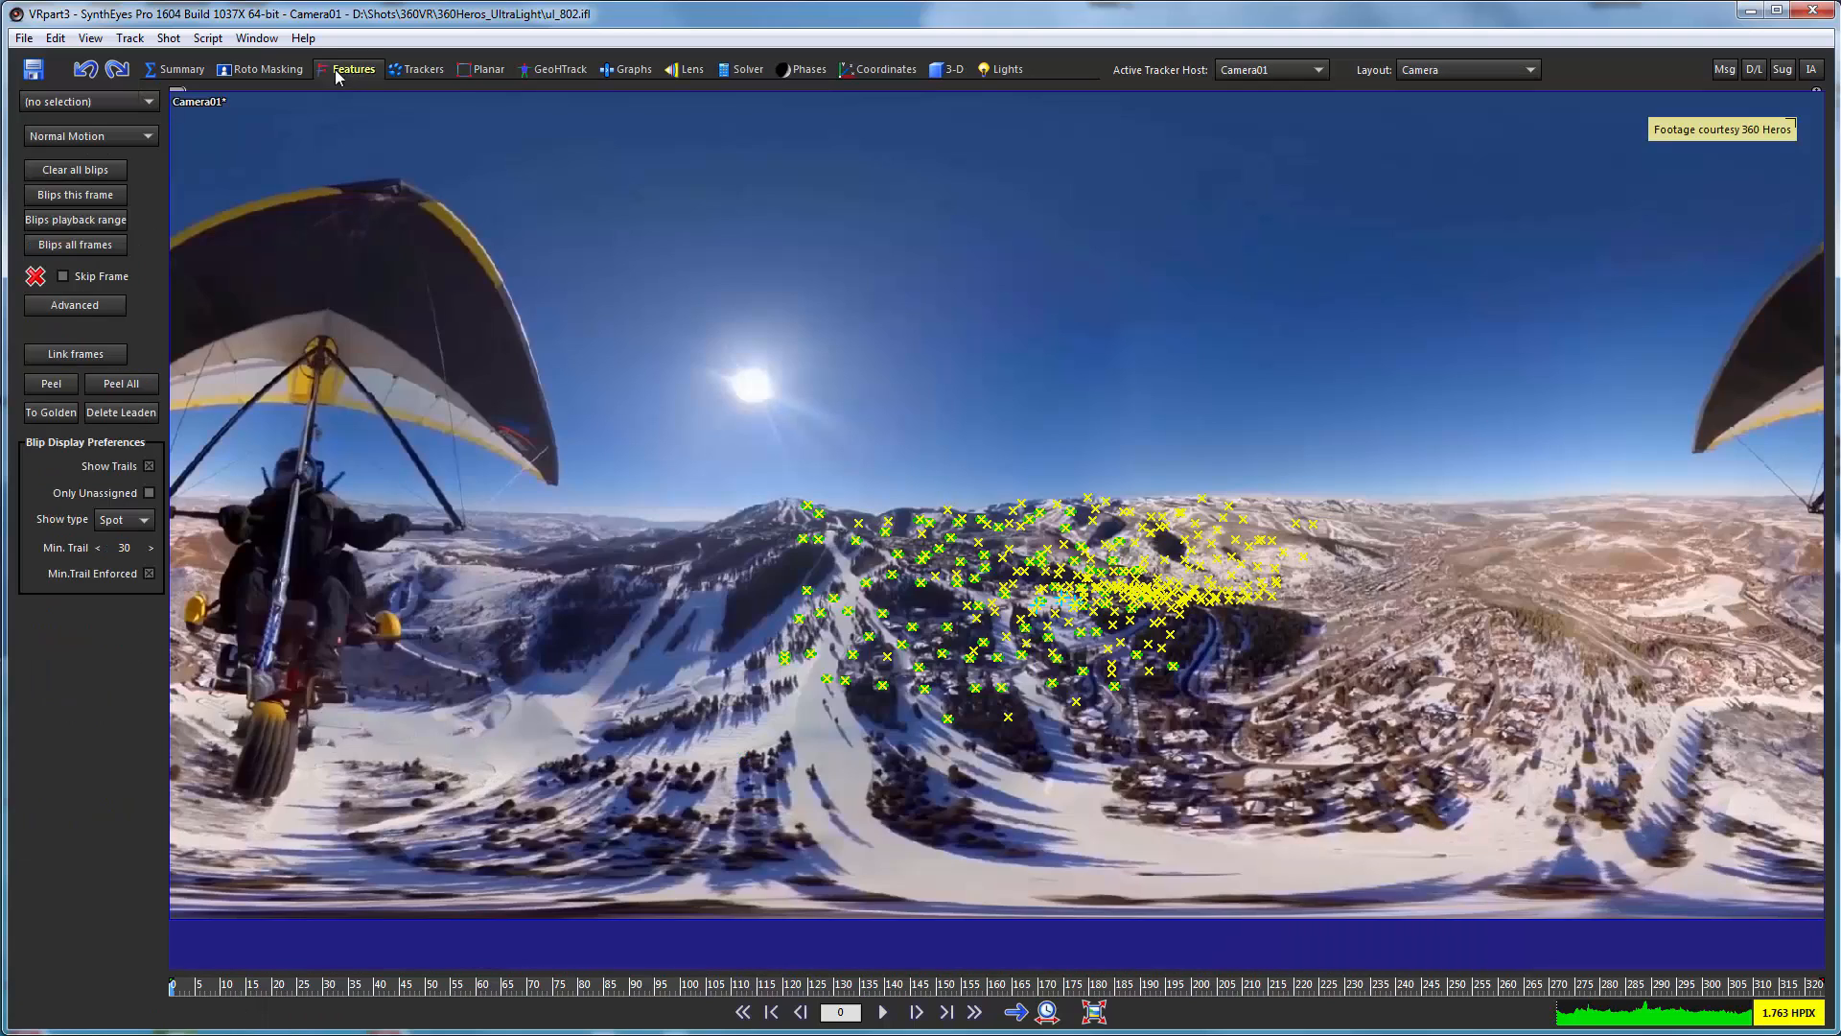
{"action": "mouse_move", "coordinate": [103, 297]}
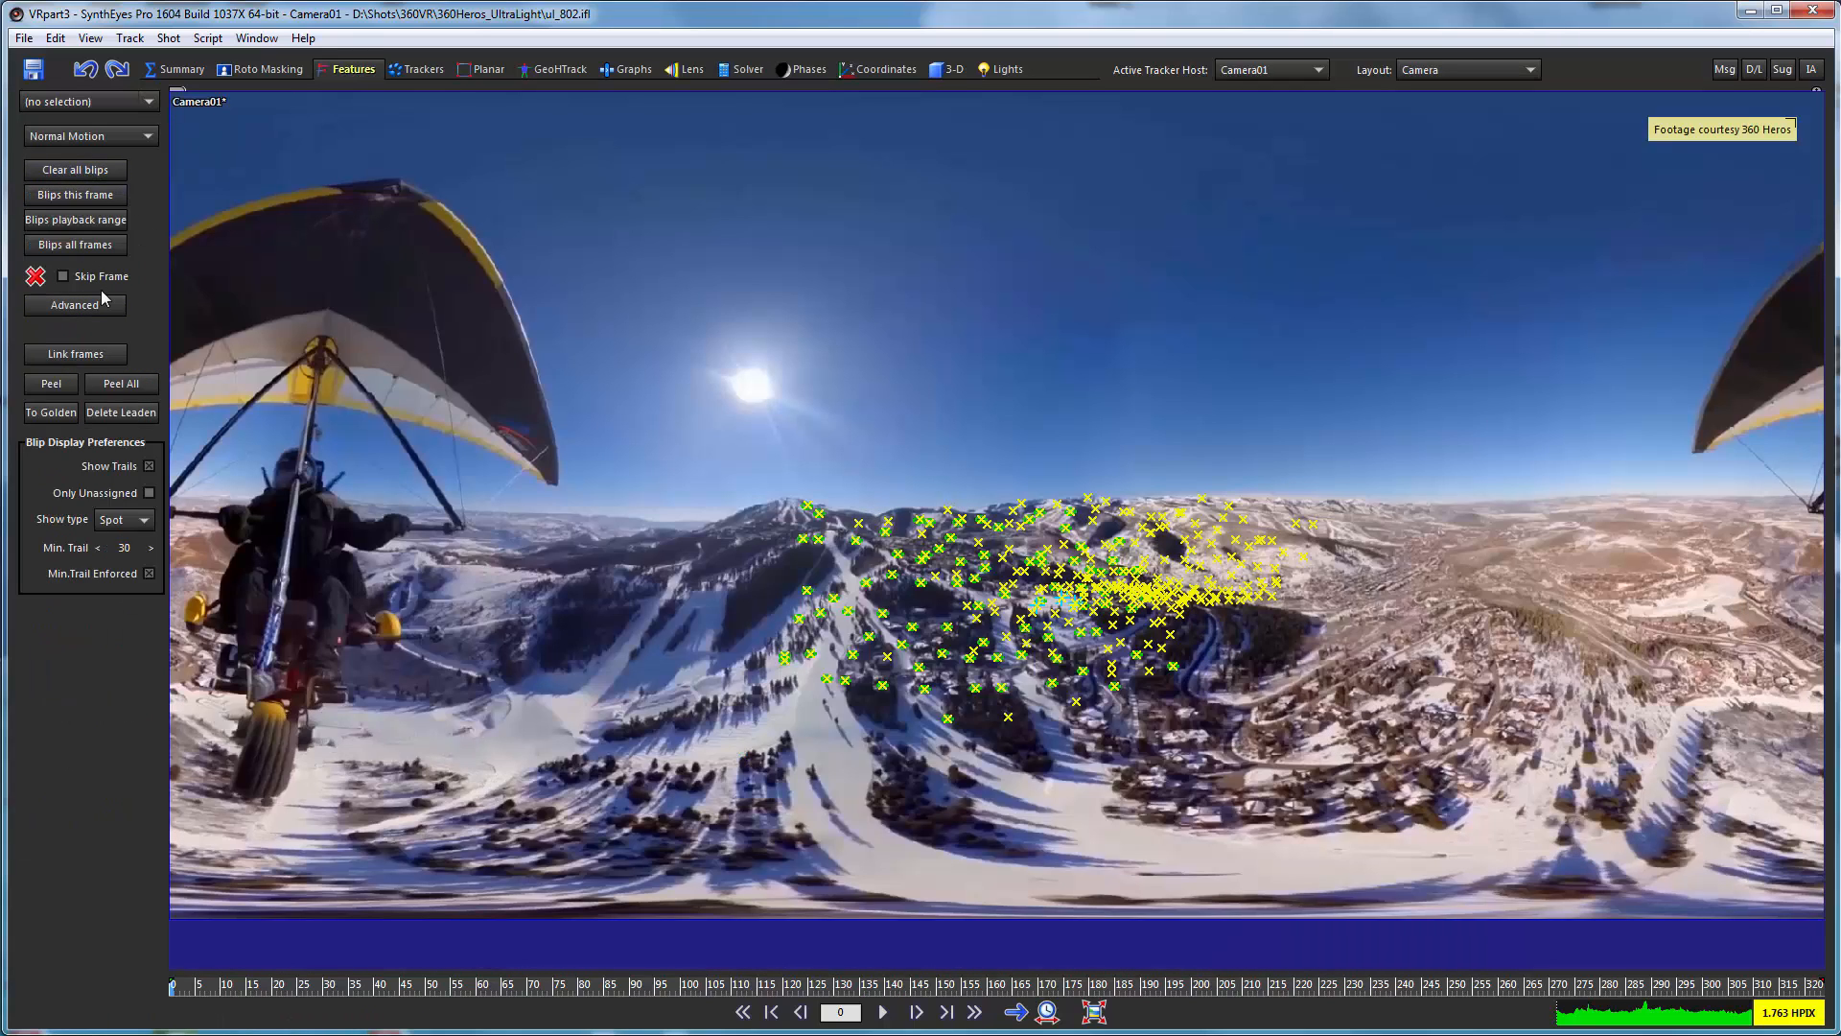
{"action": "left_click", "coordinate": [74, 194]}
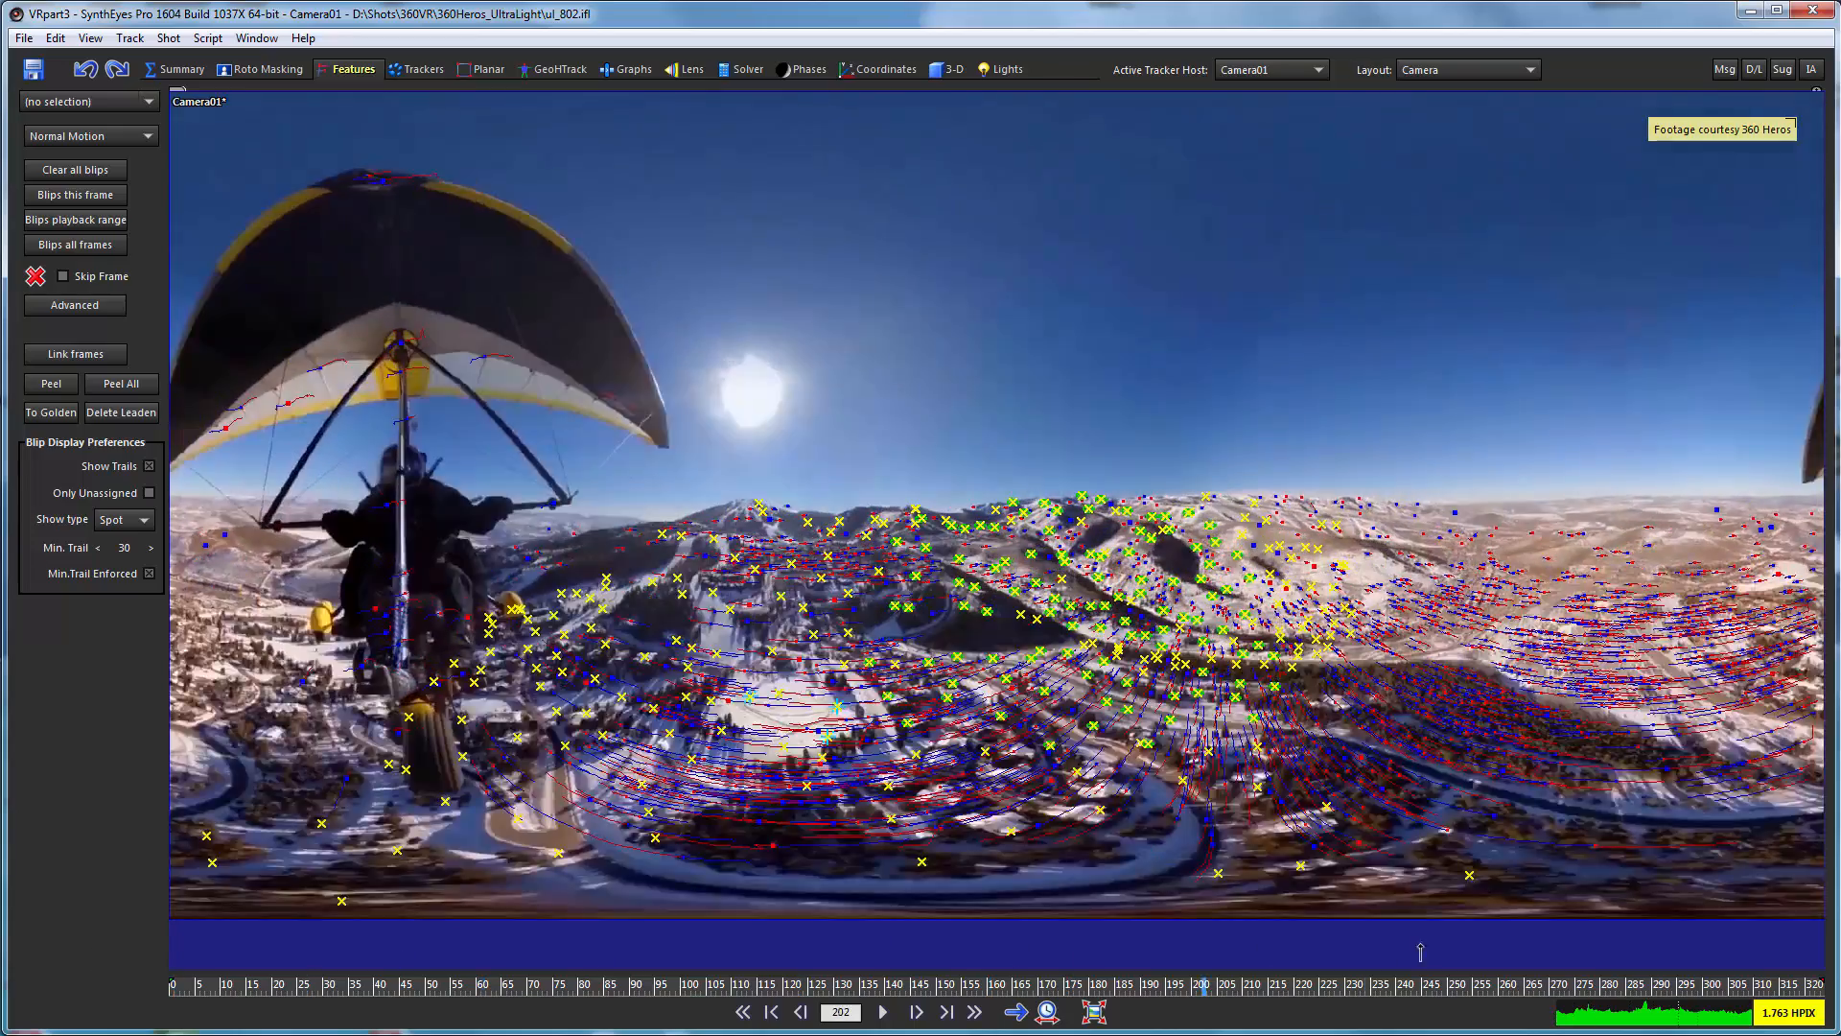
Rewind the shot to frame 0 and show the Track menu.
{"action": "left_click", "coordinate": [770, 1011]}
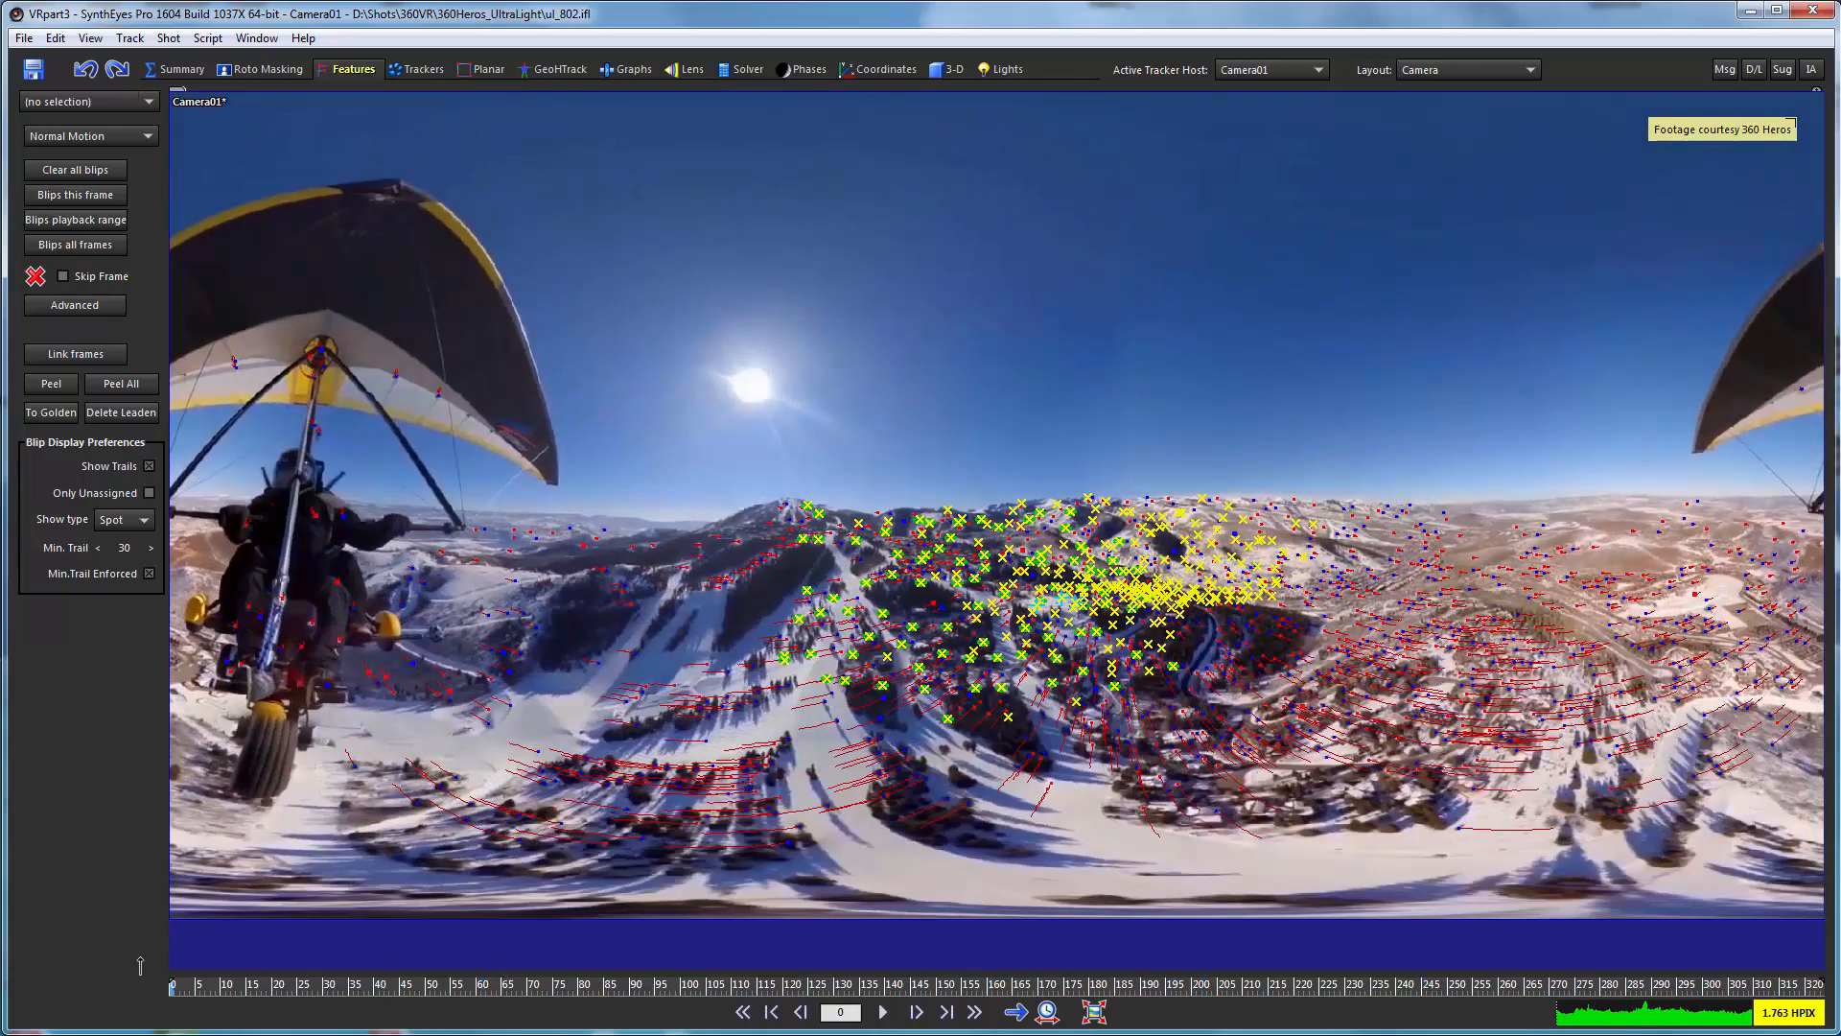
{"action": "mouse_move", "coordinate": [1522, 509]}
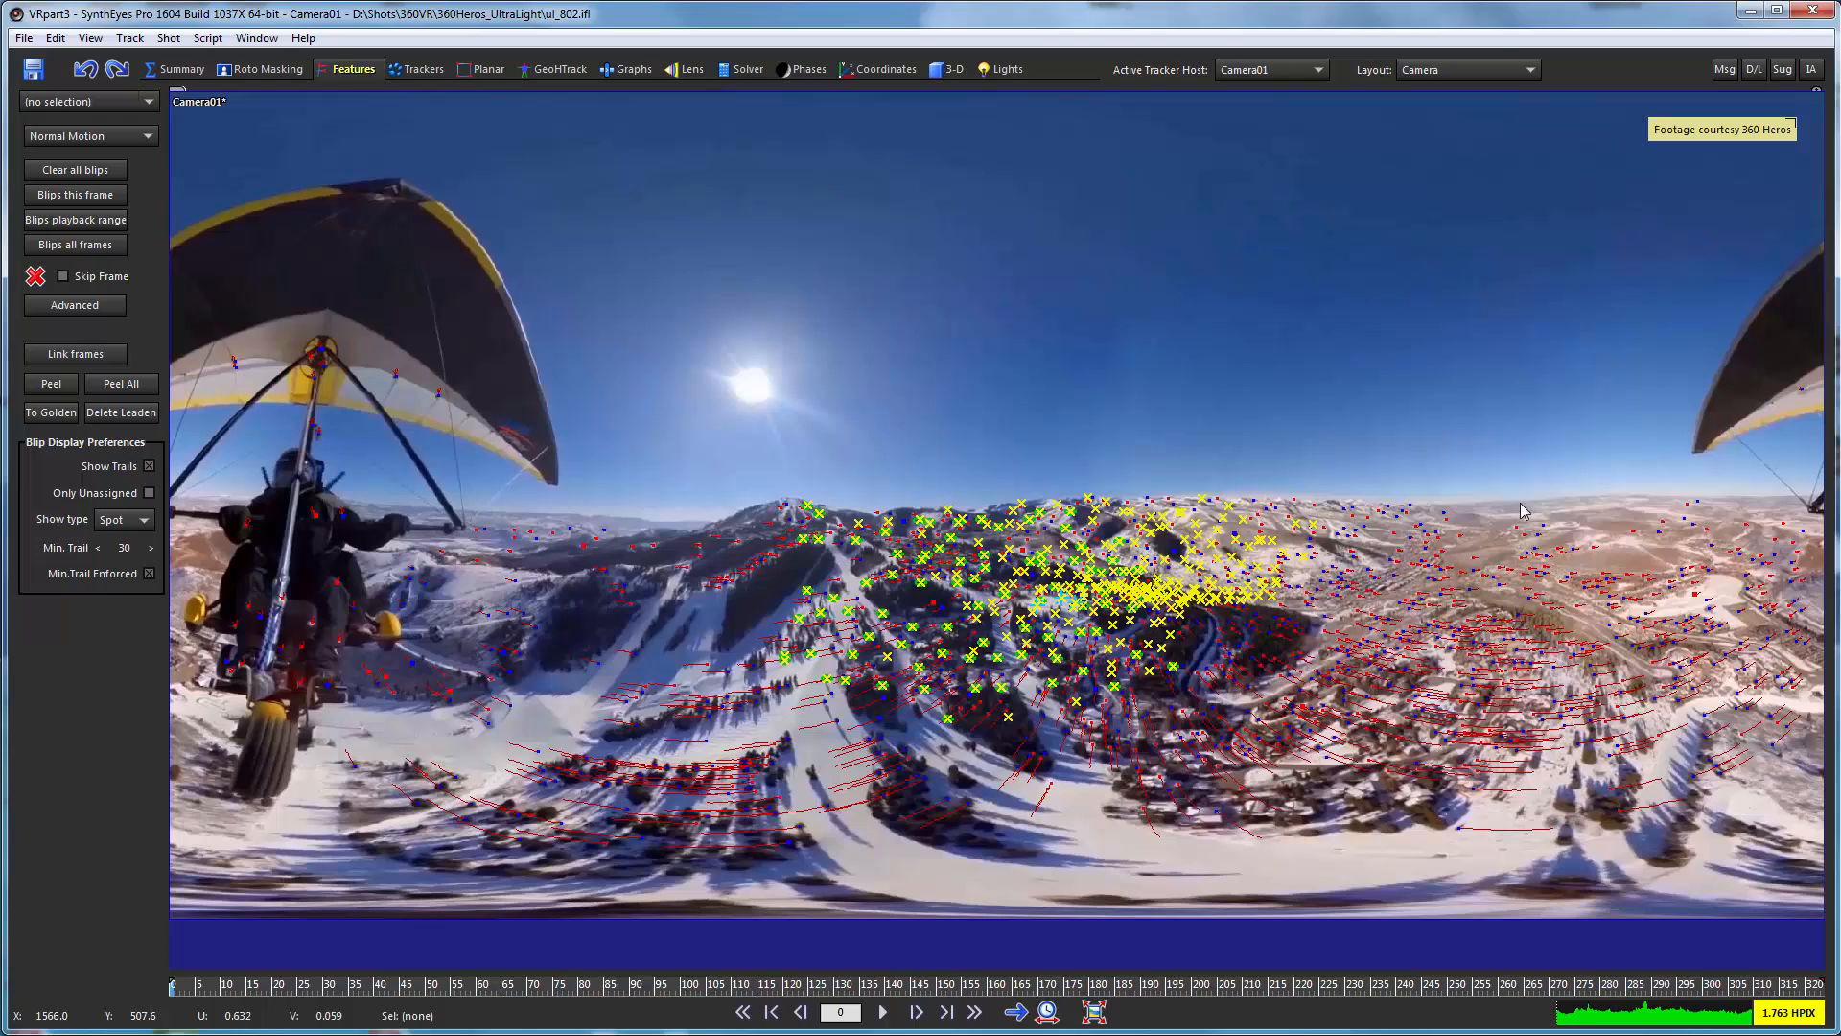
{"action": "mouse_move", "coordinate": [1408, 505]}
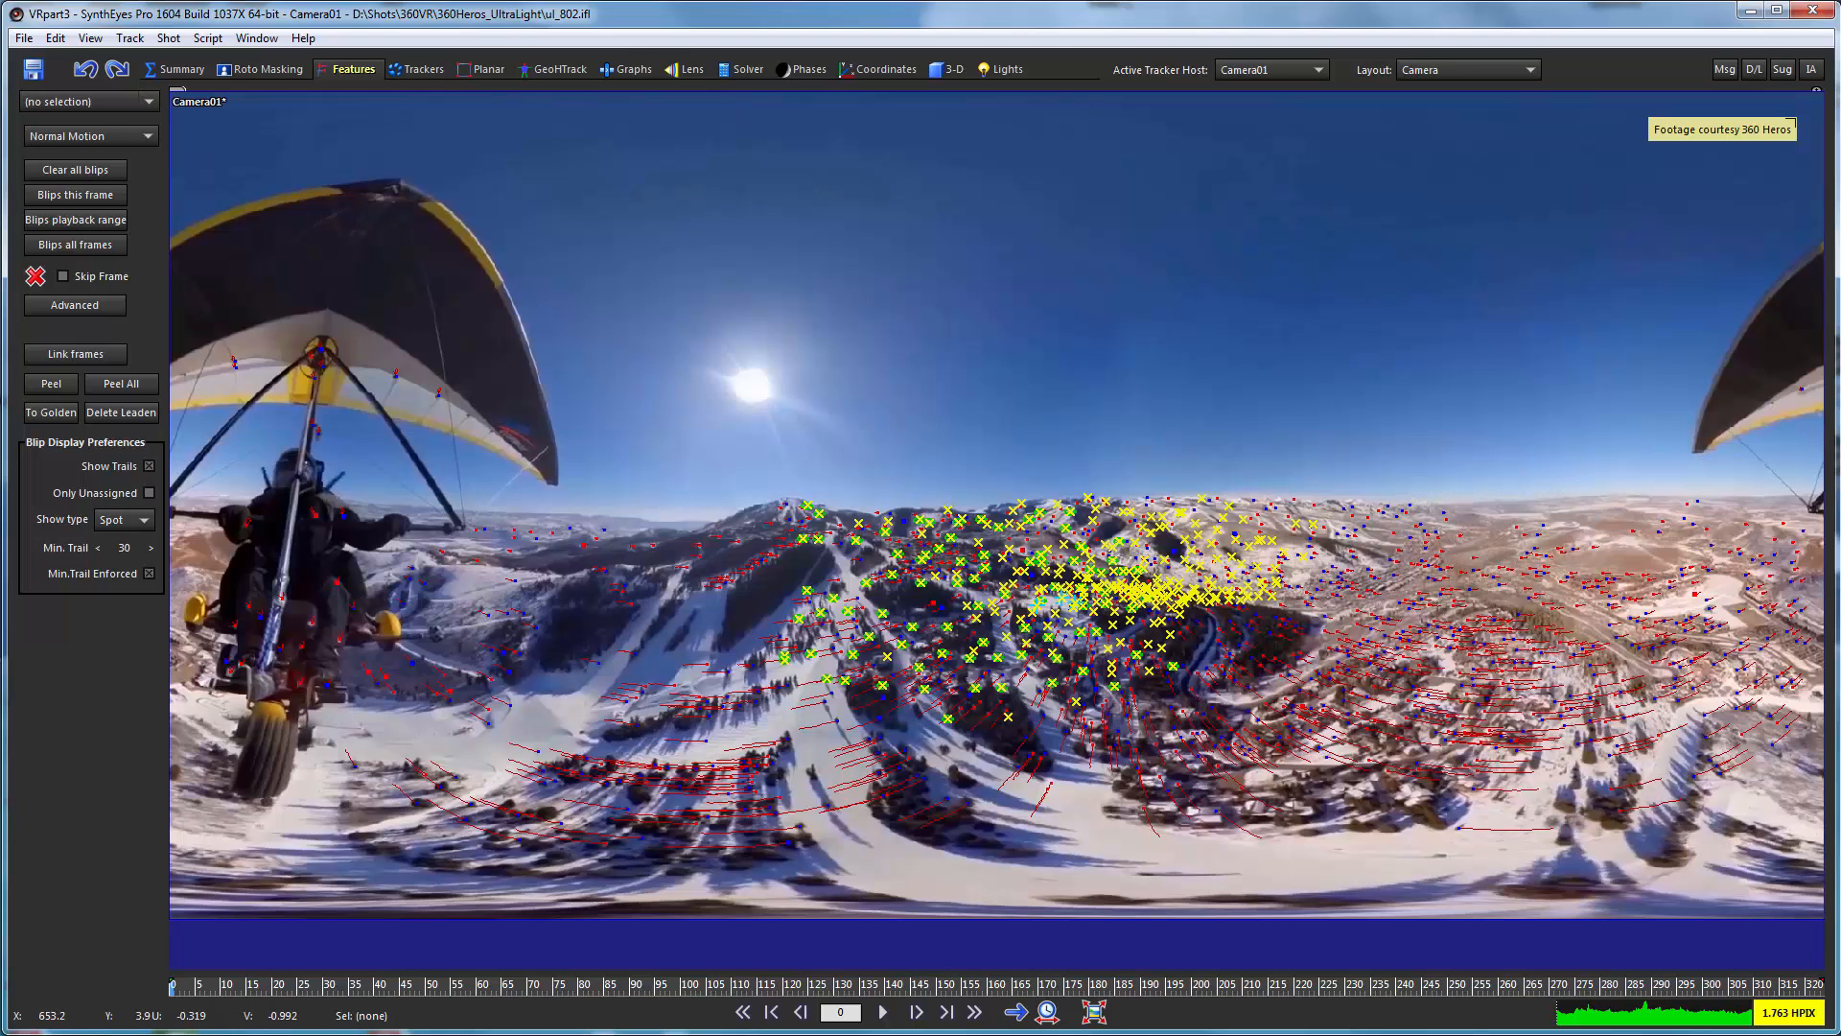
{"action": "left_click", "coordinate": [129, 37]}
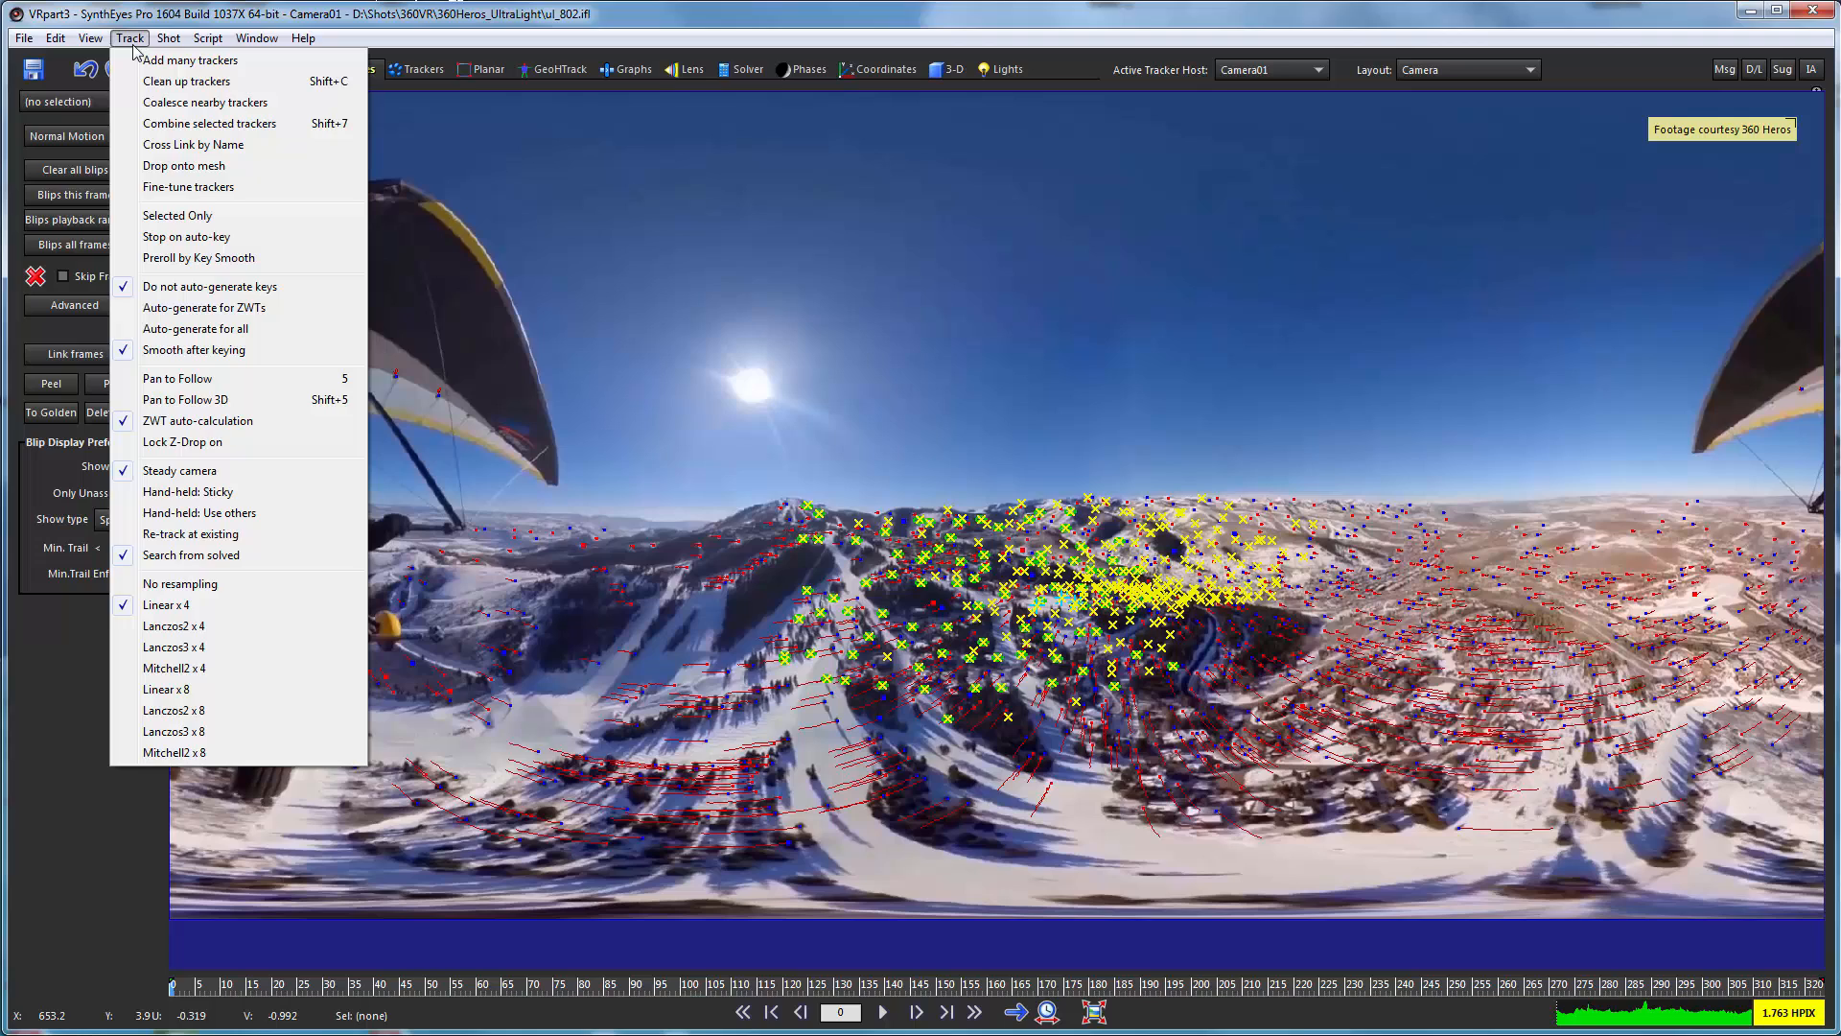
Request 108 new trackers from 1904 candidates in Add Many Trackers.
{"action": "left_click", "coordinate": [190, 59]}
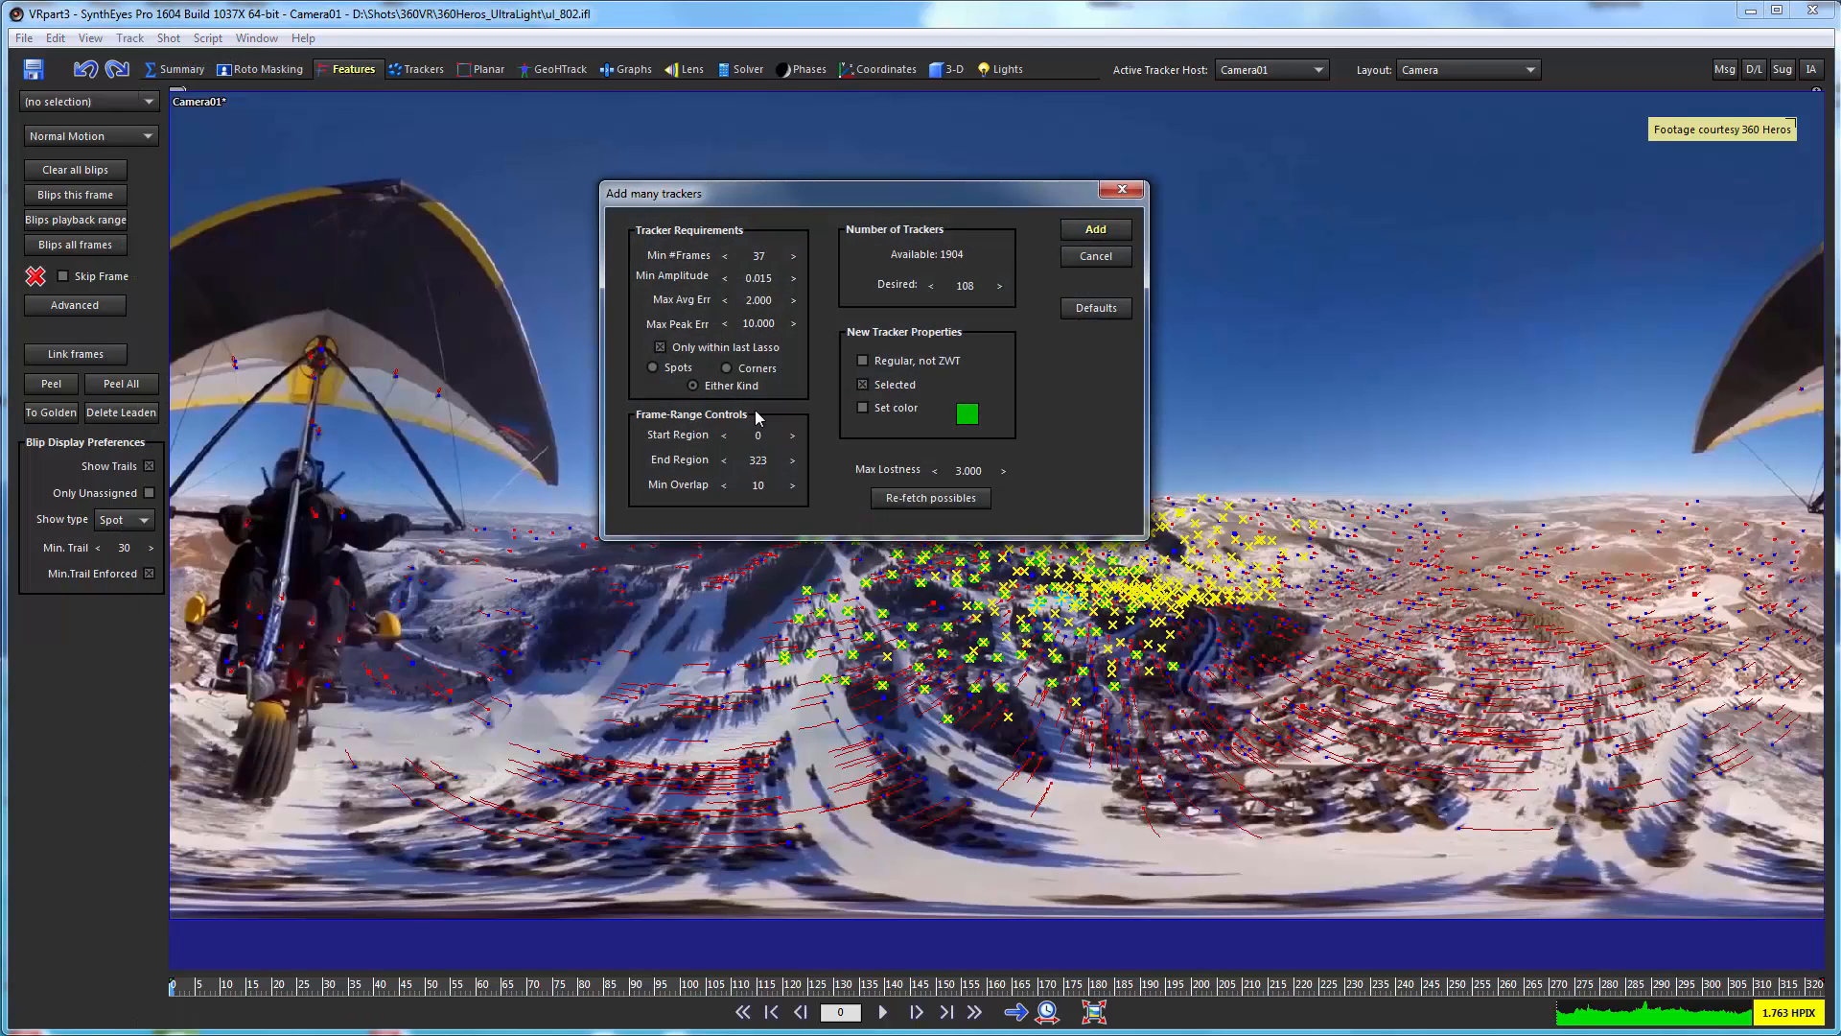
{"action": "mouse_move", "coordinate": [701, 350]}
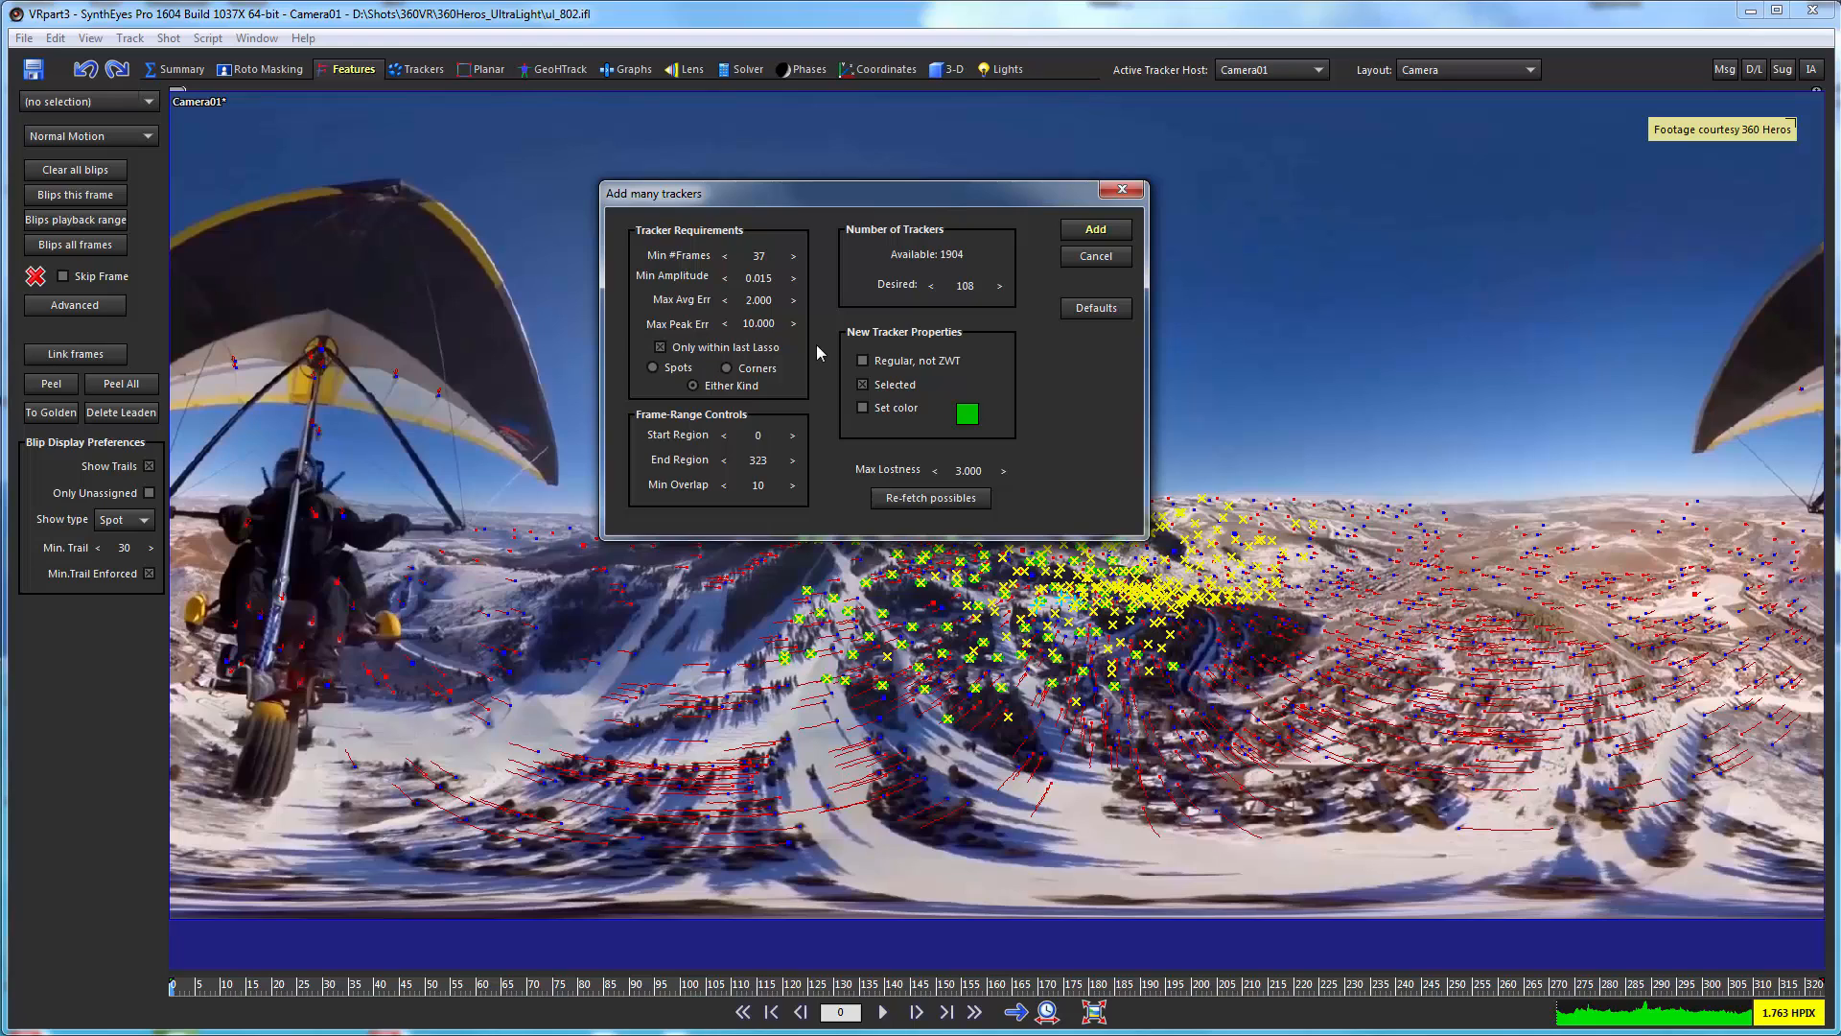
{"action": "mouse_move", "coordinate": [1615, 496]}
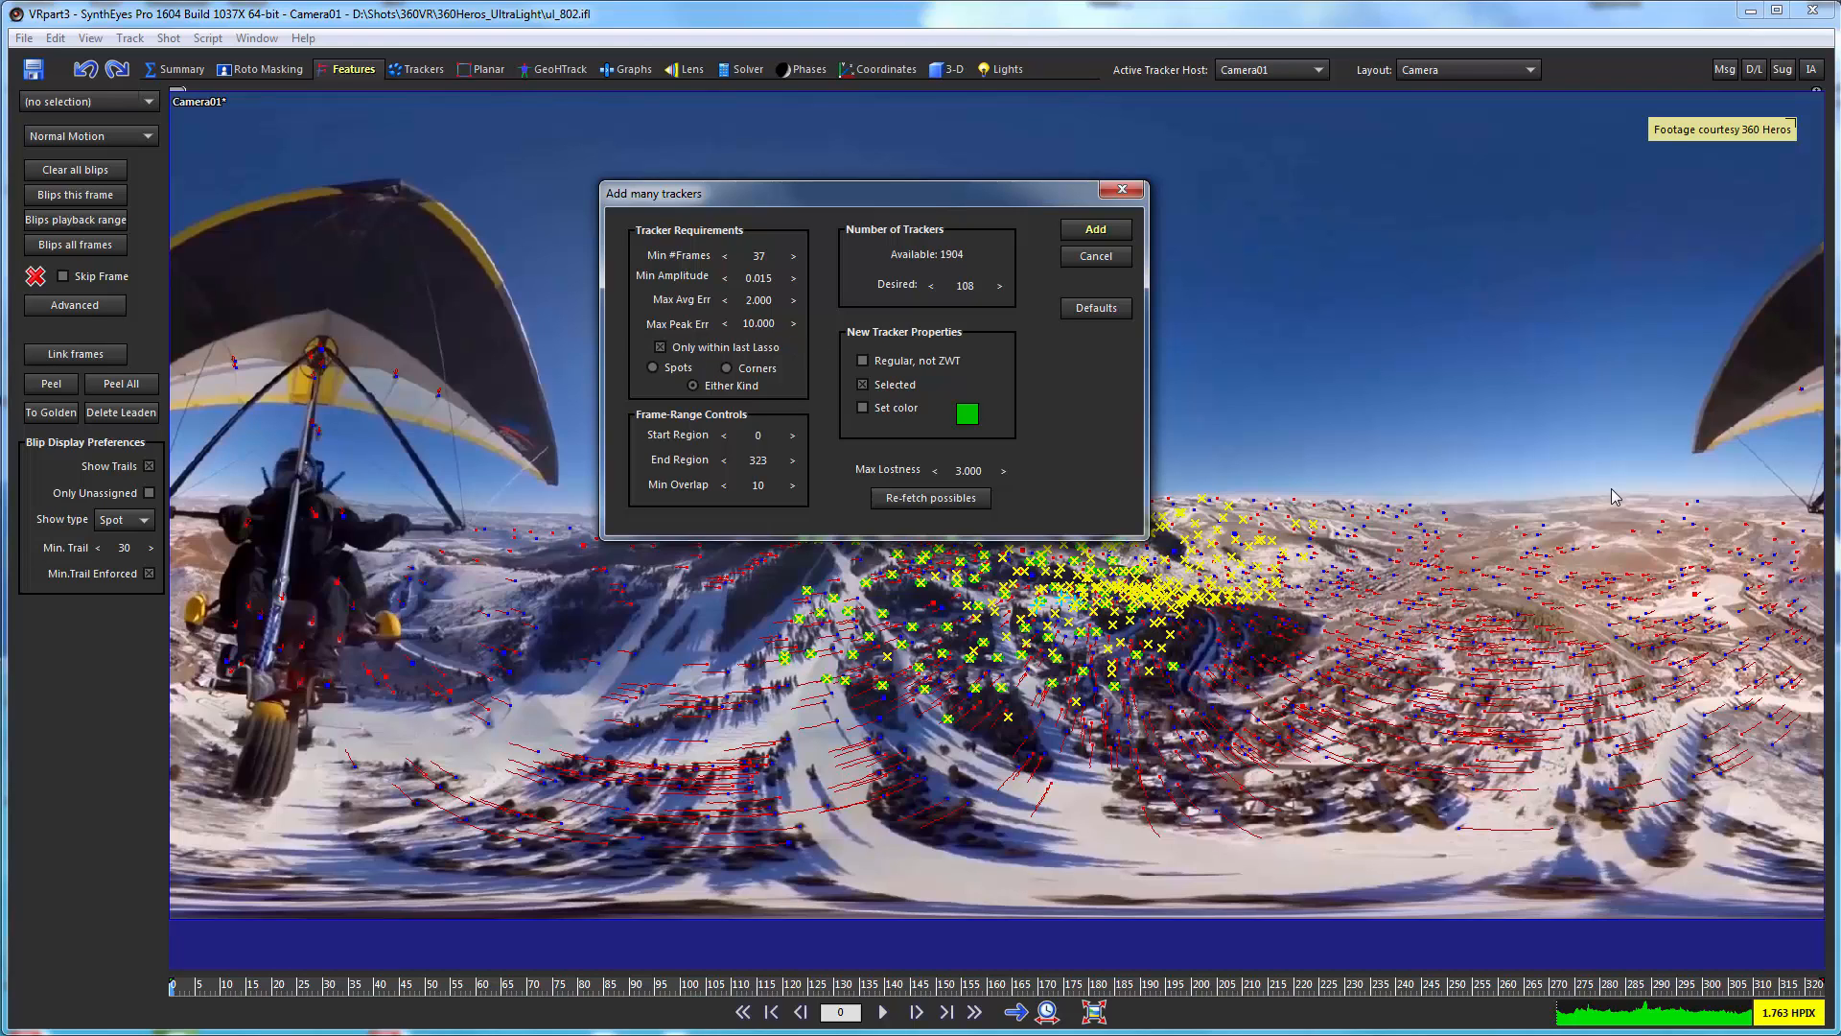
{"action": "mouse_move", "coordinate": [1349, 544]}
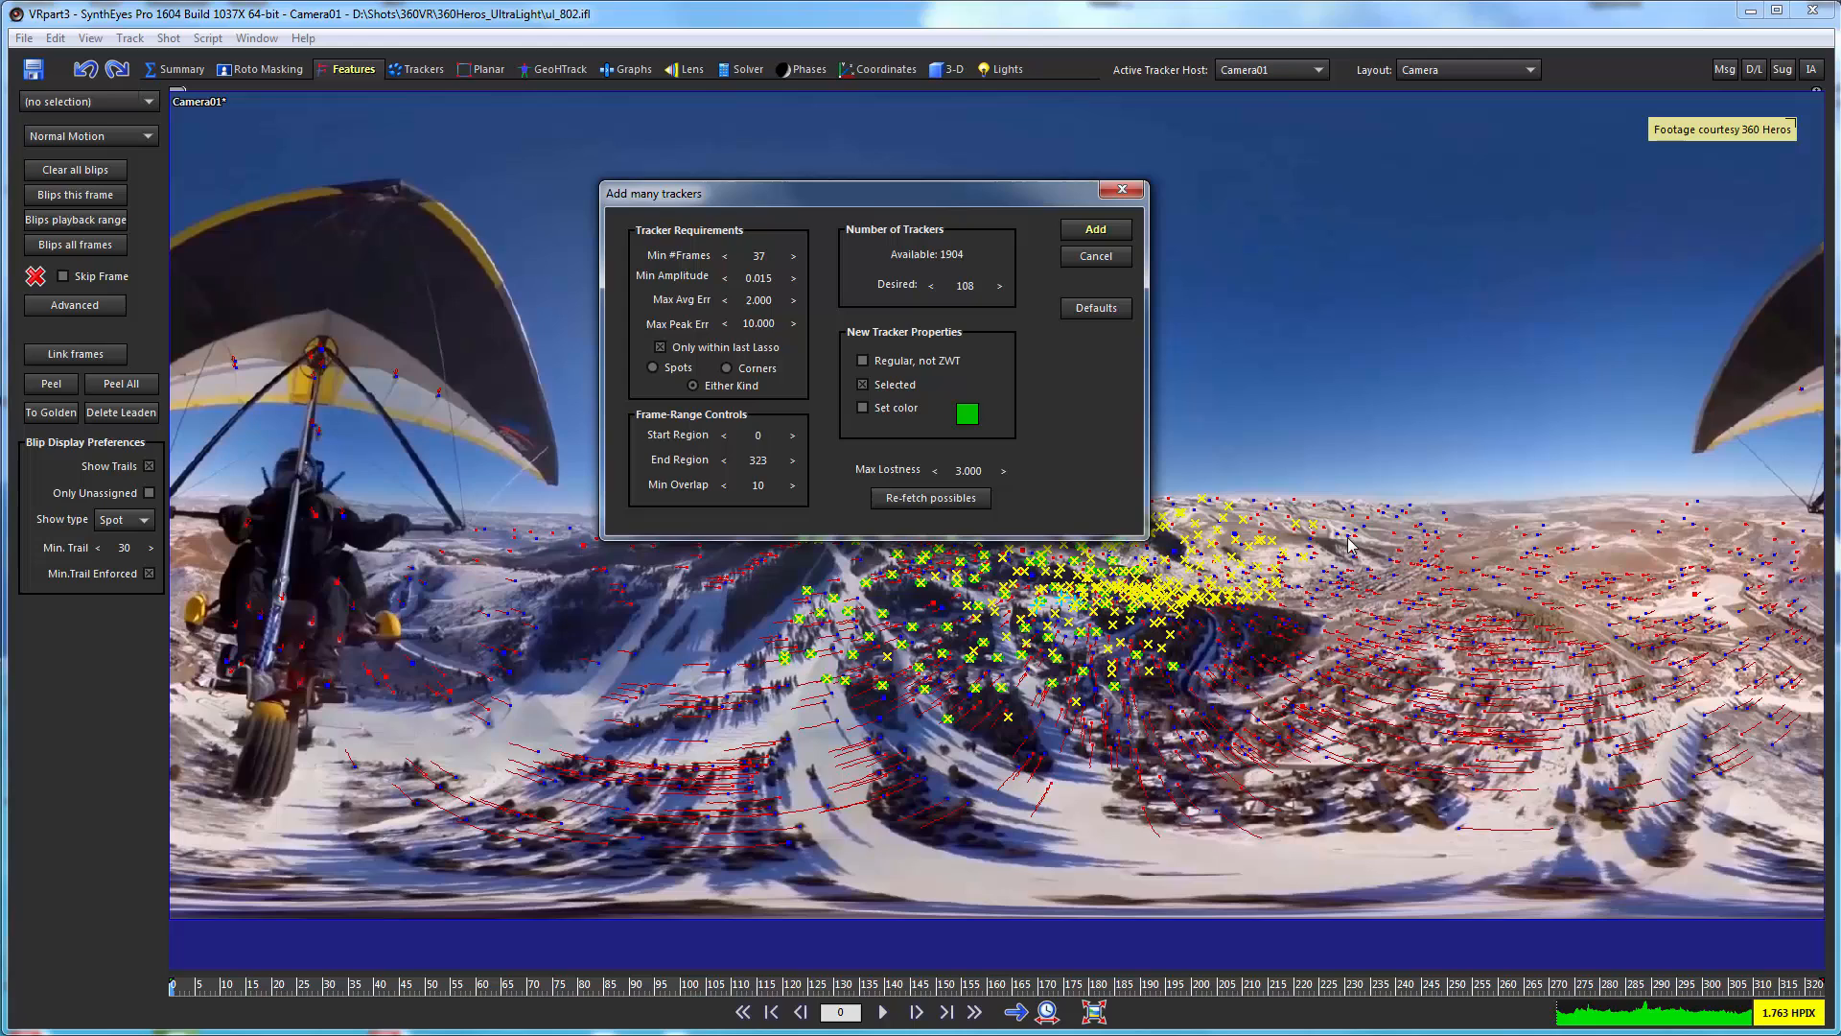
{"action": "mouse_move", "coordinate": [1281, 523]}
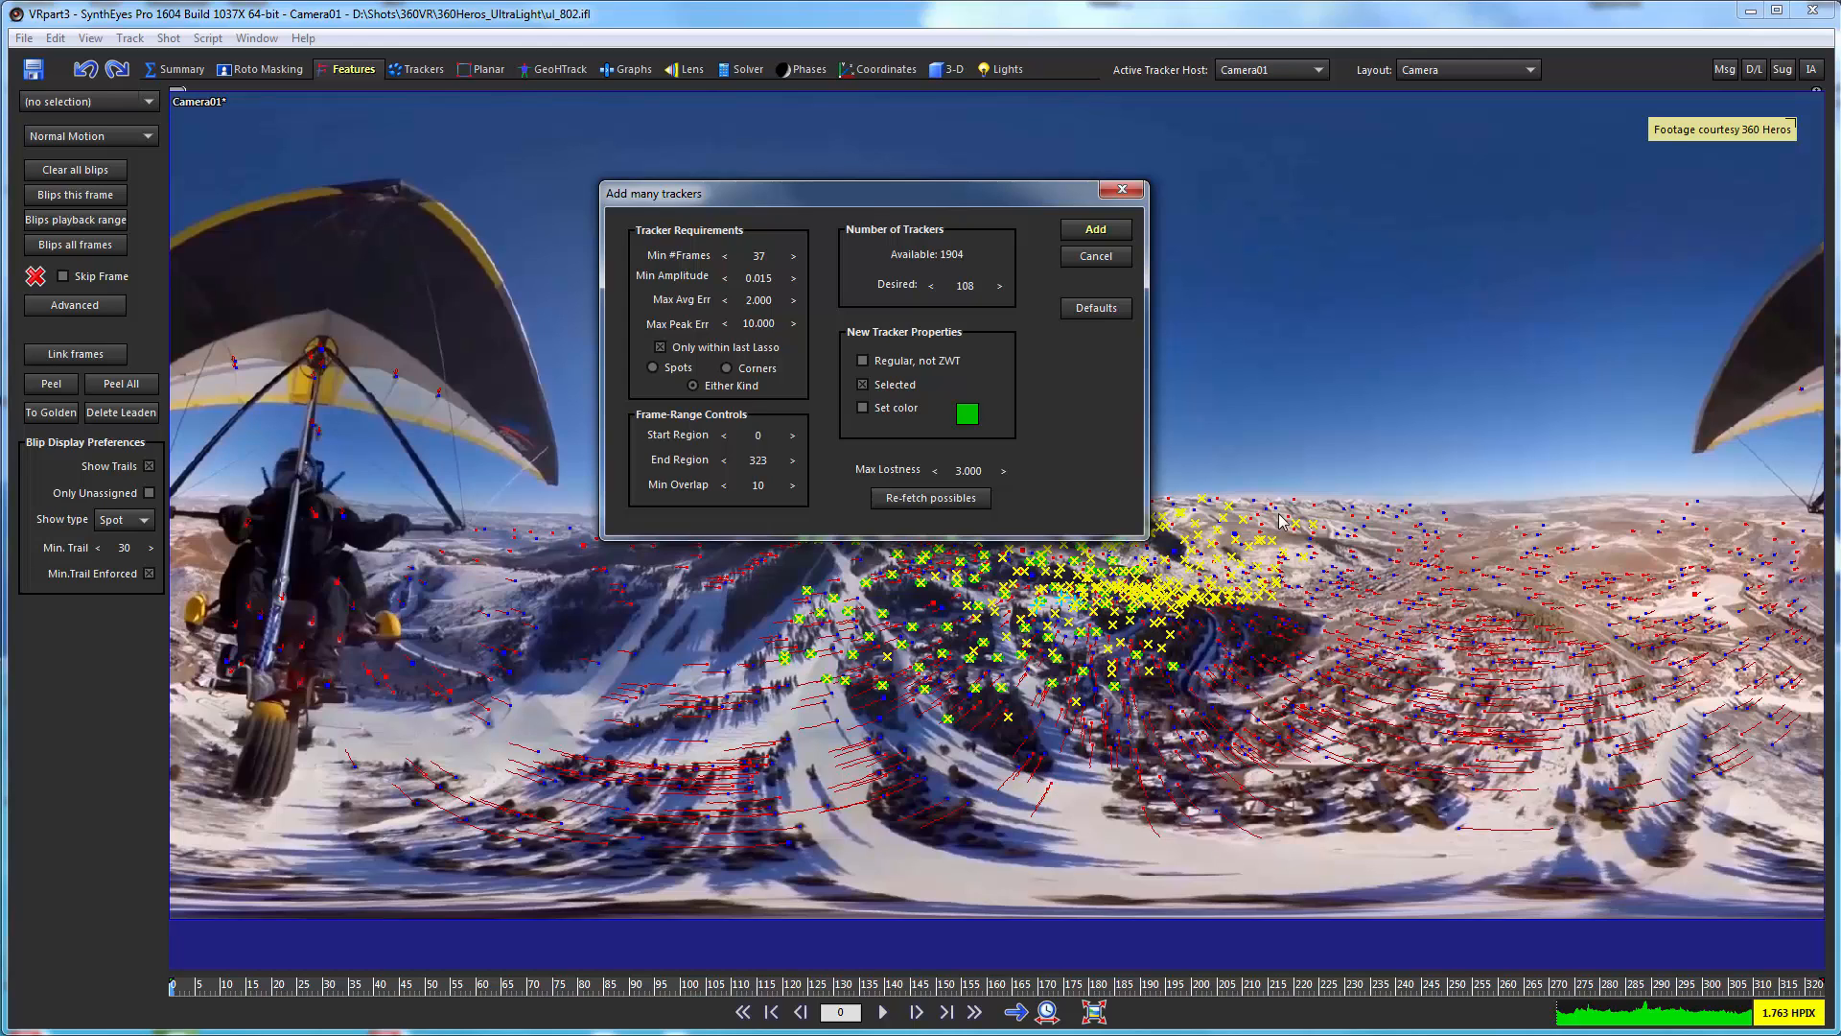
{"action": "mouse_move", "coordinate": [1005, 640]}
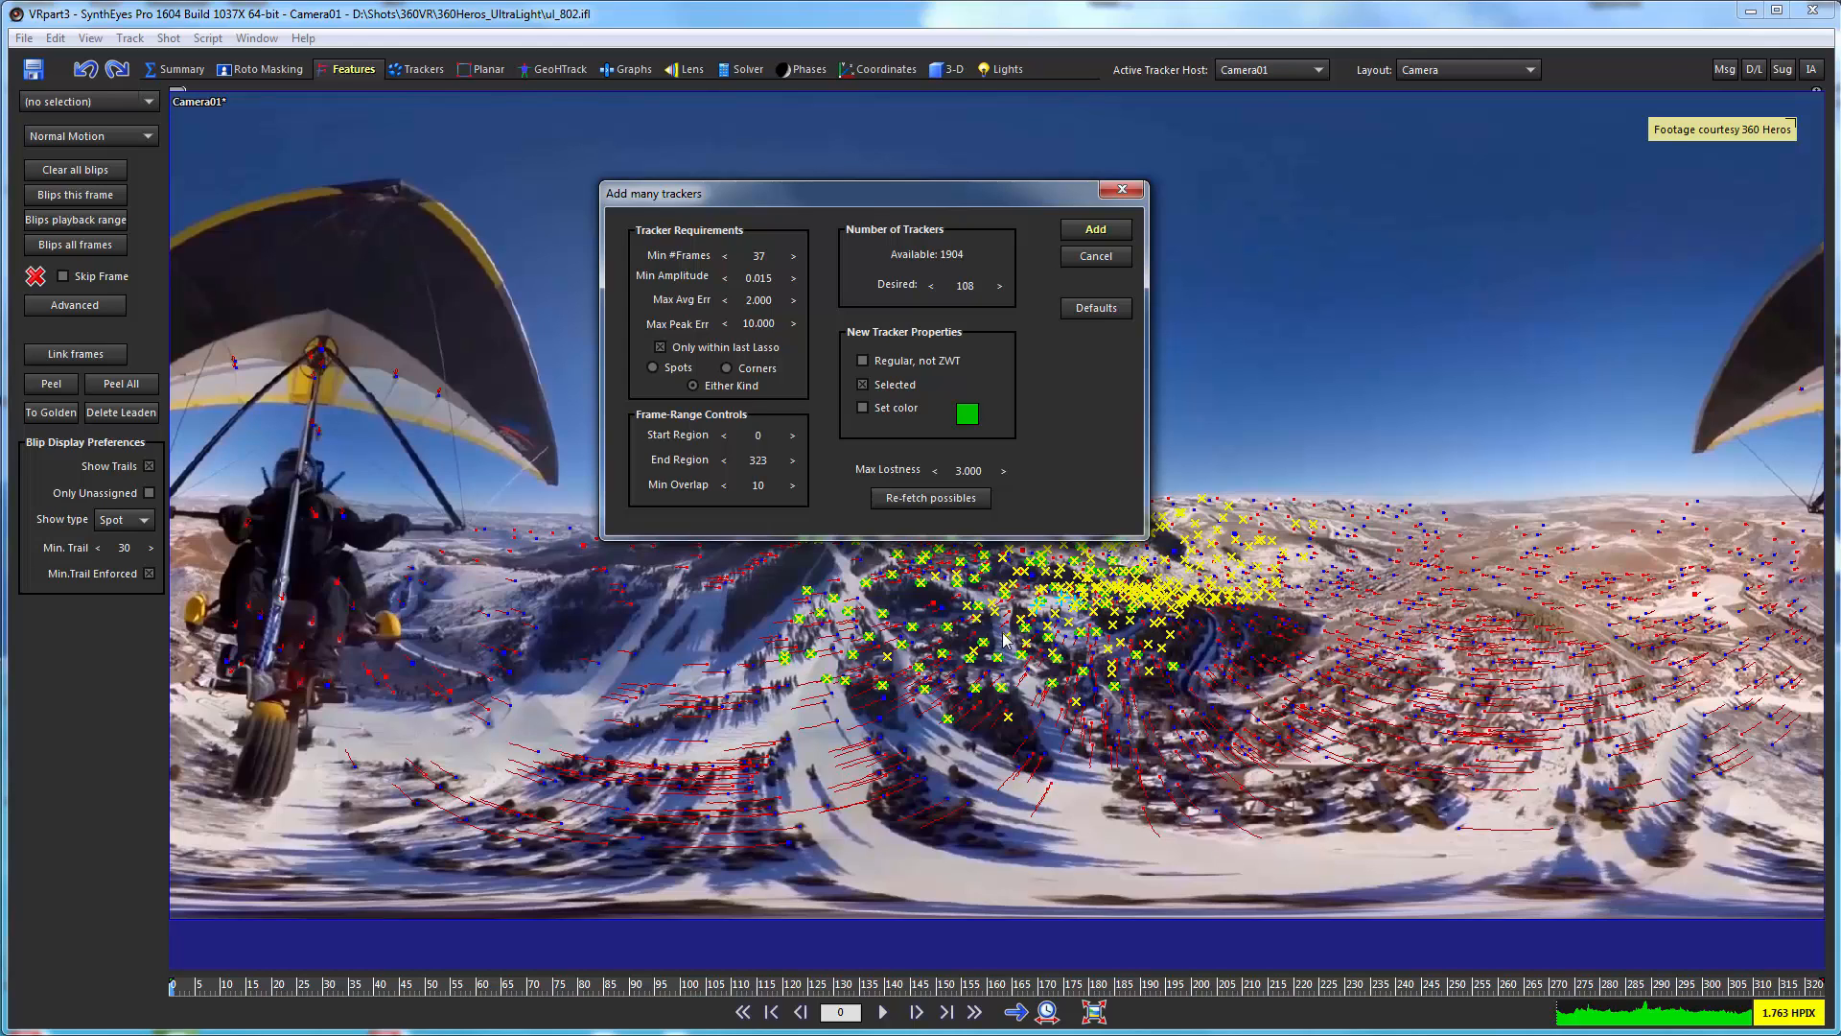
{"action": "mouse_move", "coordinate": [864, 407]}
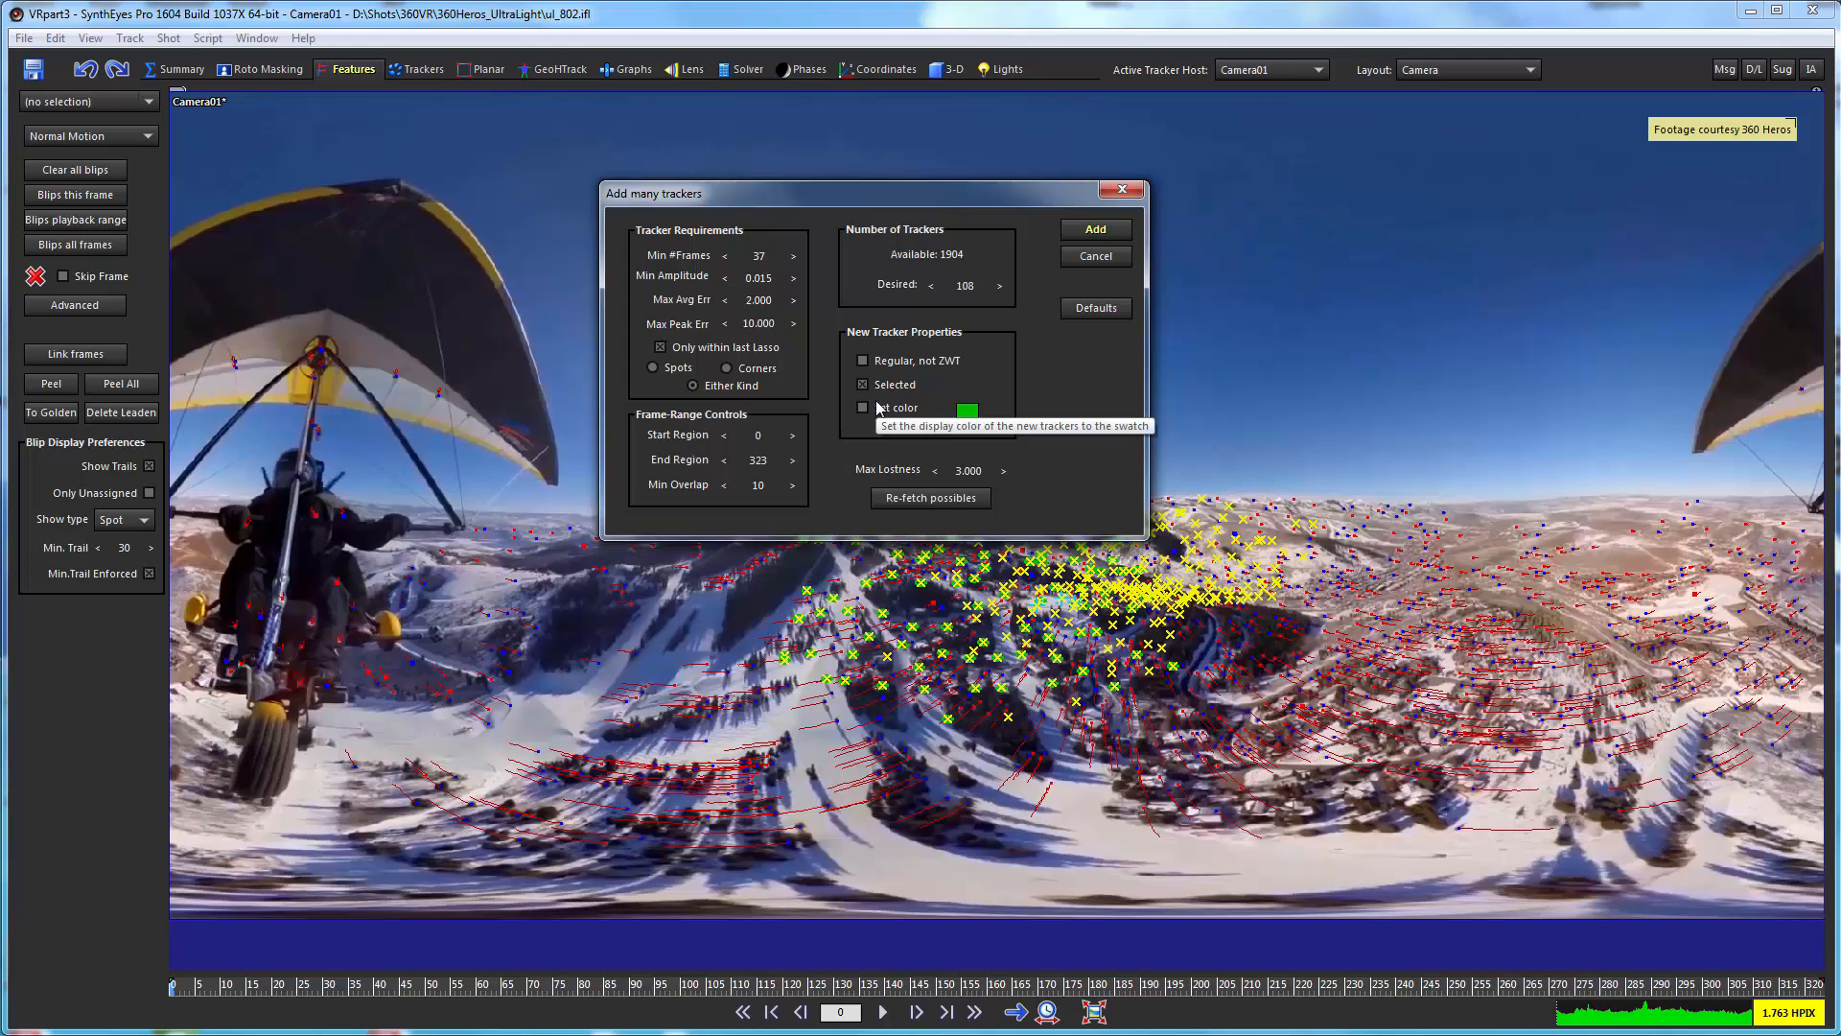
{"action": "mouse_move", "coordinate": [777, 384]}
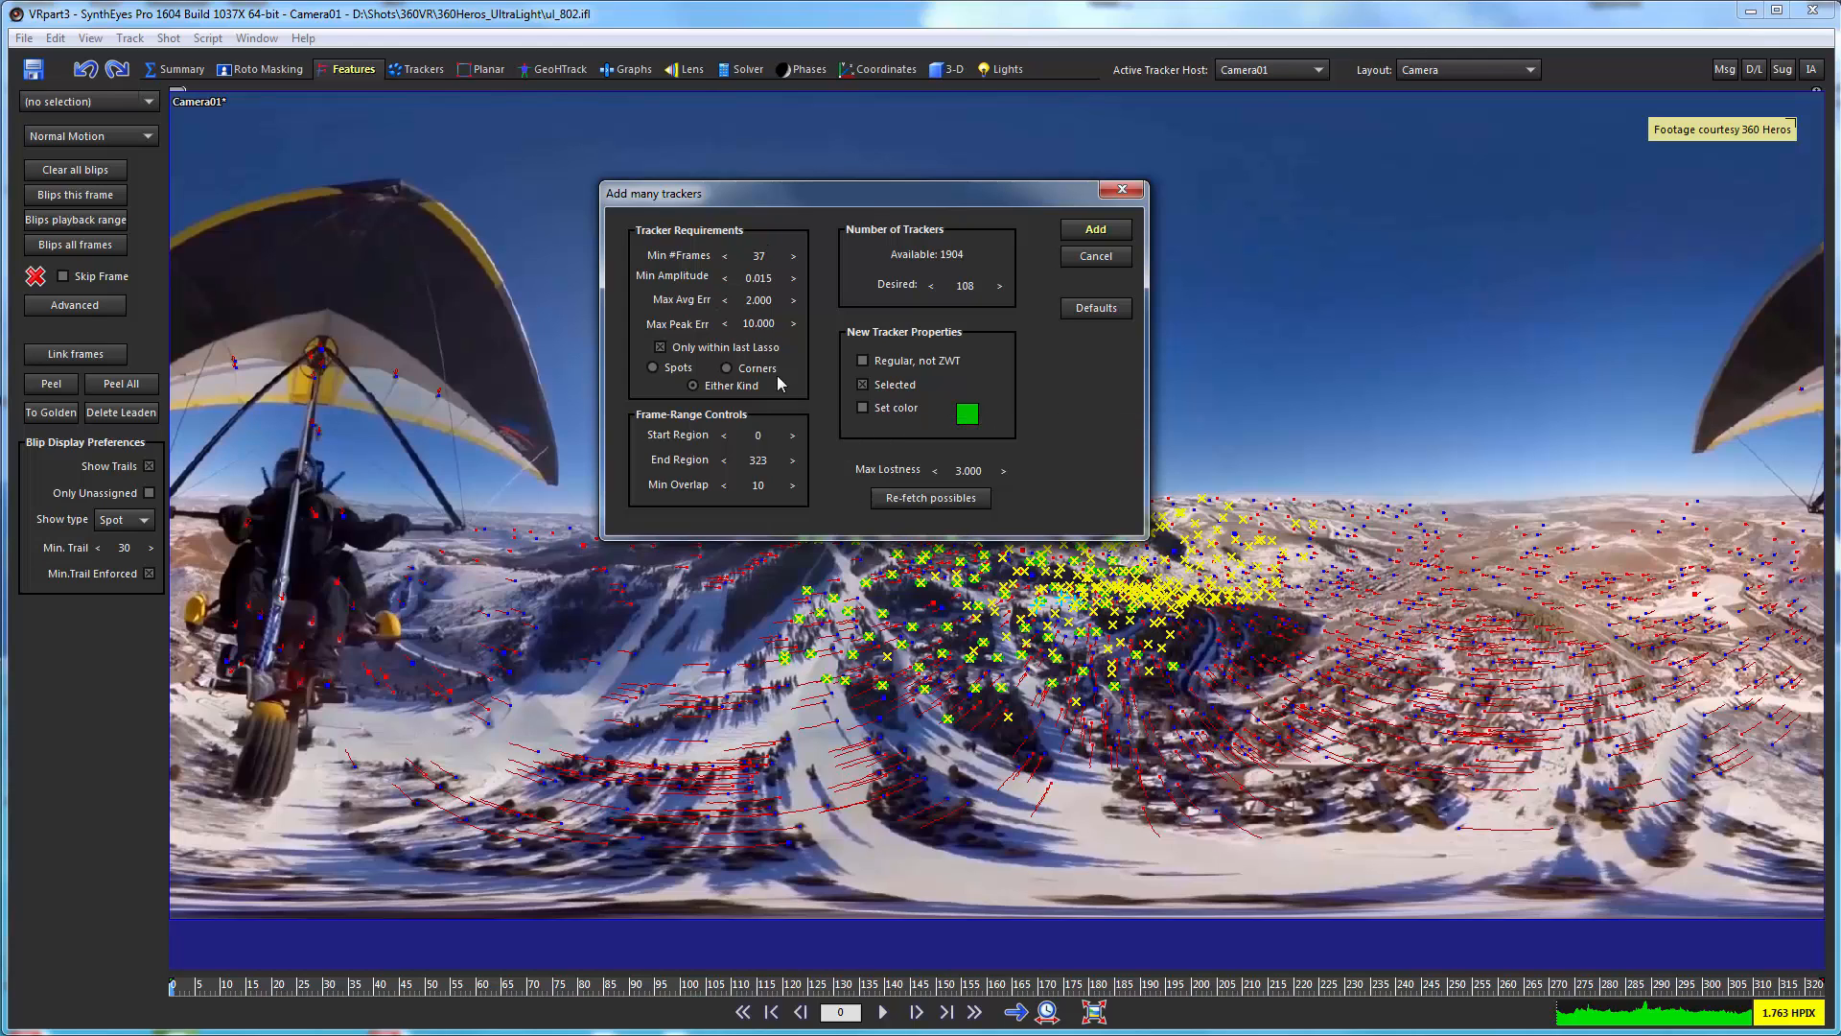
{"action": "mouse_move", "coordinate": [769, 264]}
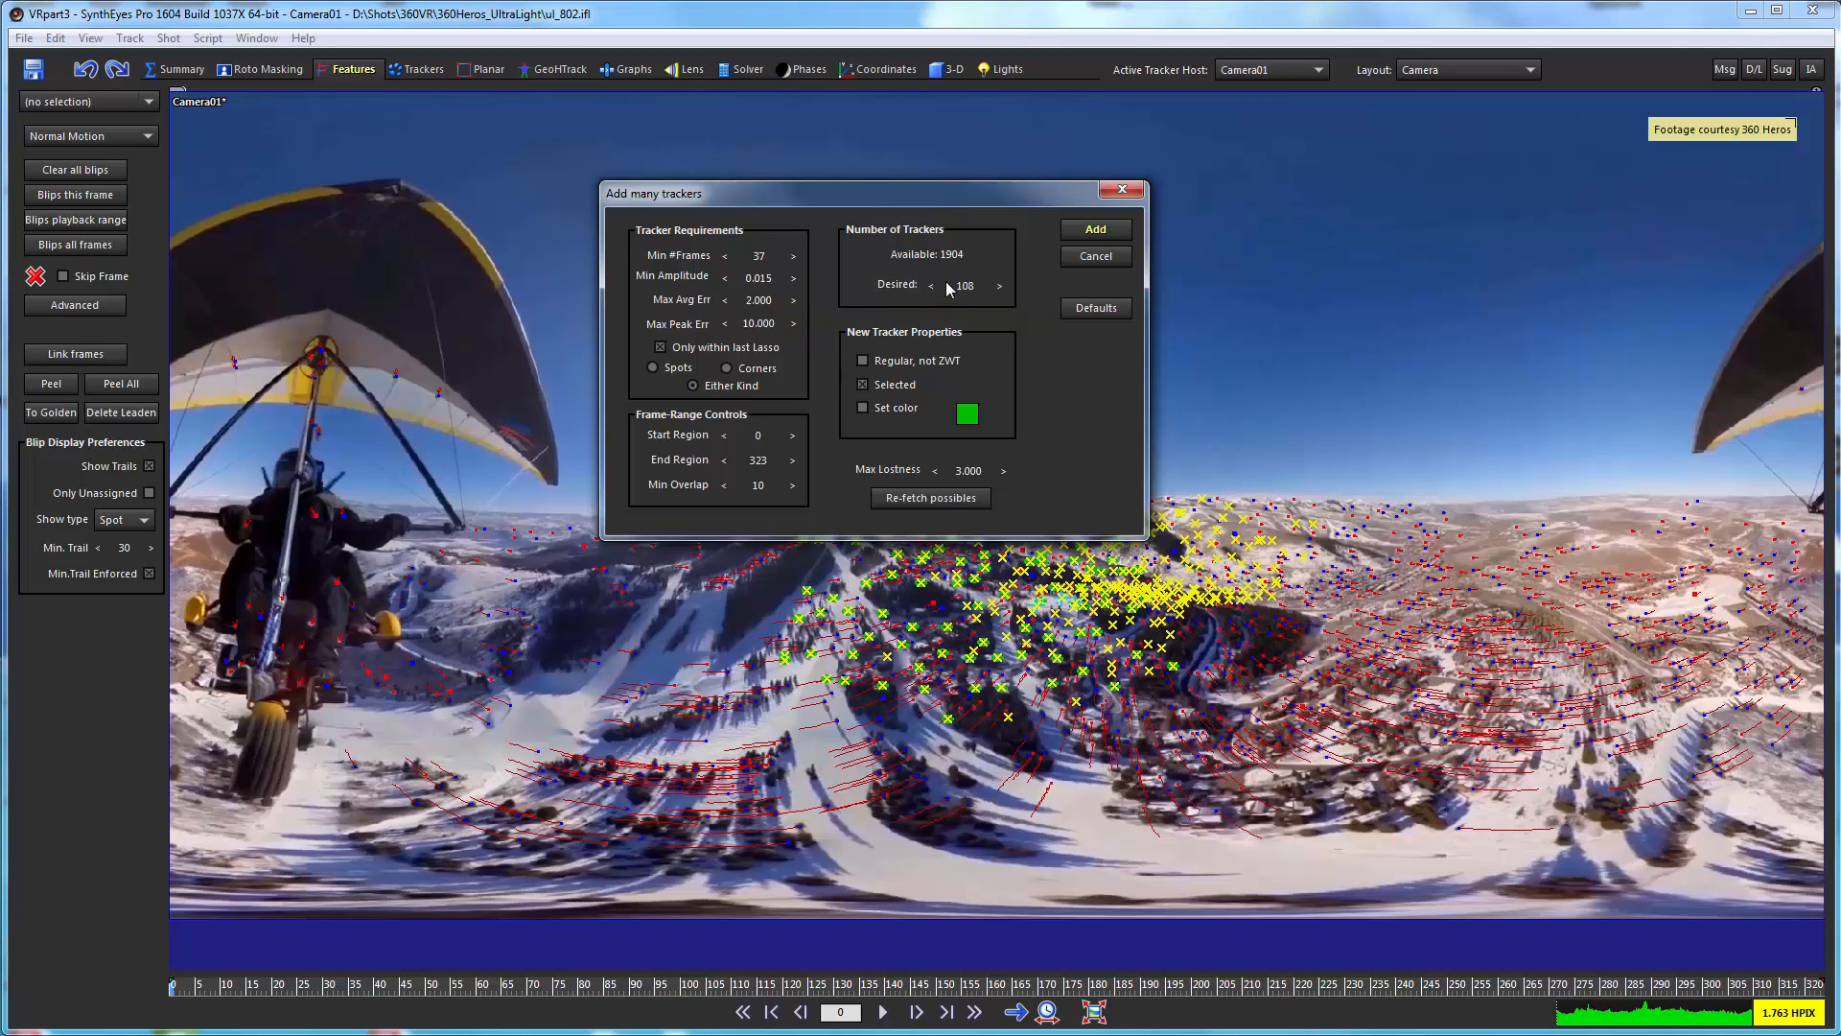
{"action": "mouse_move", "coordinate": [997, 290]}
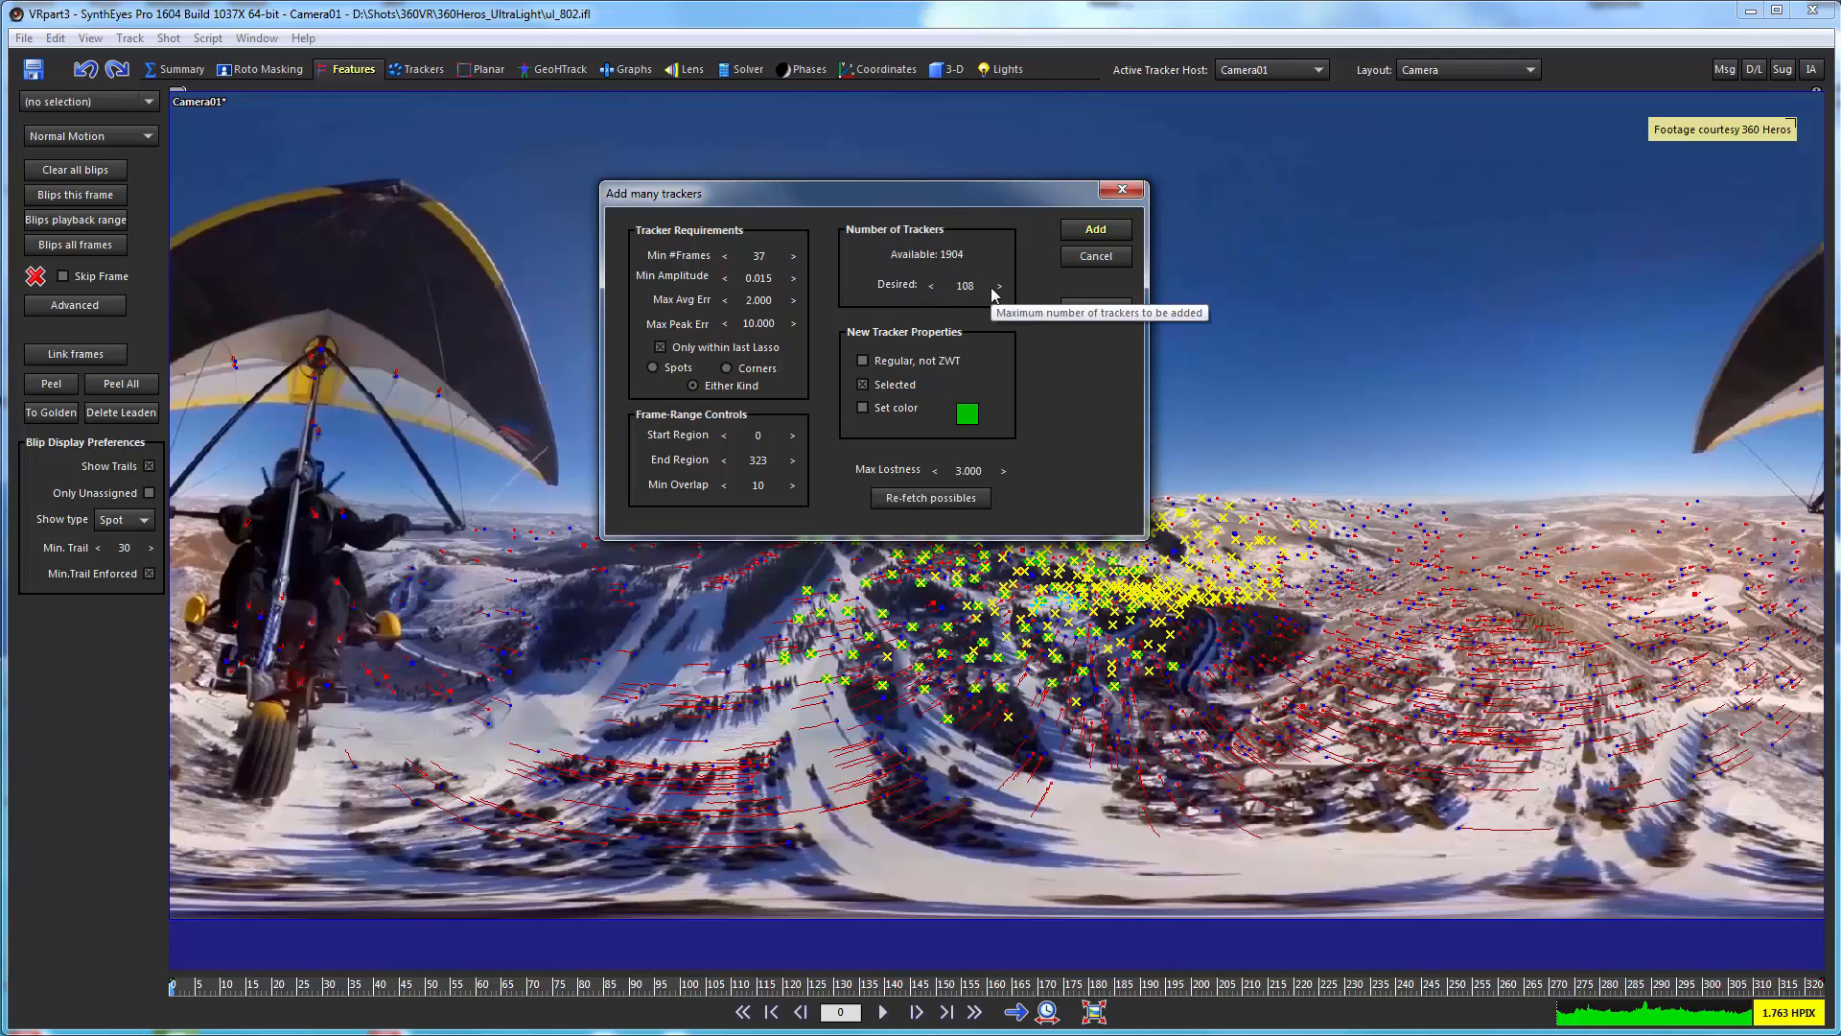
{"action": "mouse_move", "coordinate": [753, 435]}
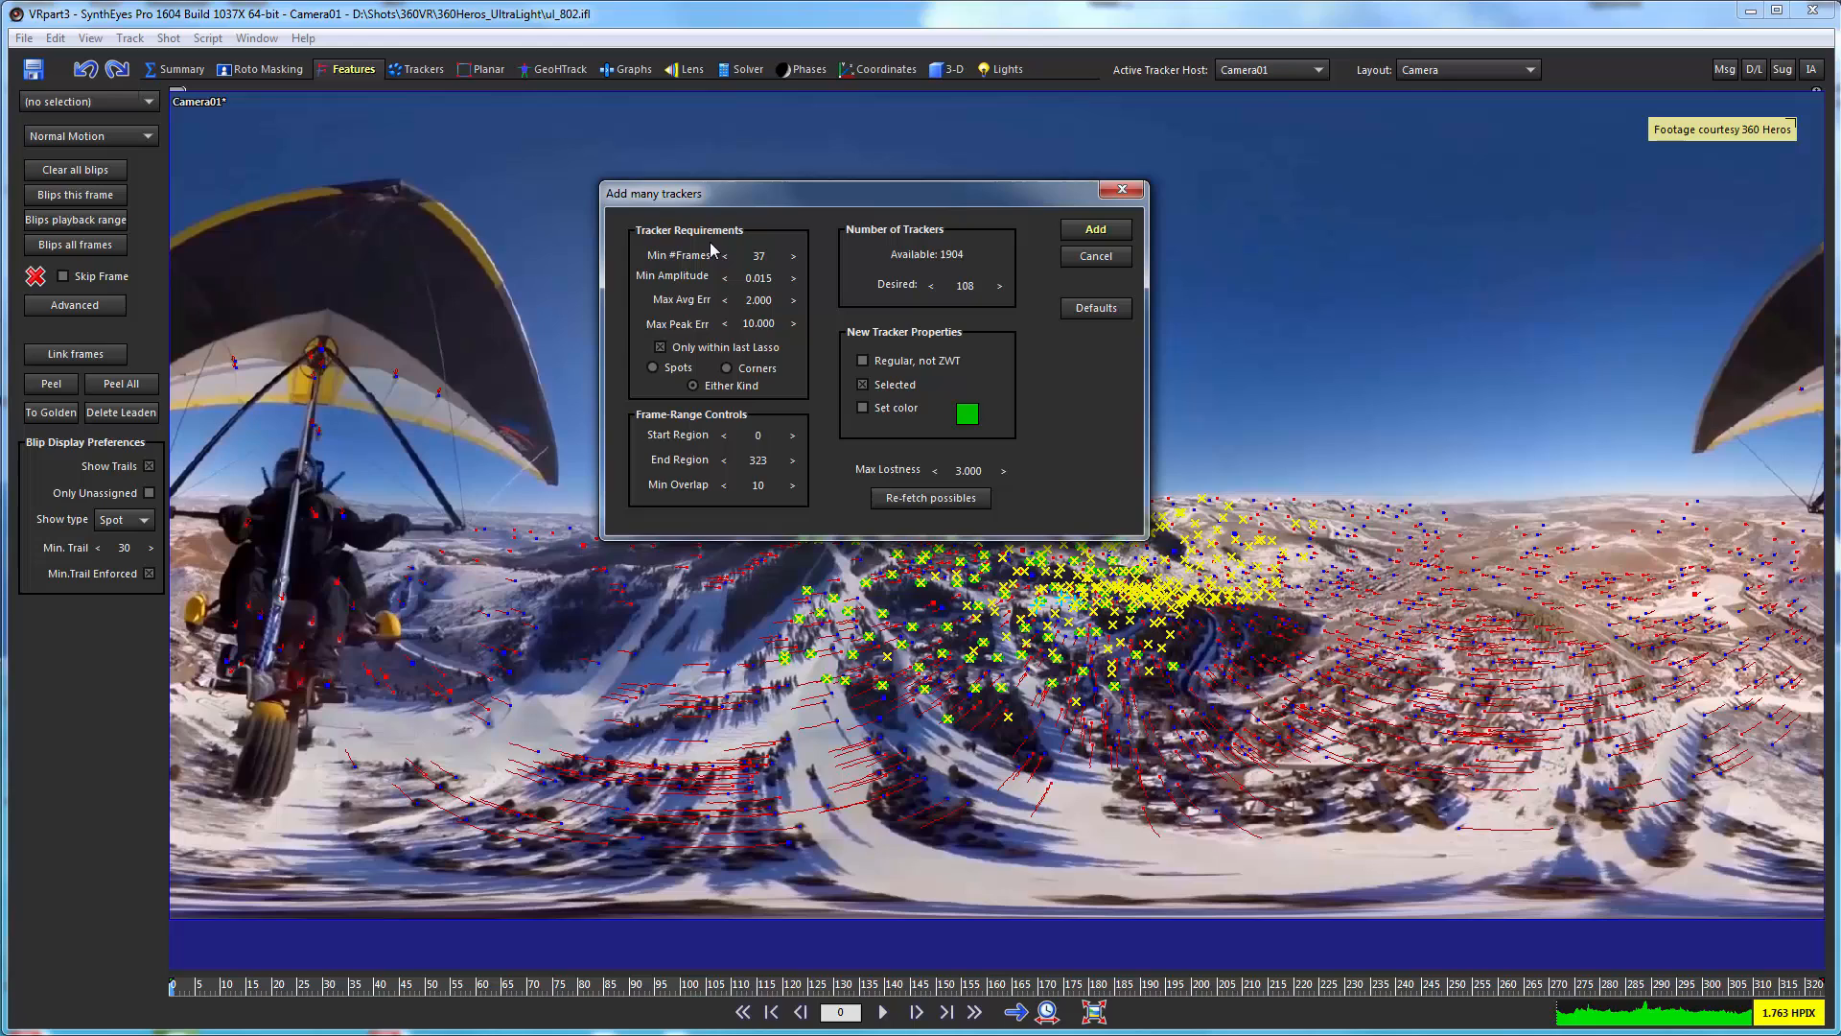
{"action": "mouse_move", "coordinate": [816, 303]}
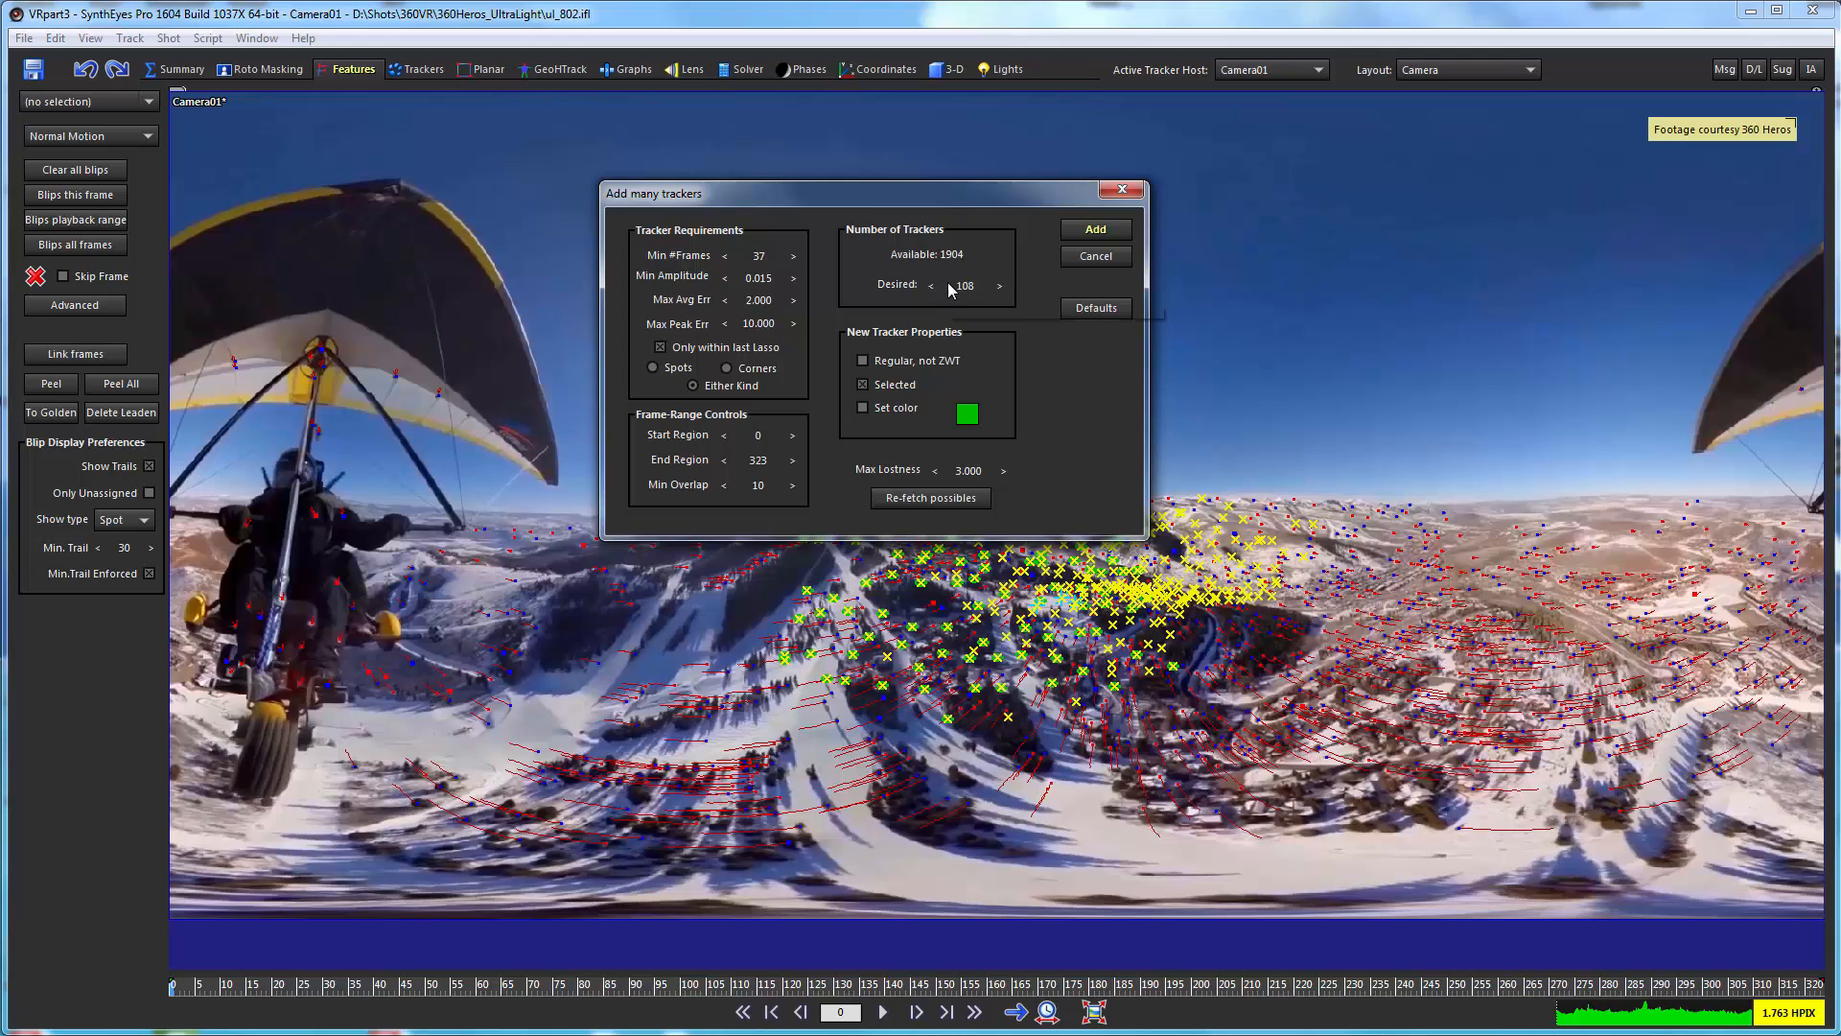
{"action": "mouse_move", "coordinate": [963, 286]}
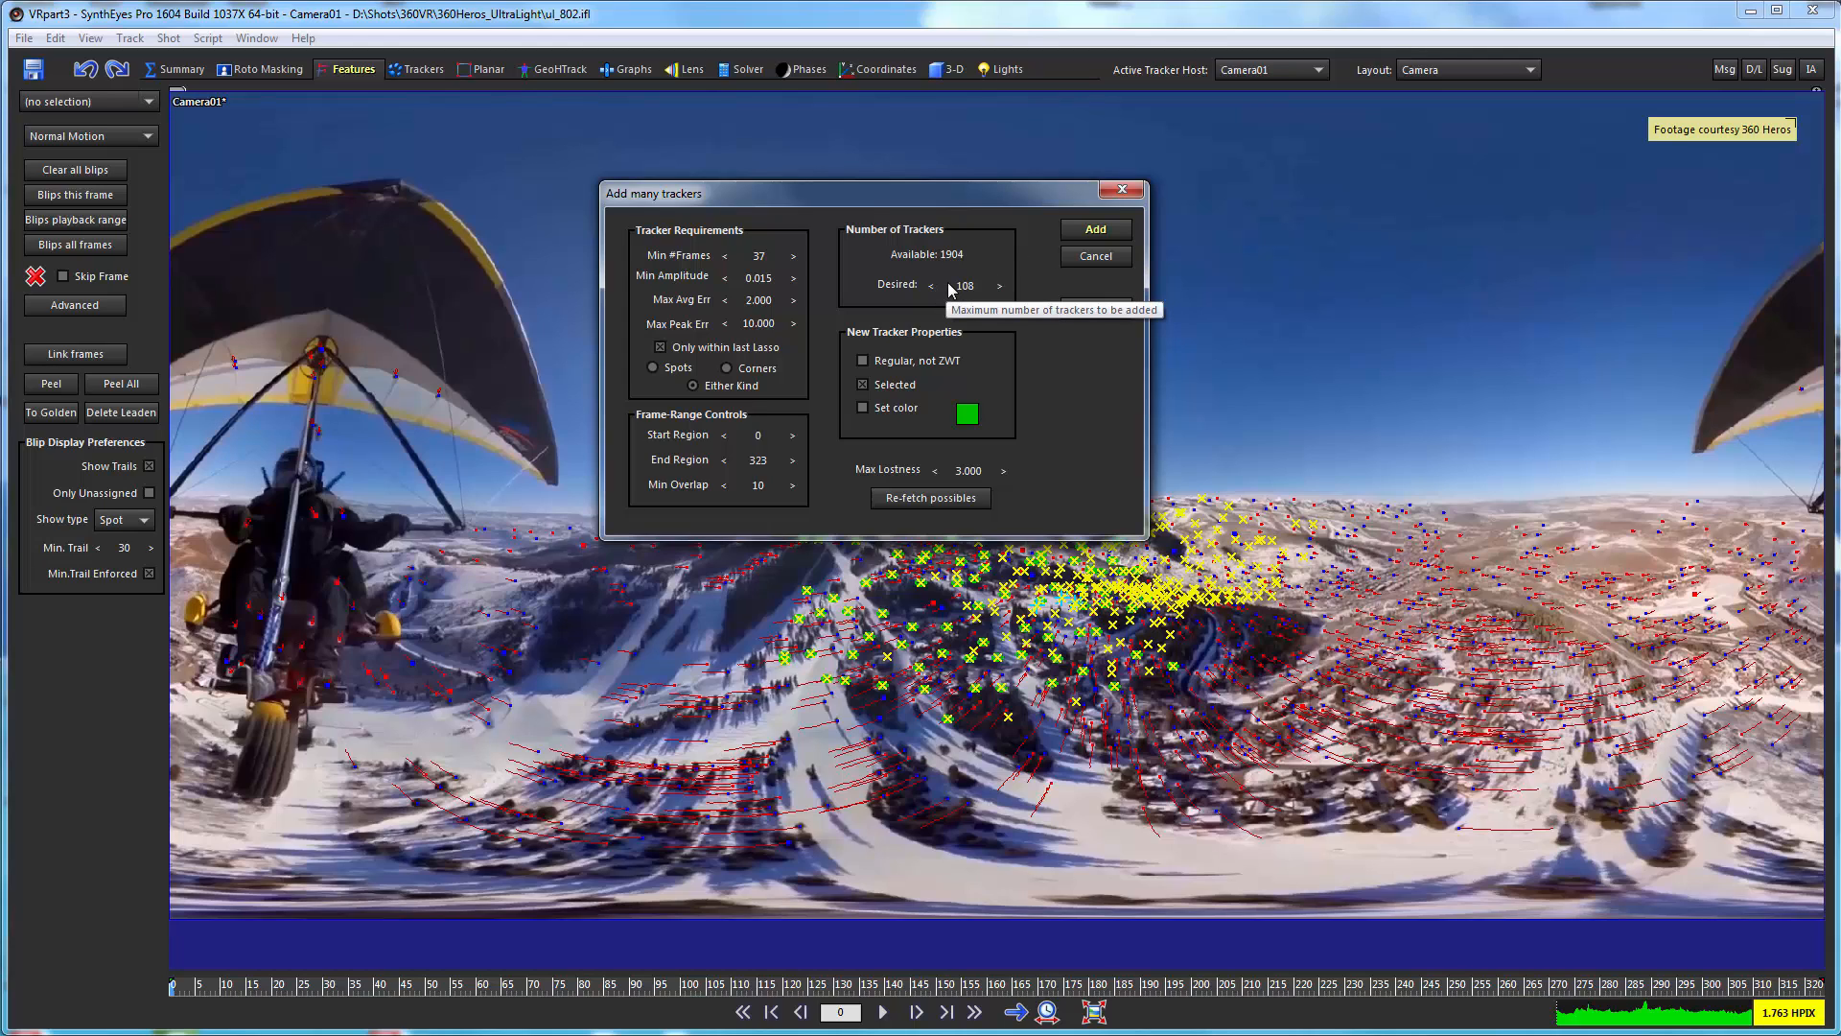
{"action": "mouse_move", "coordinate": [834, 287]}
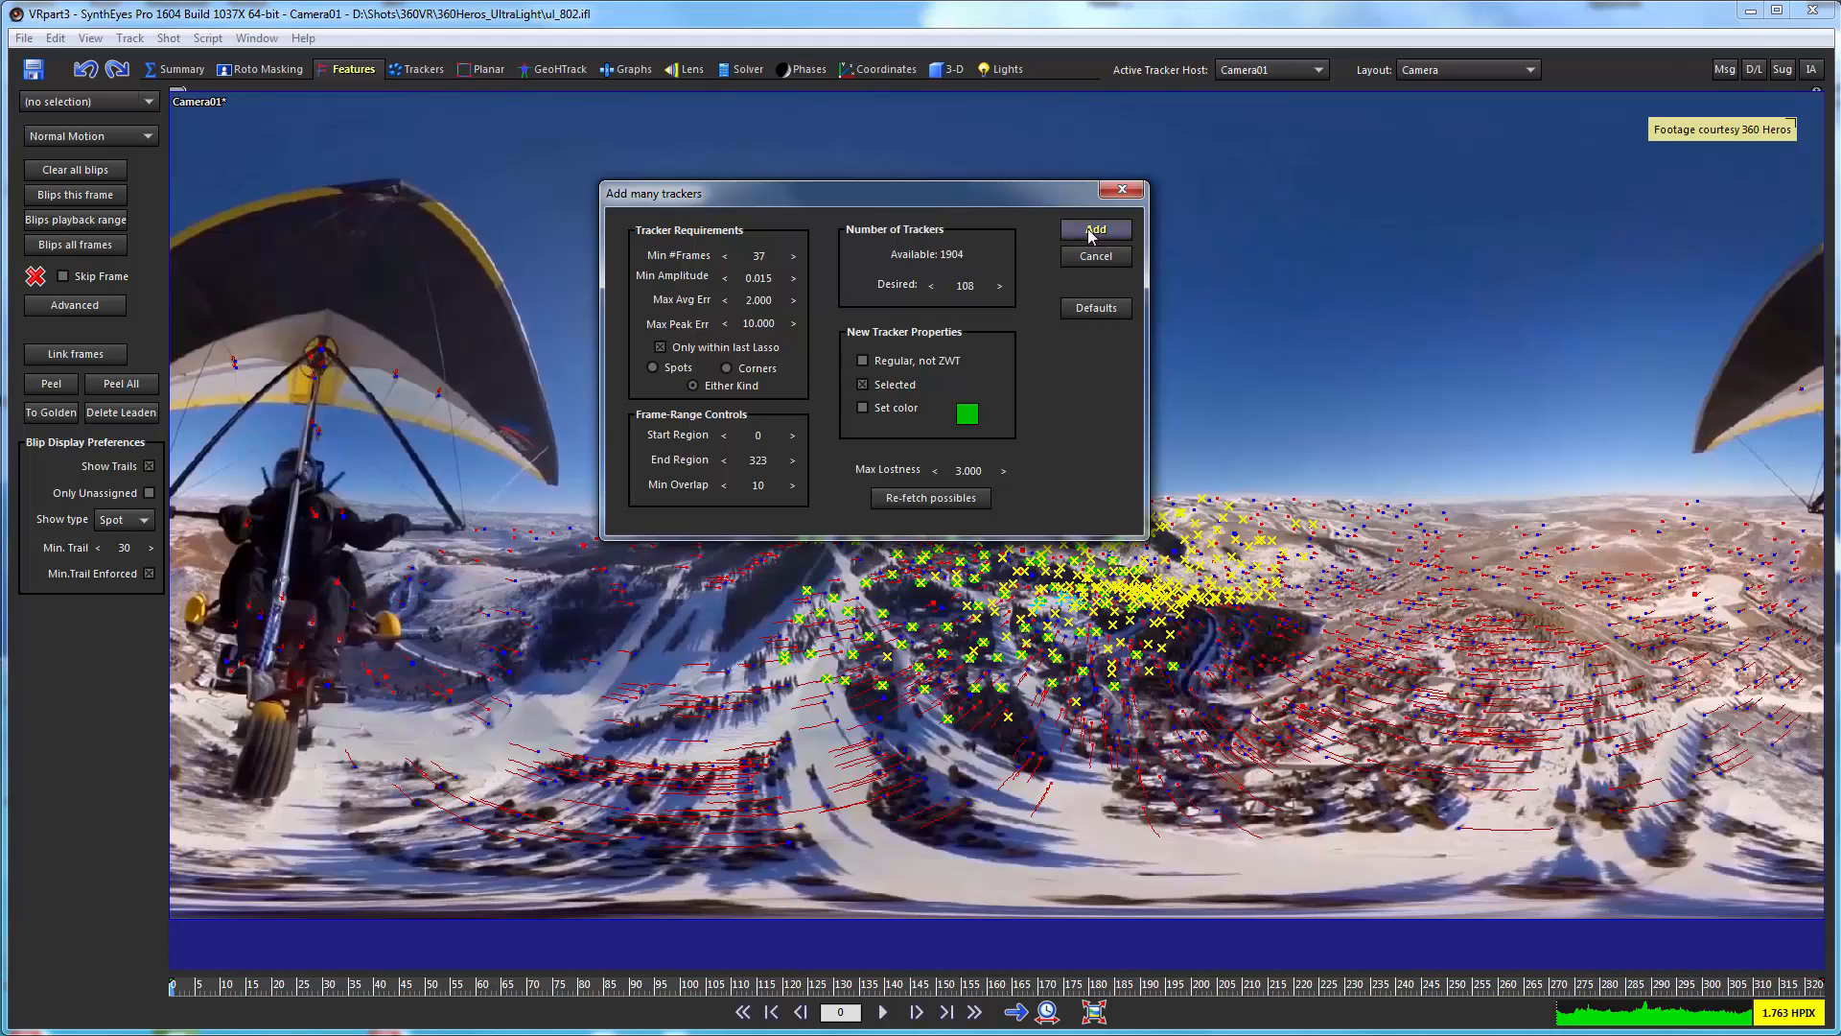
Add the 108 trackers and view their point cloud in the Coordinates room's top, front and left views.
{"action": "left_click", "coordinate": [1092, 230]}
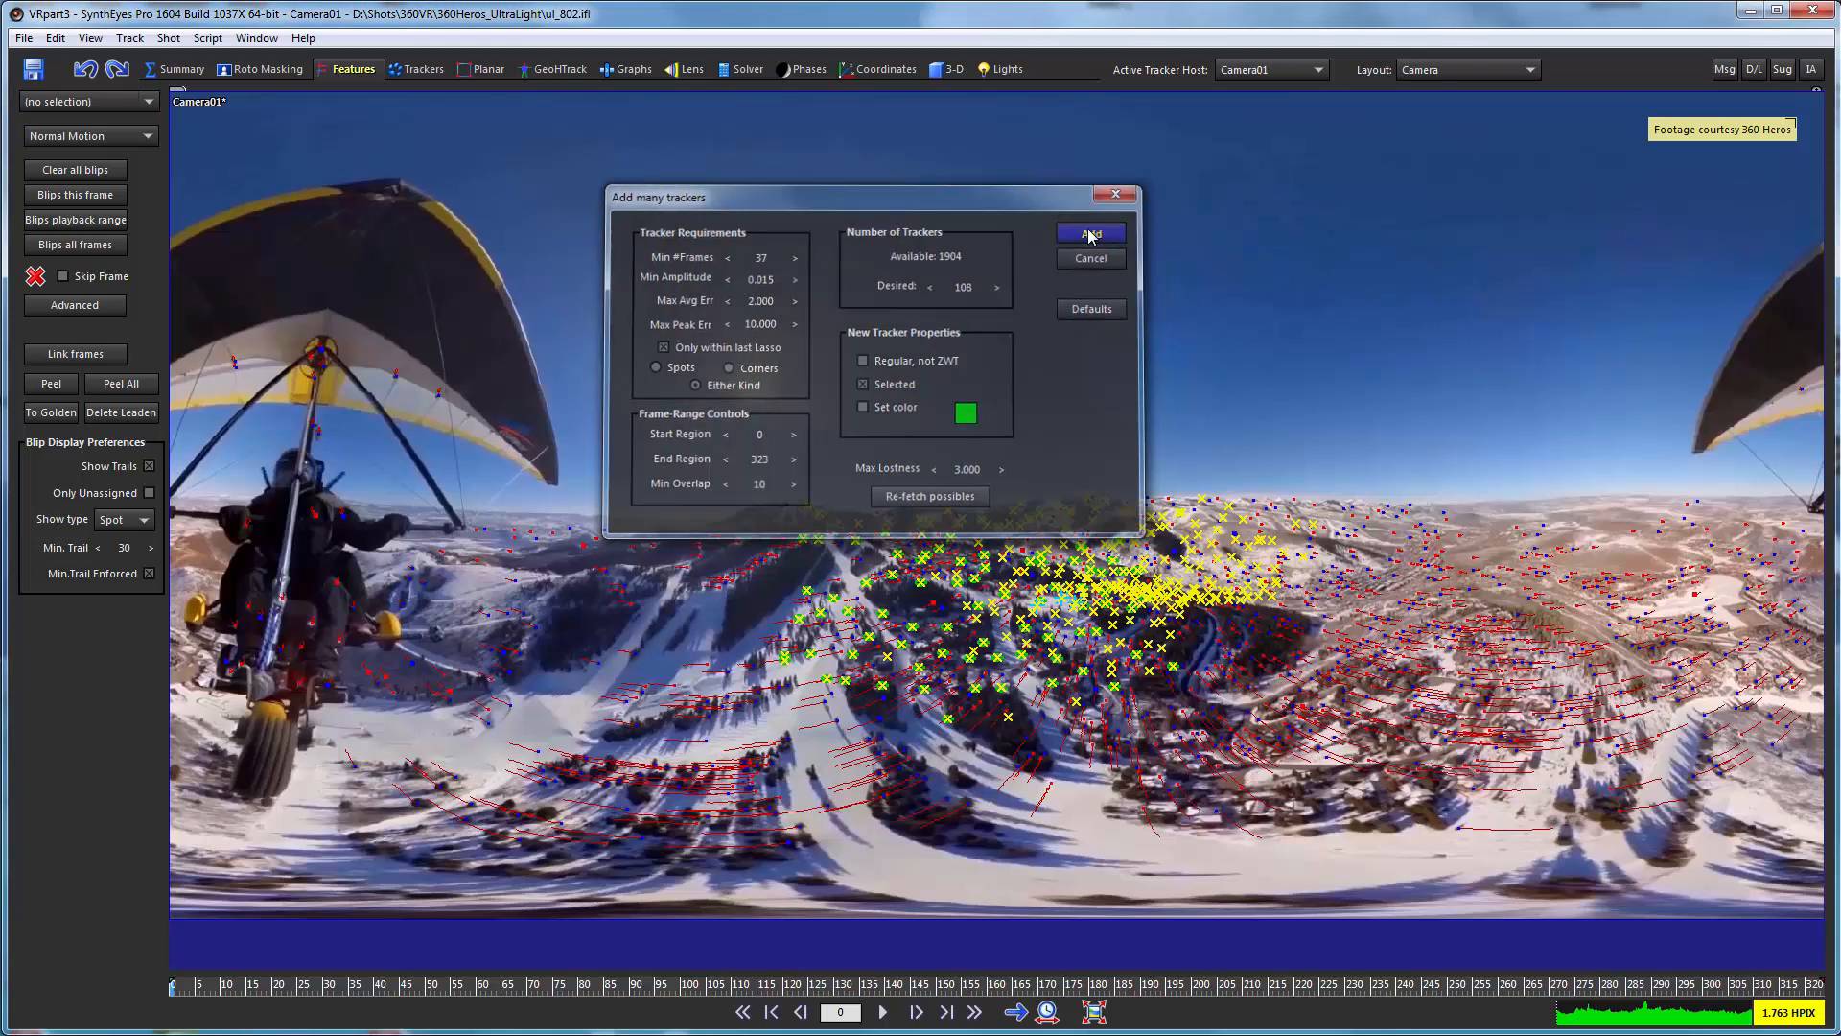
{"action": "left_click", "coordinate": [1089, 233]}
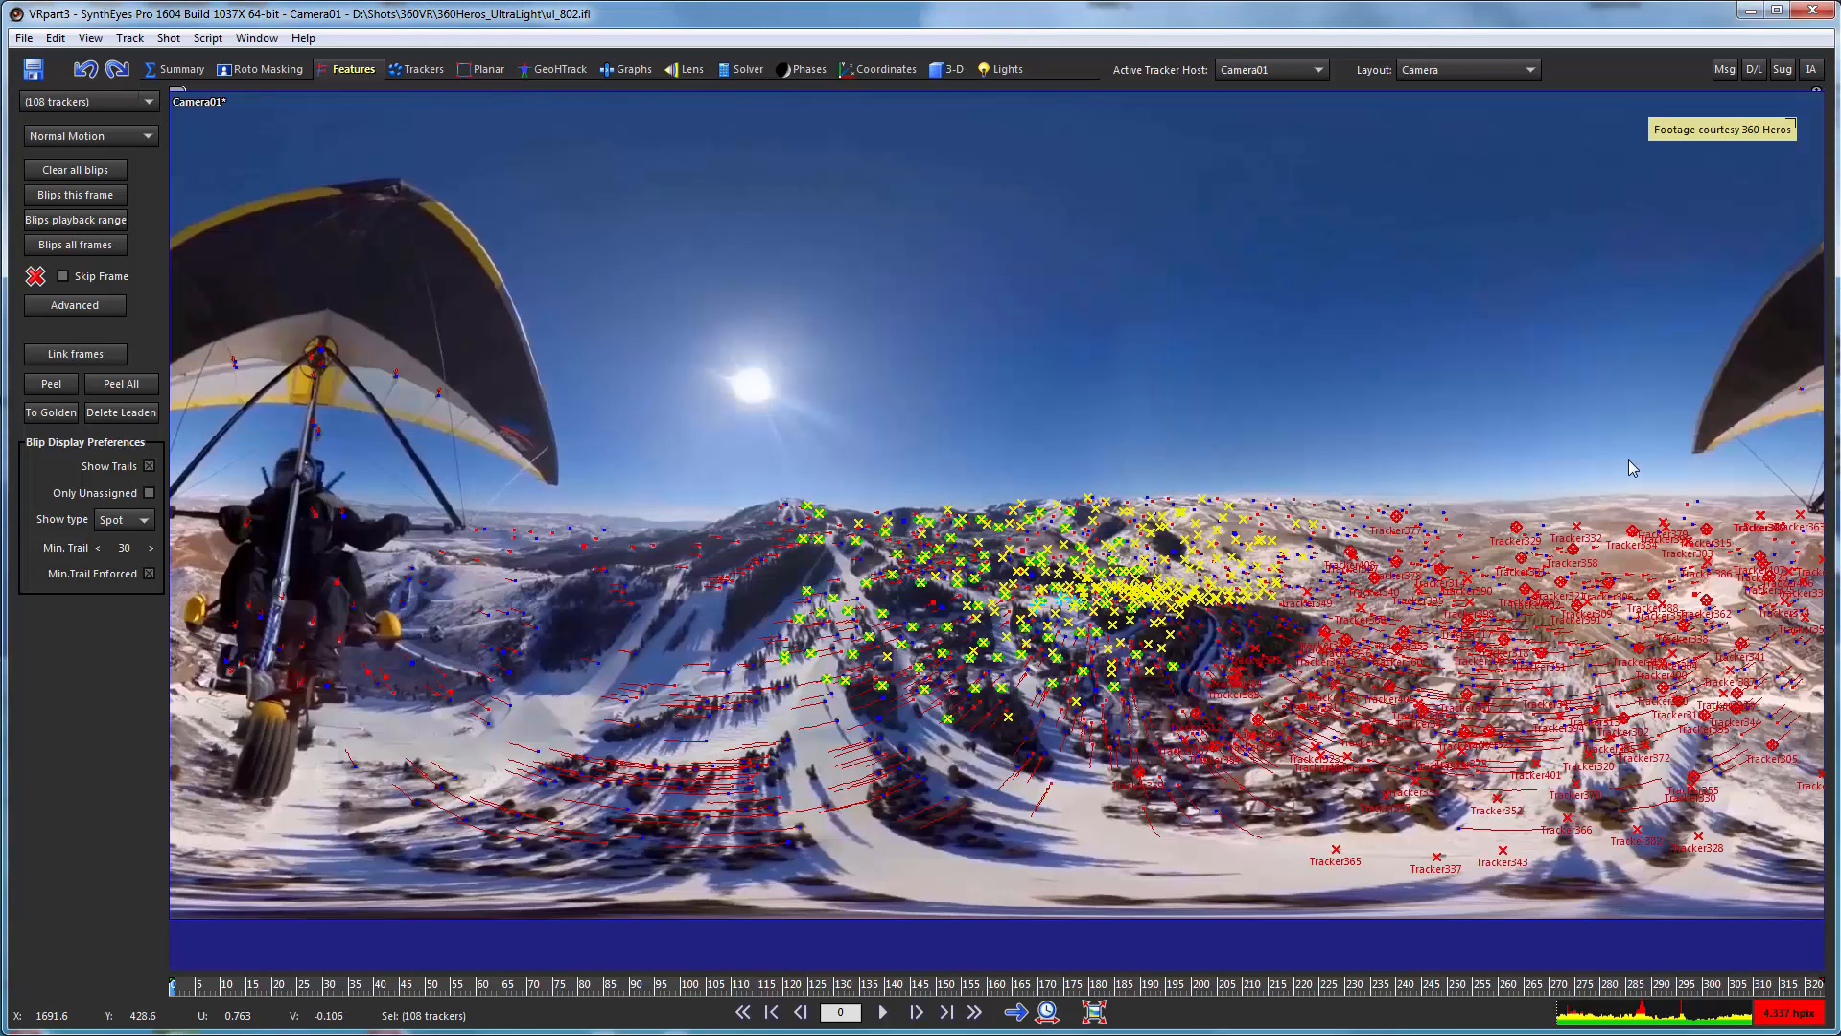
{"action": "mouse_move", "coordinate": [1456, 581]}
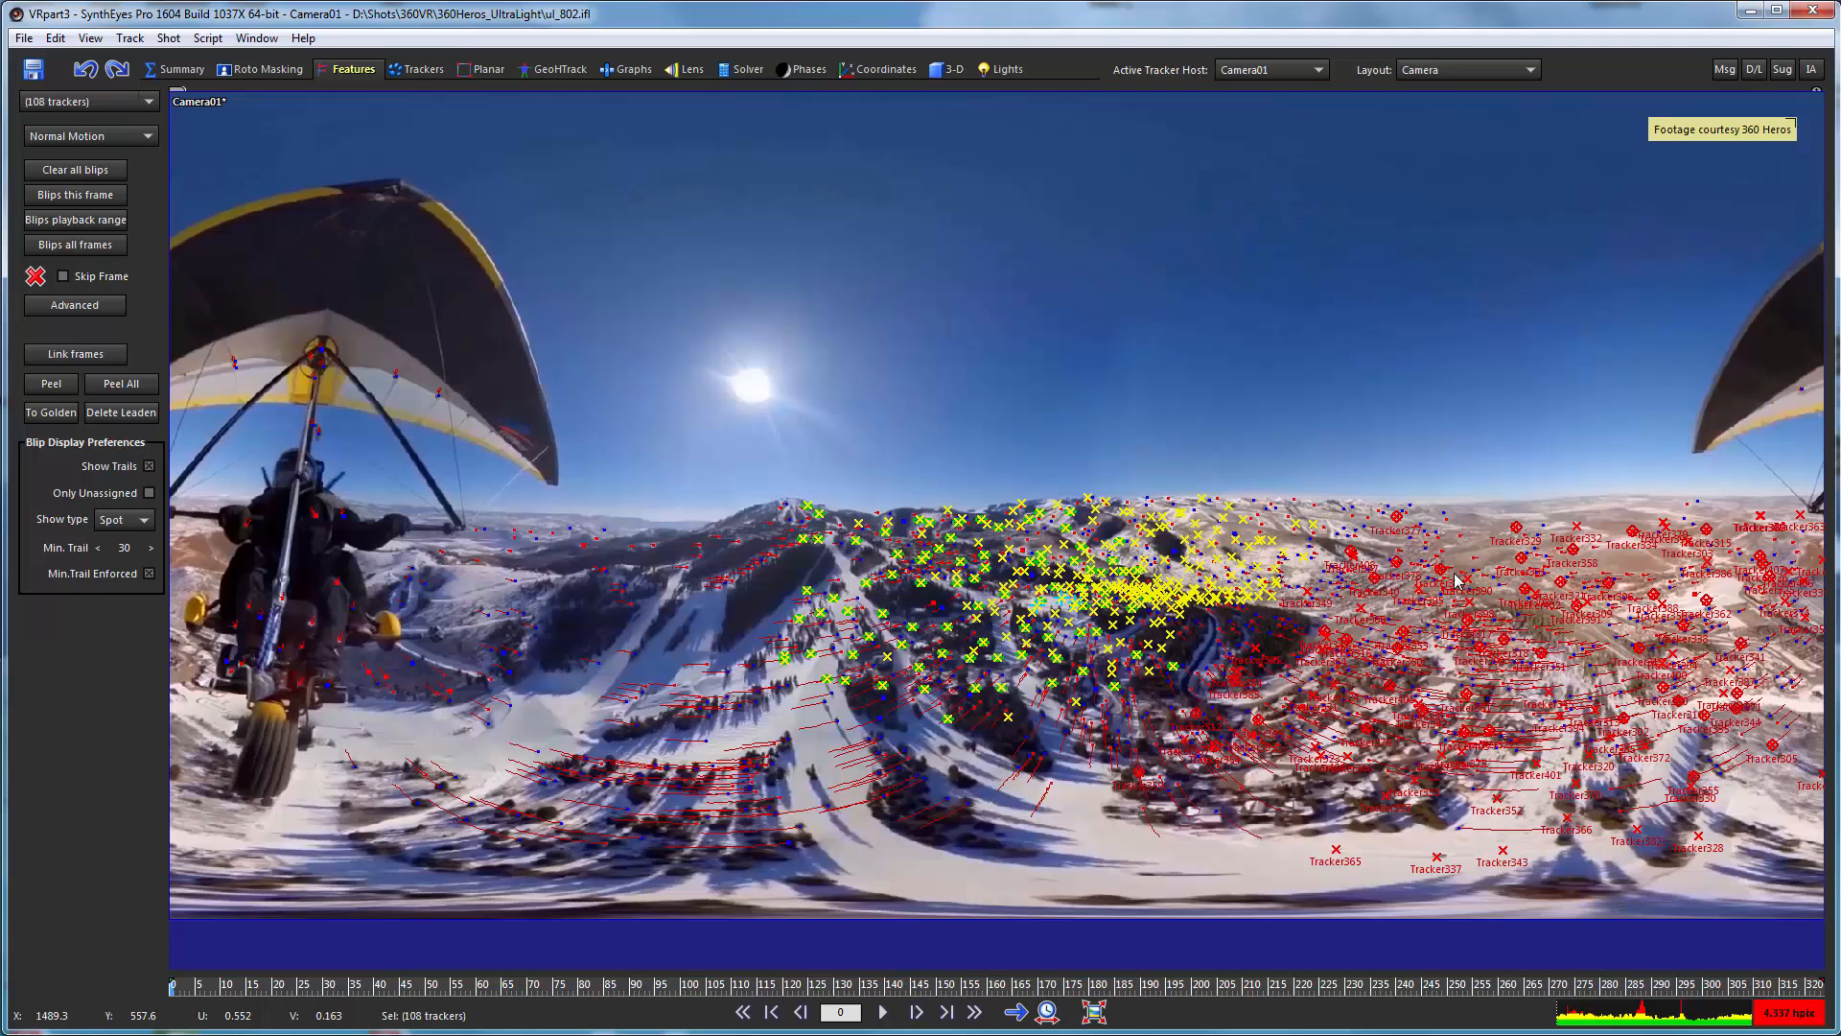
{"action": "left_click", "coordinate": [879, 69]}
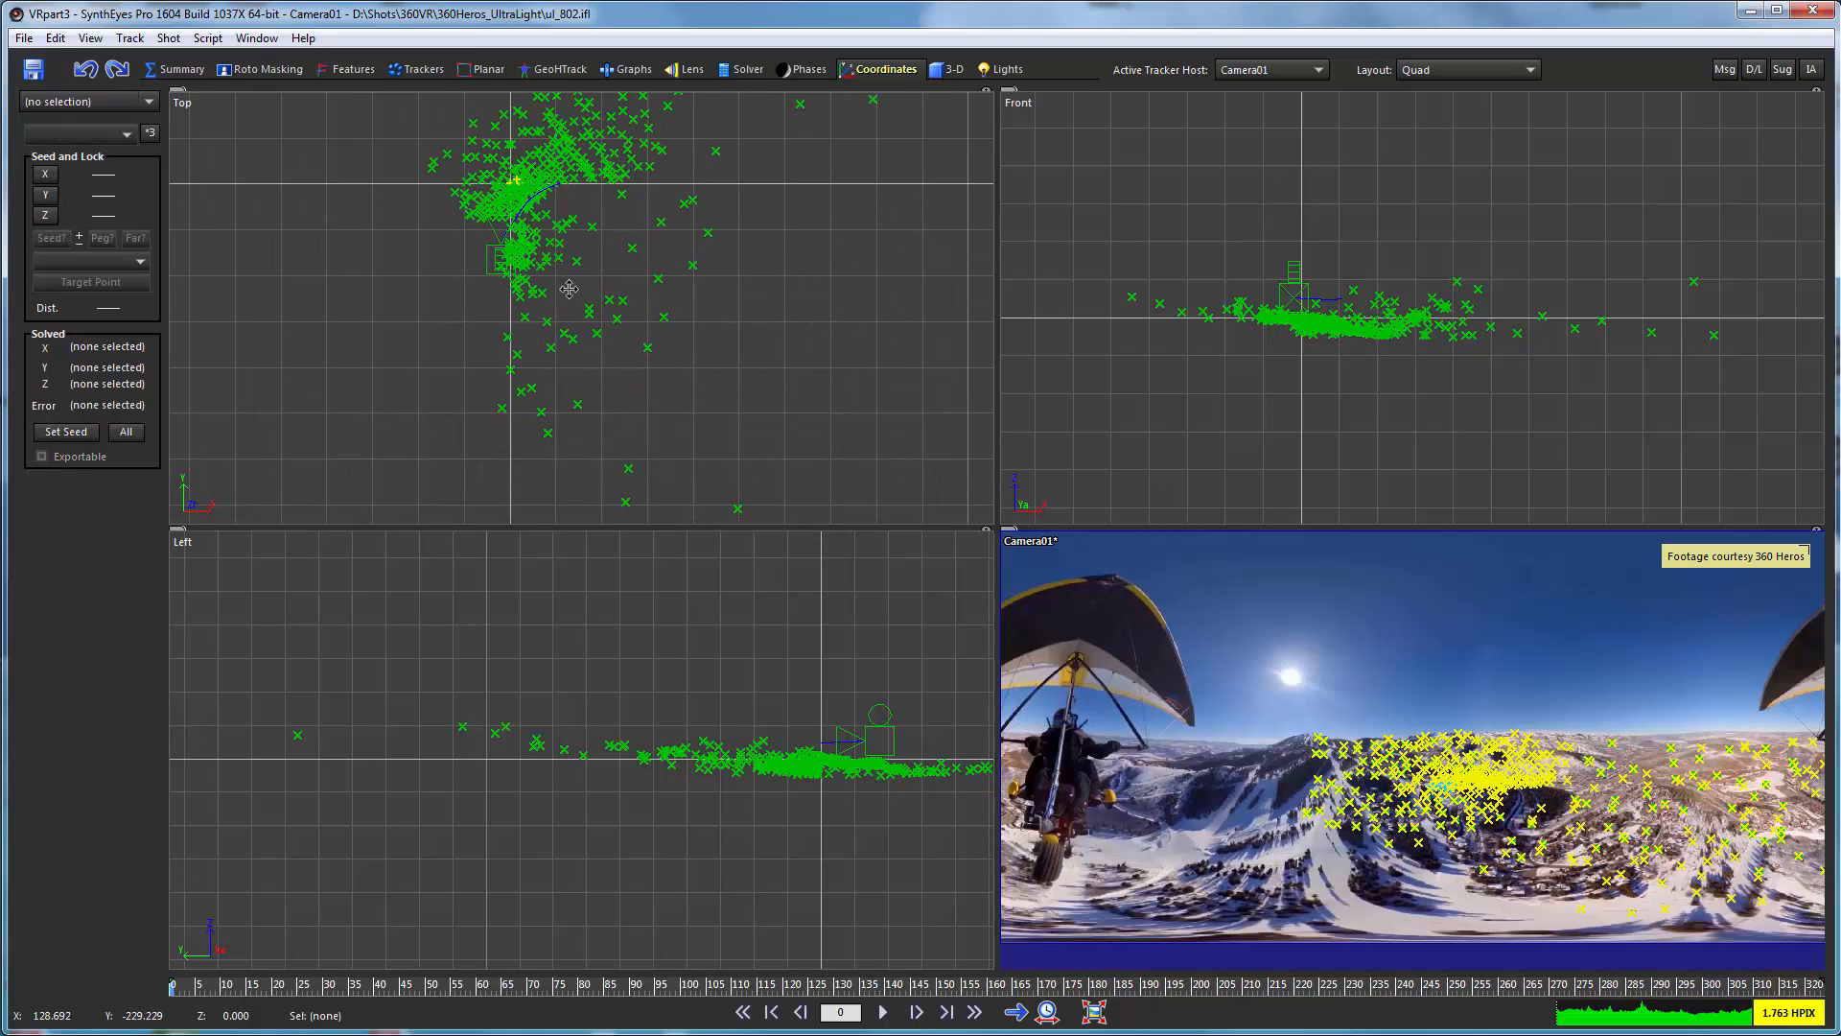
{"action": "mouse_move", "coordinate": [740, 444]}
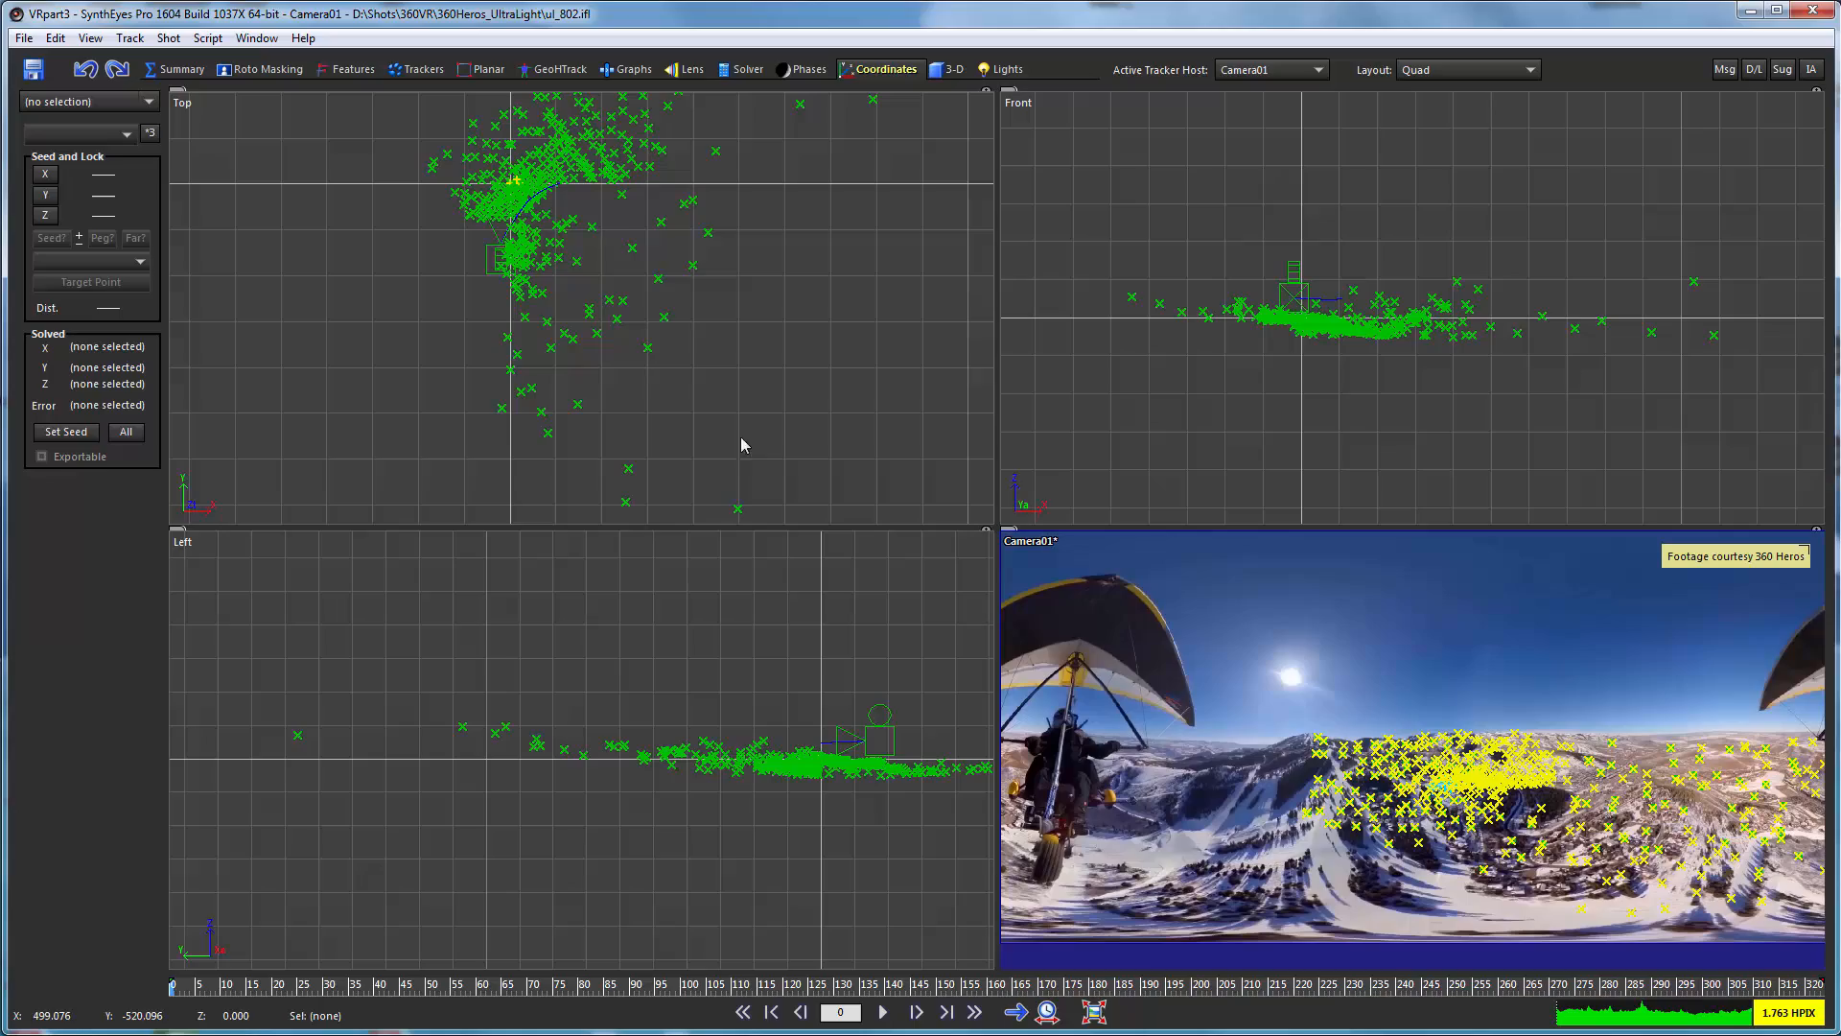
Return to the Features room camera view and scrub back to frame 0.
{"action": "left_click", "coordinate": [352, 68]}
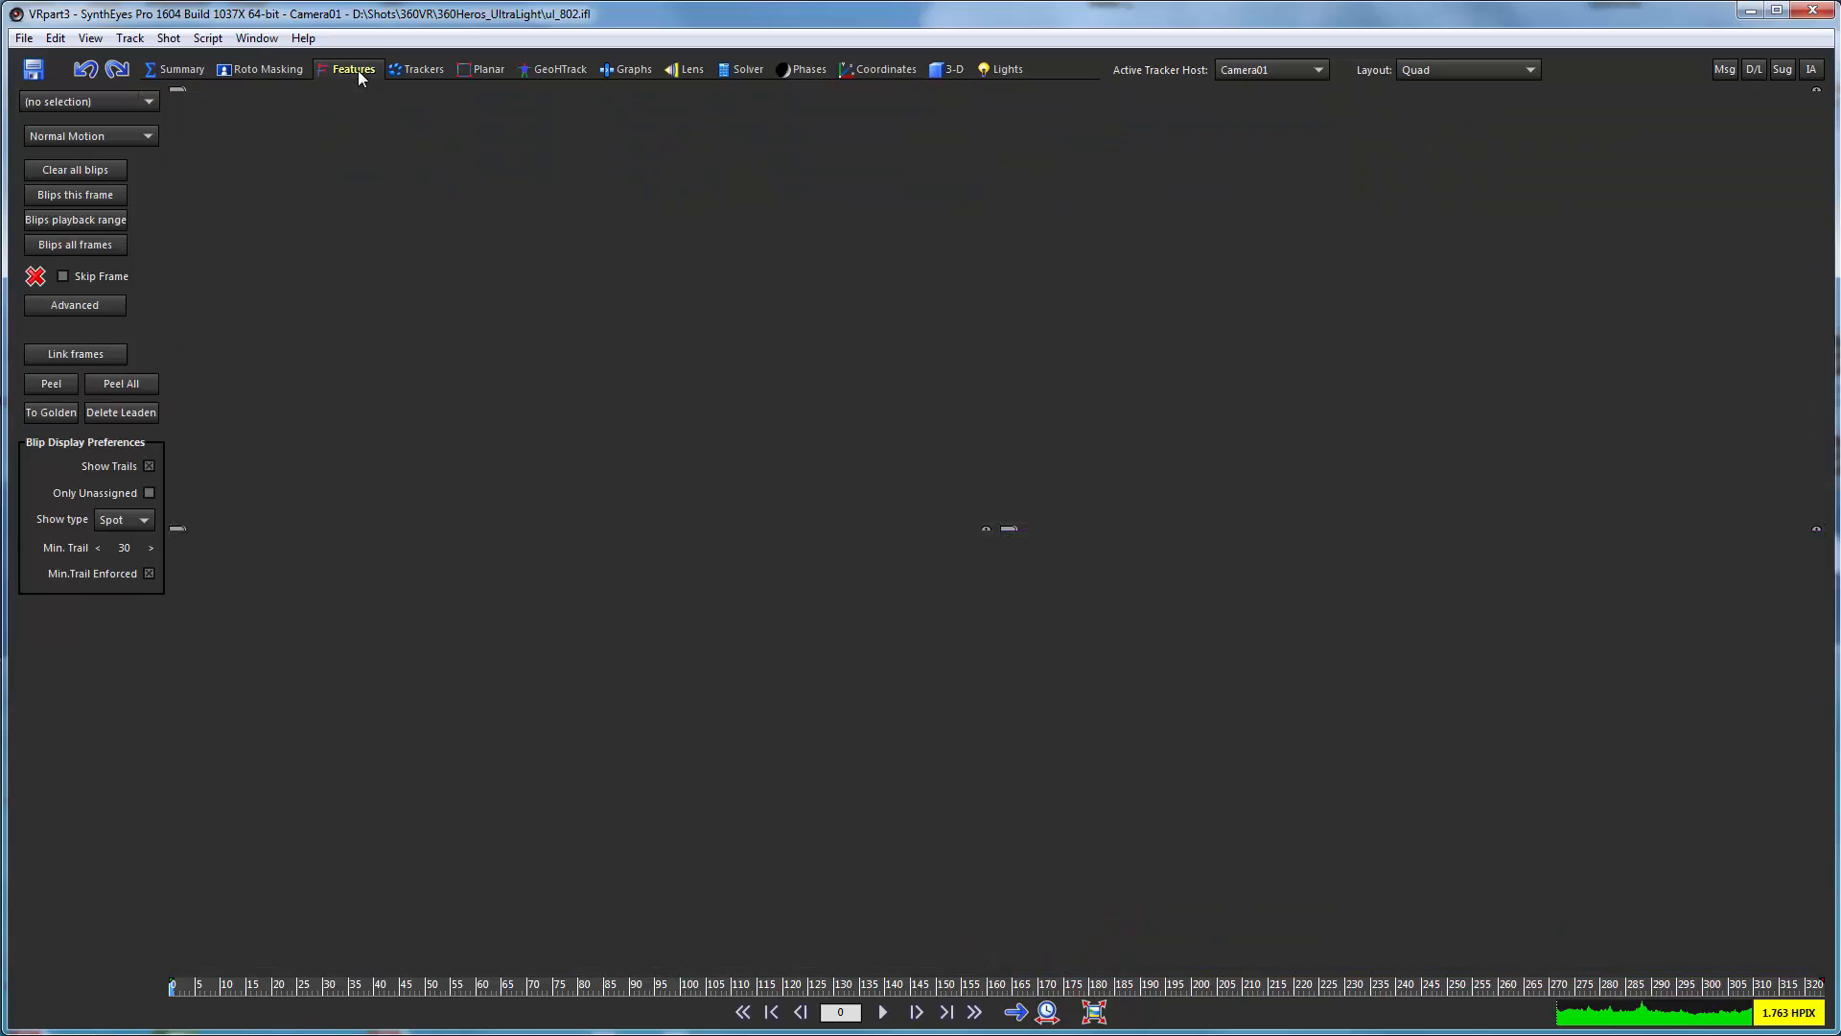
{"action": "left_click", "coordinate": [1465, 69]}
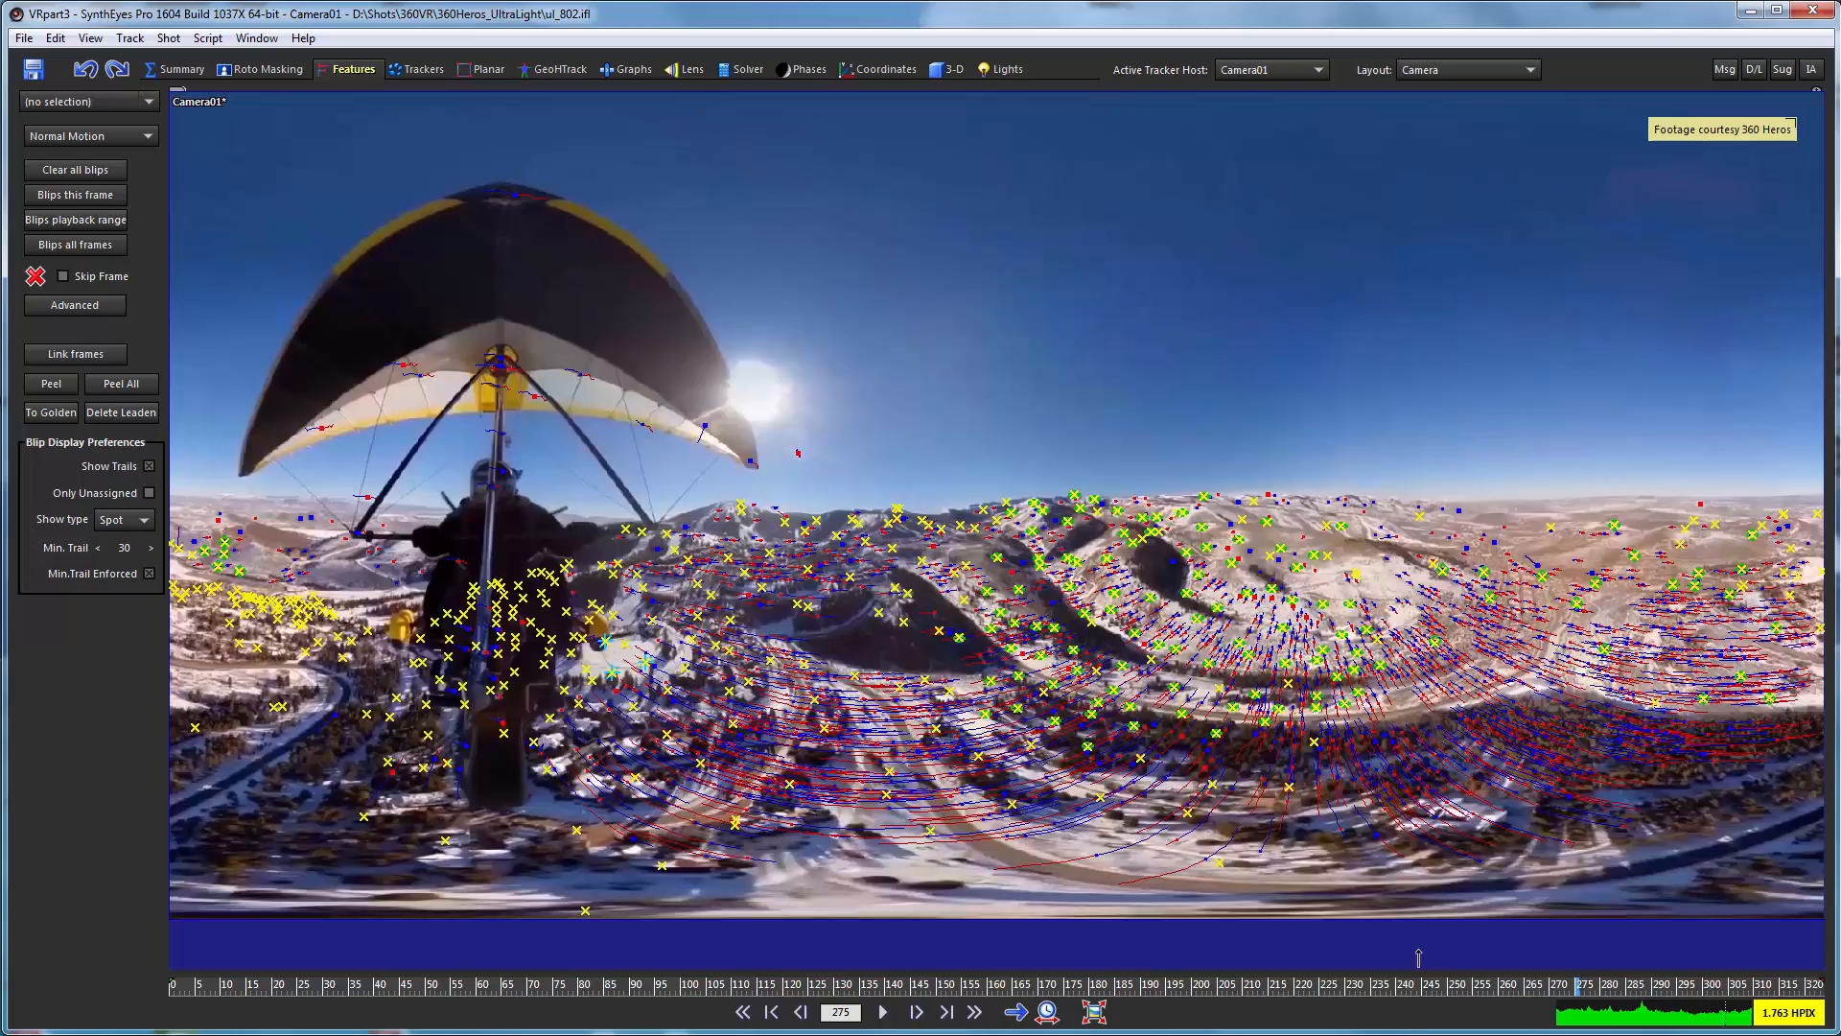
{"action": "left_click", "coordinate": [771, 1010]}
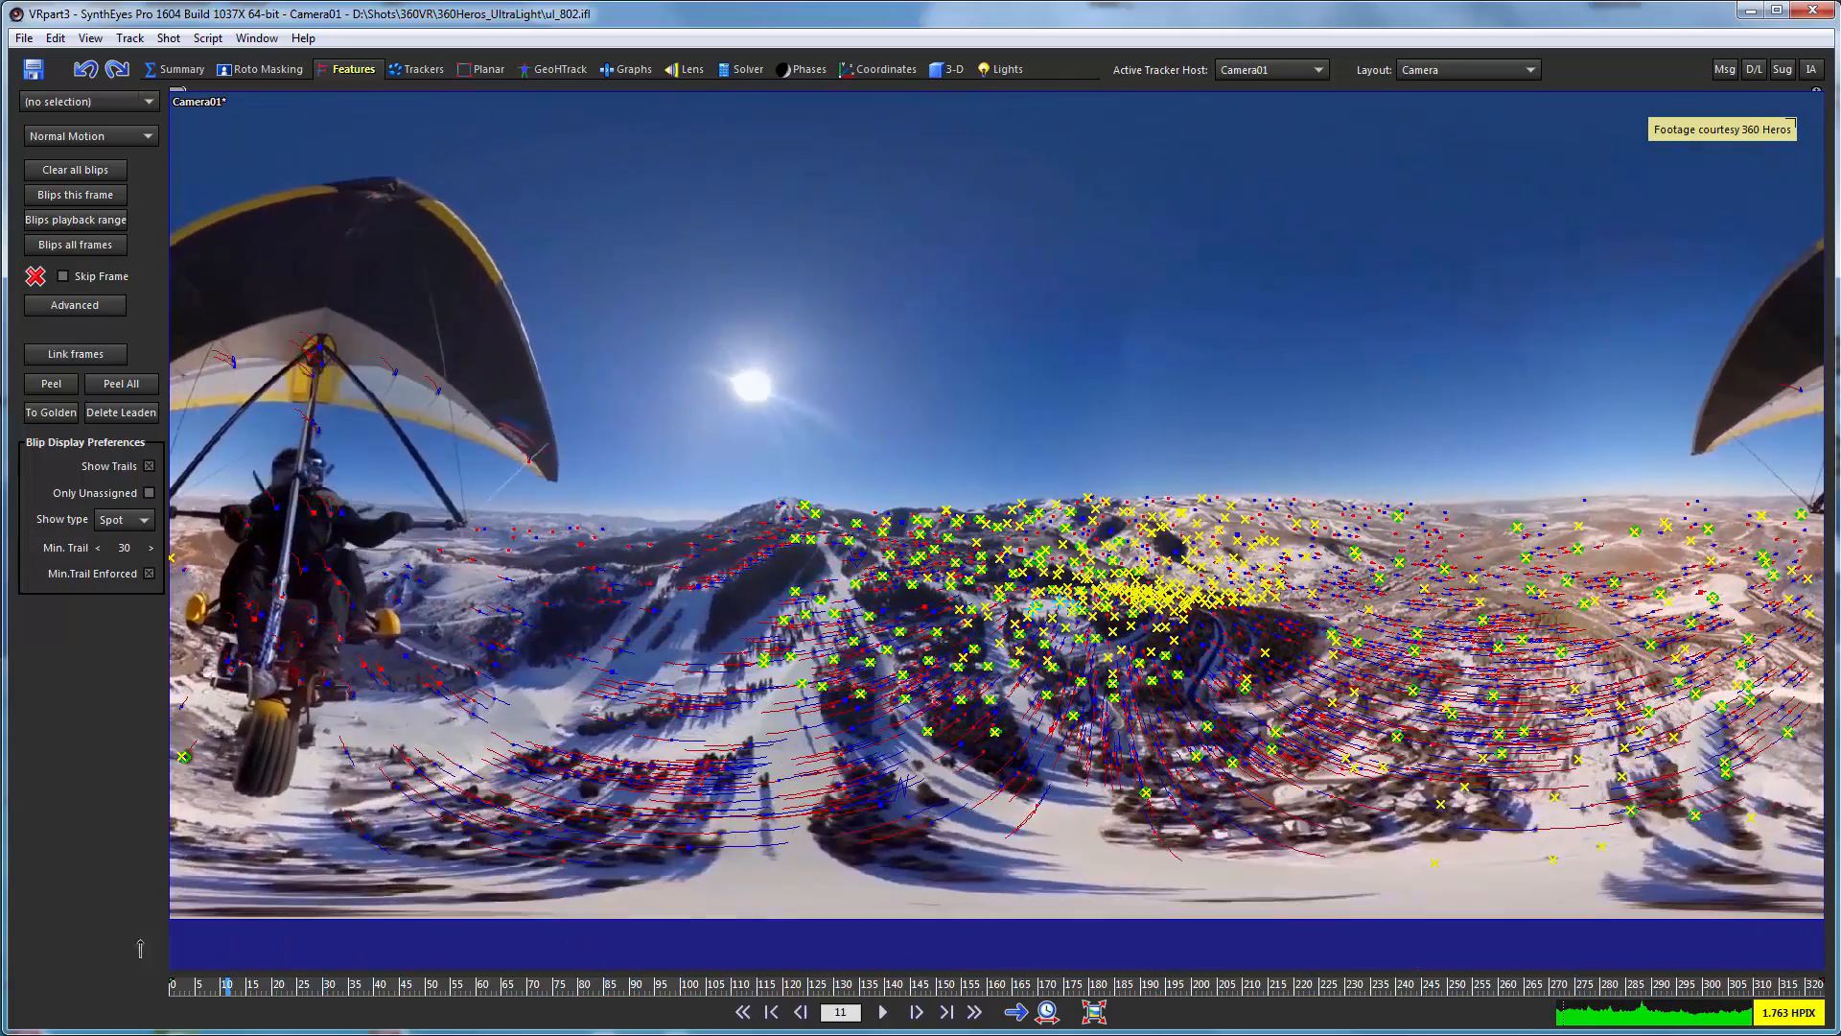
{"action": "left_click", "coordinate": [770, 1012]}
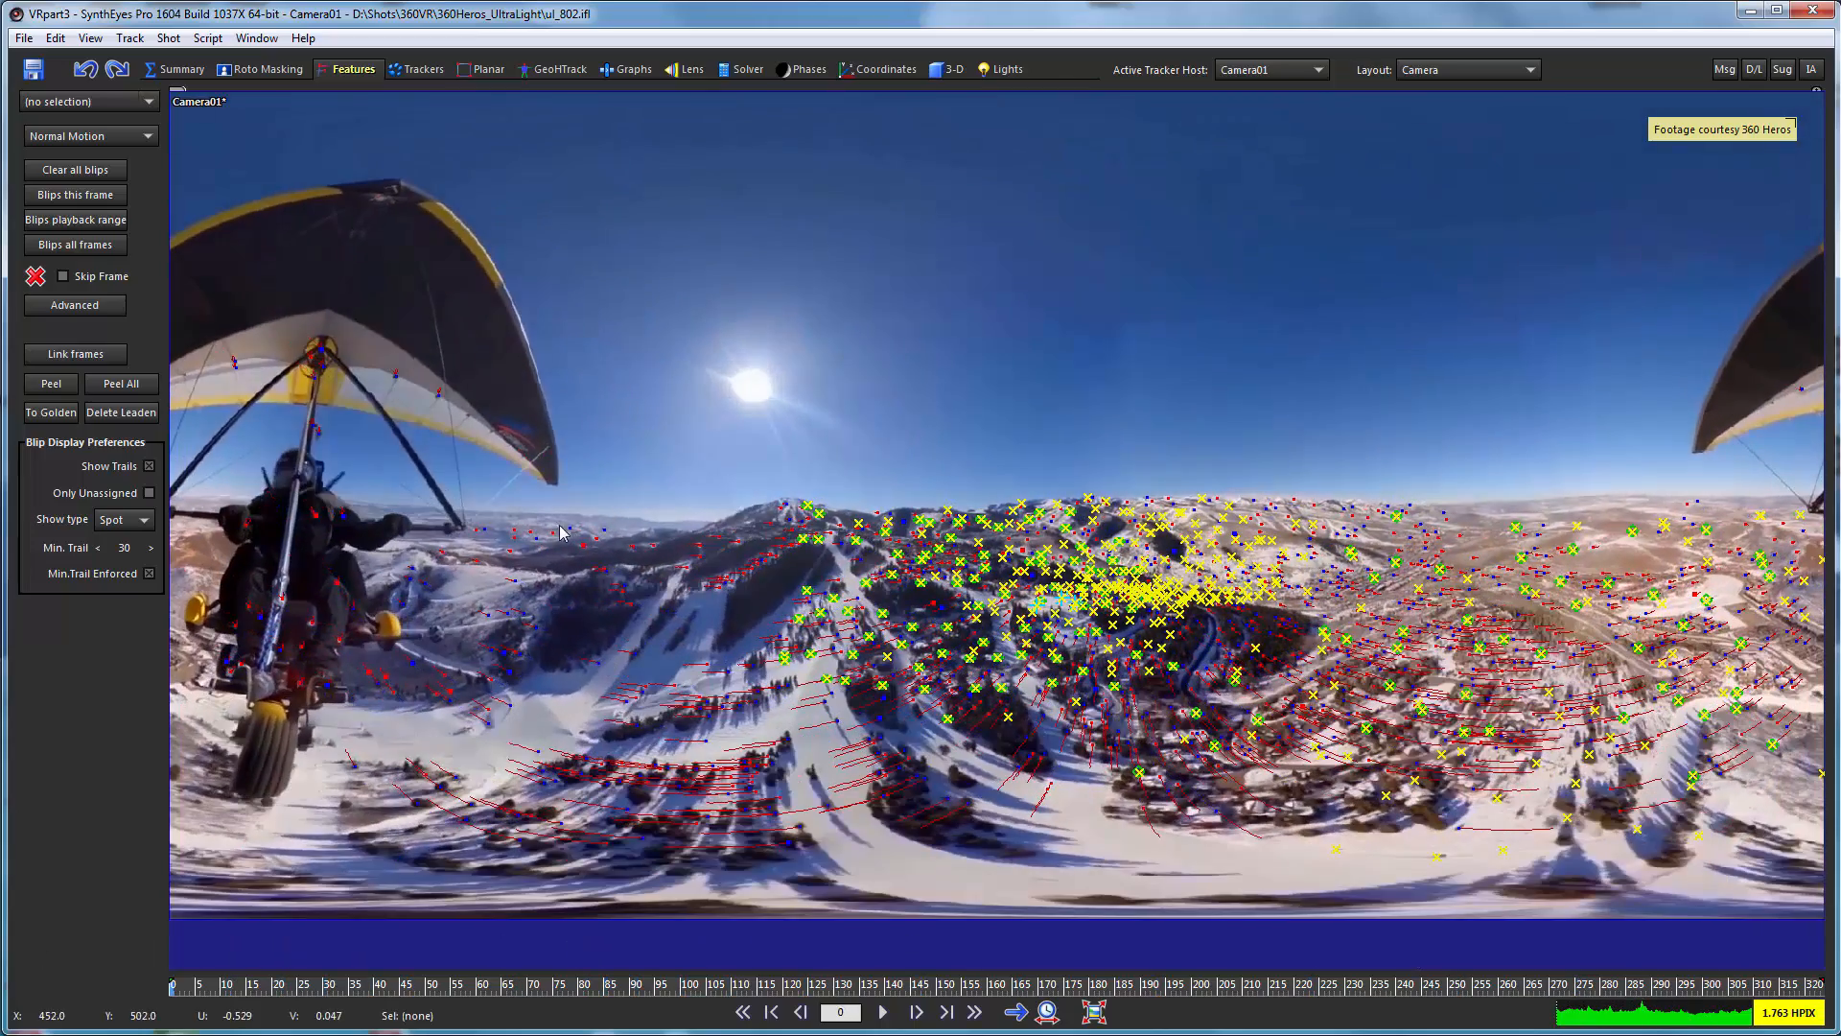
{"action": "mouse_move", "coordinate": [478, 631]}
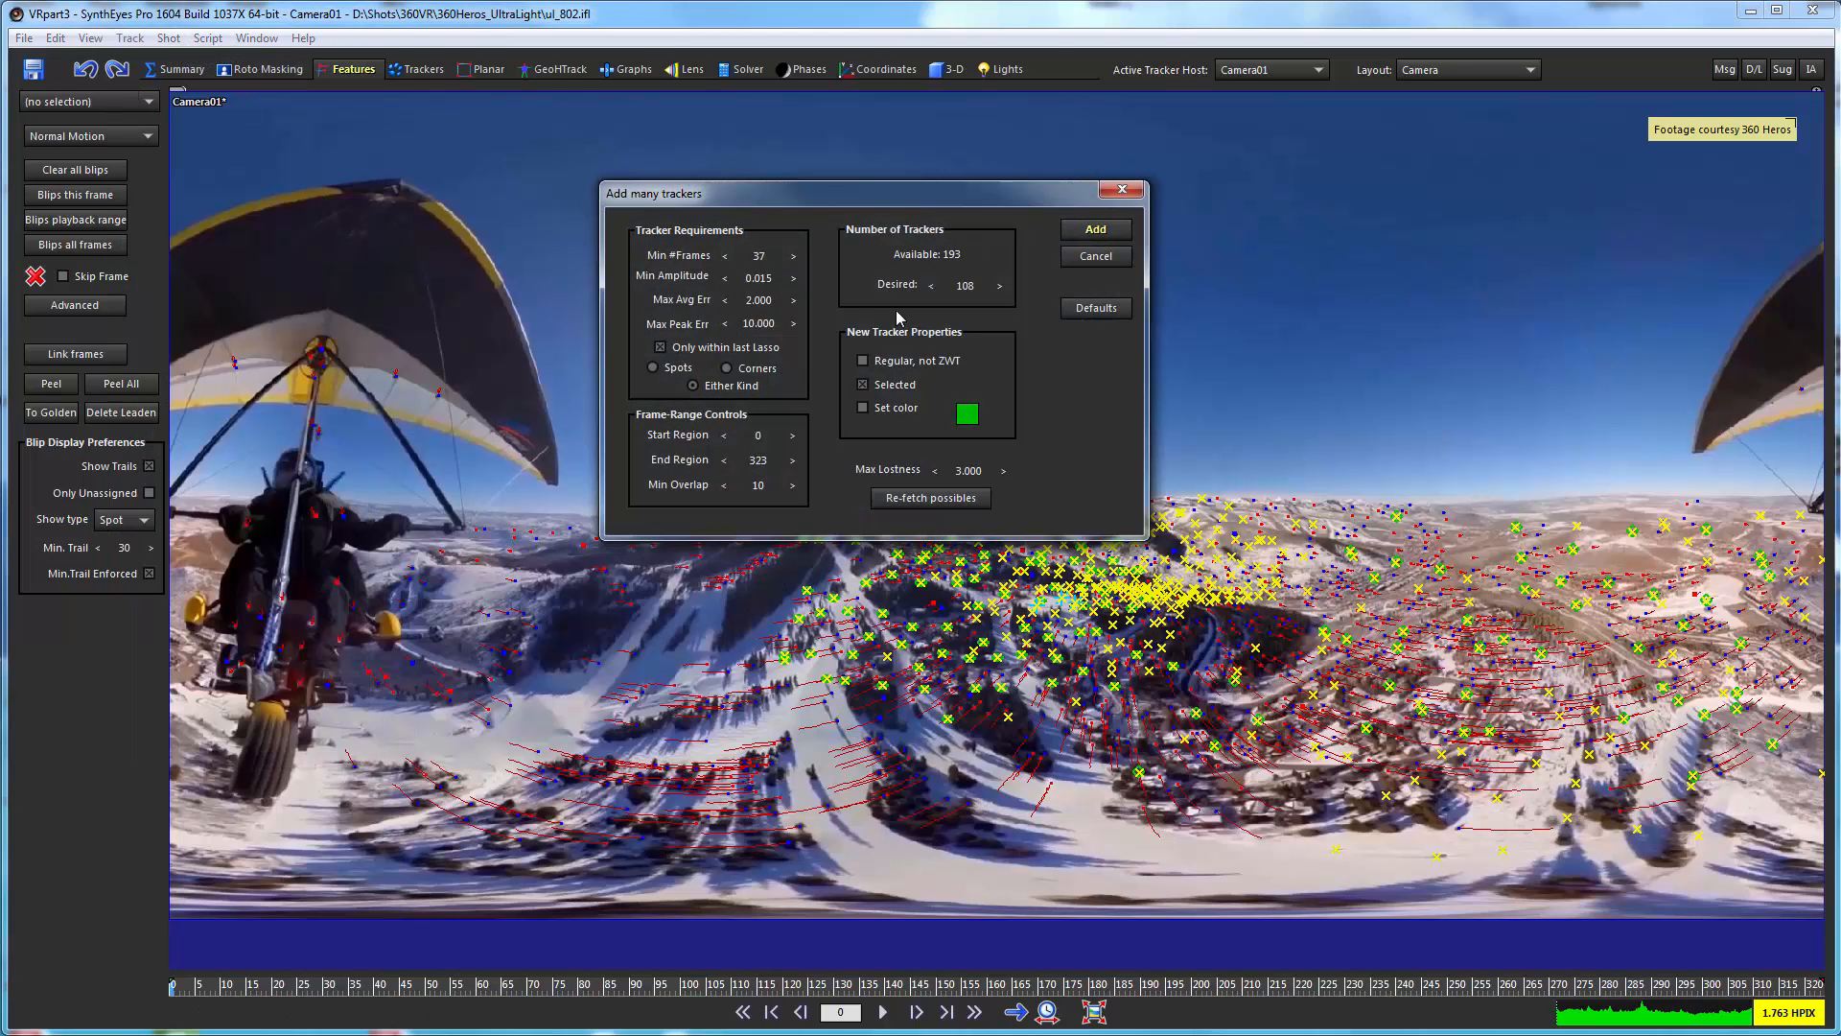
Add 108 more trackers to the lower-left panorama and review them at frame 247.
{"action": "left_click", "coordinate": [1094, 229]}
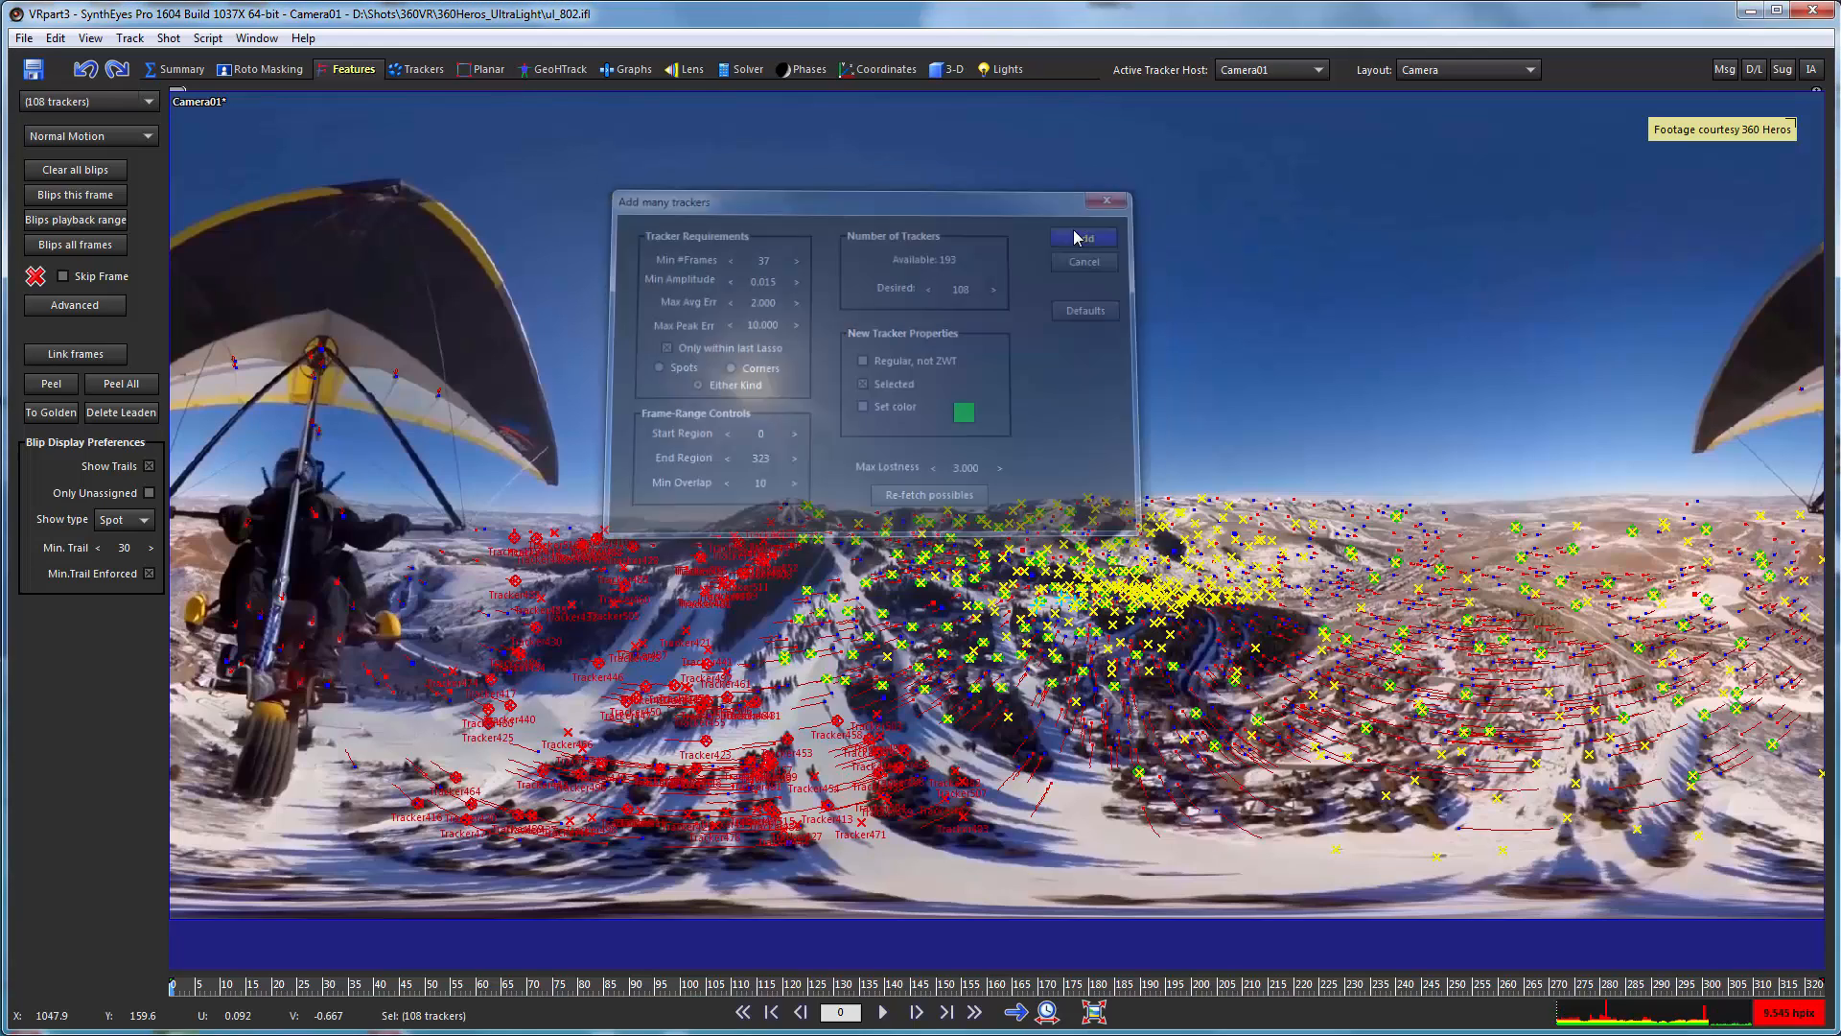
{"action": "left_click", "coordinate": [1082, 236]}
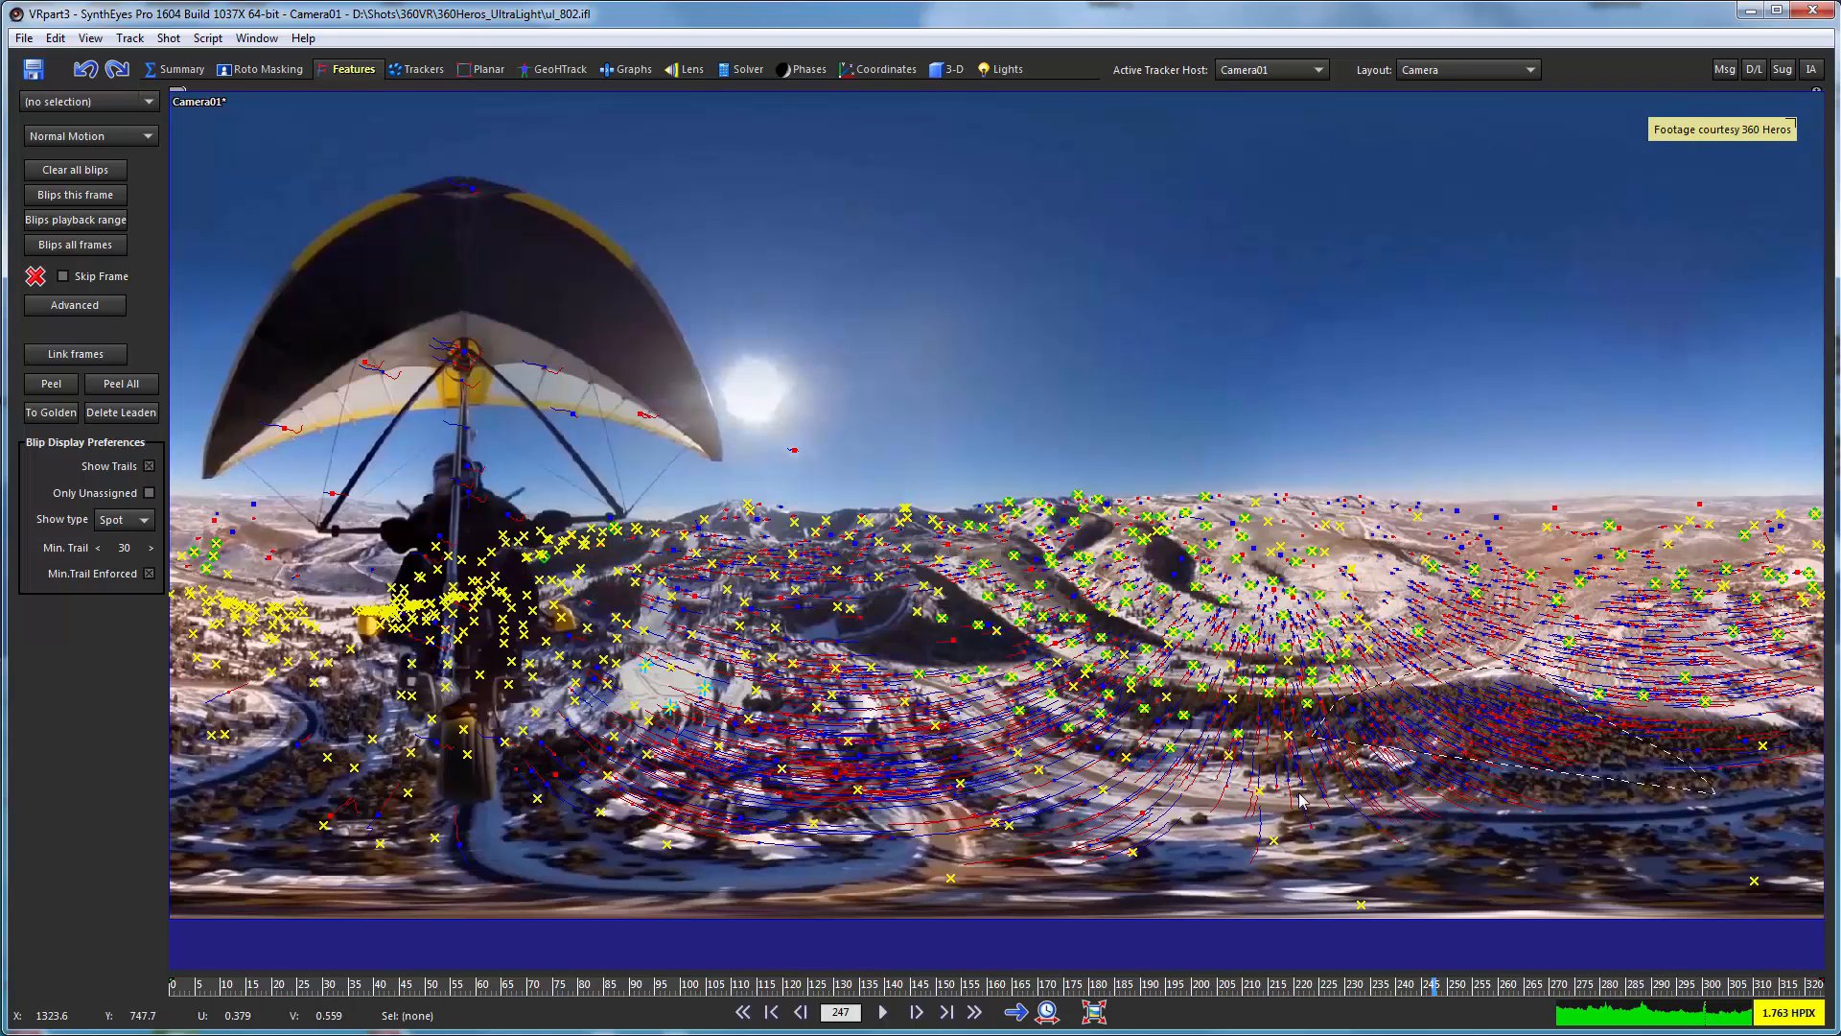
{"action": "mouse_move", "coordinate": [120, 47]}
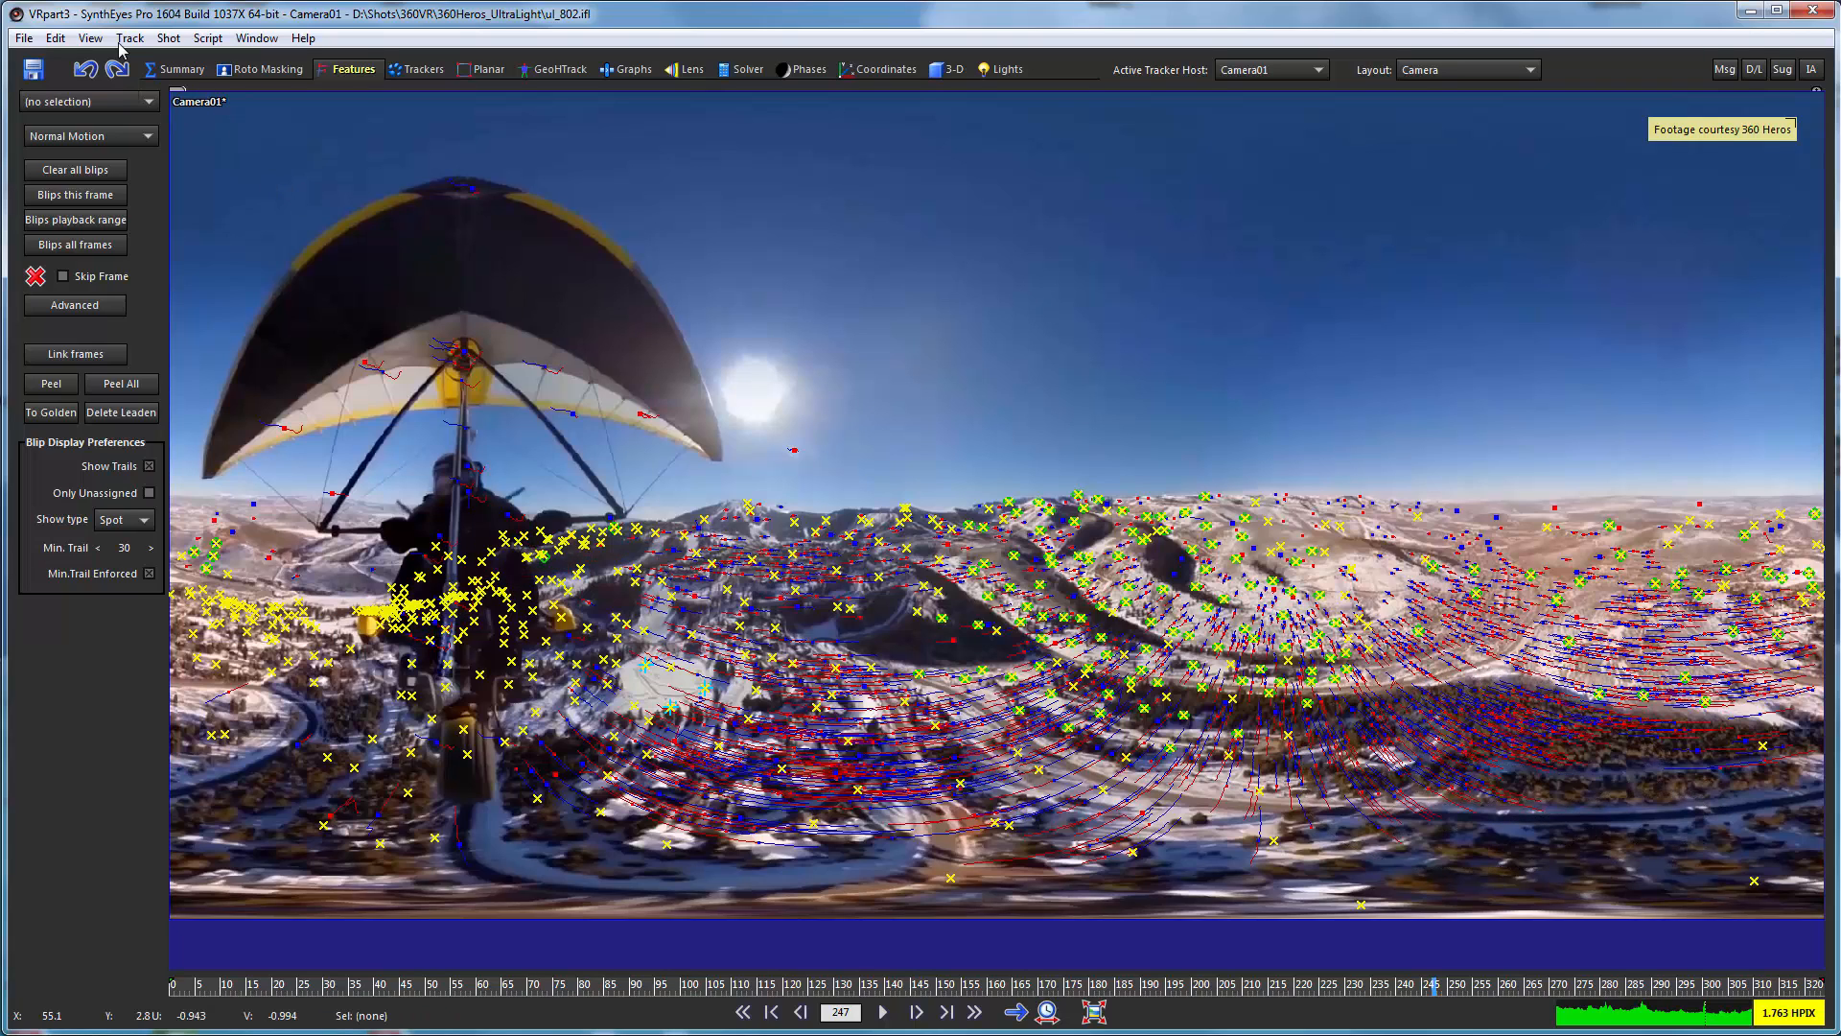
Add a third batch of 108 trackers and clear the tracker selection.
{"action": "left_click", "coordinate": [130, 37]}
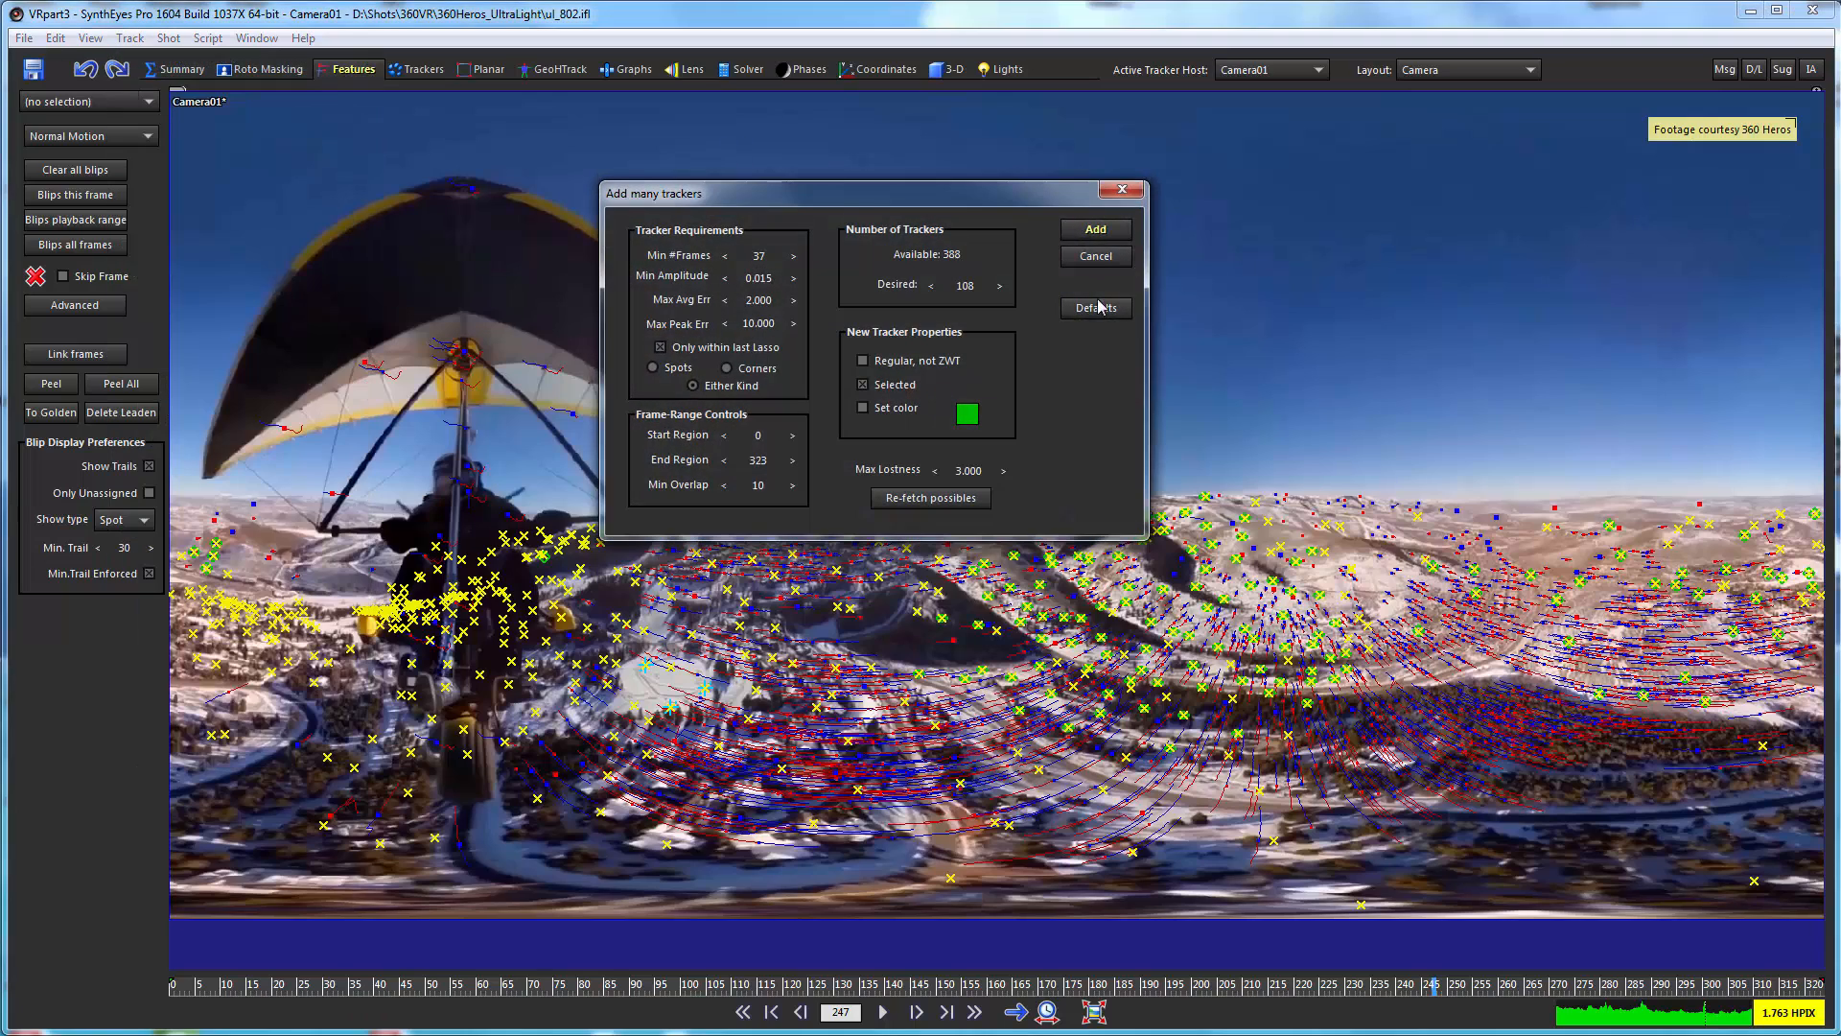
{"action": "left_click", "coordinate": [1093, 229]}
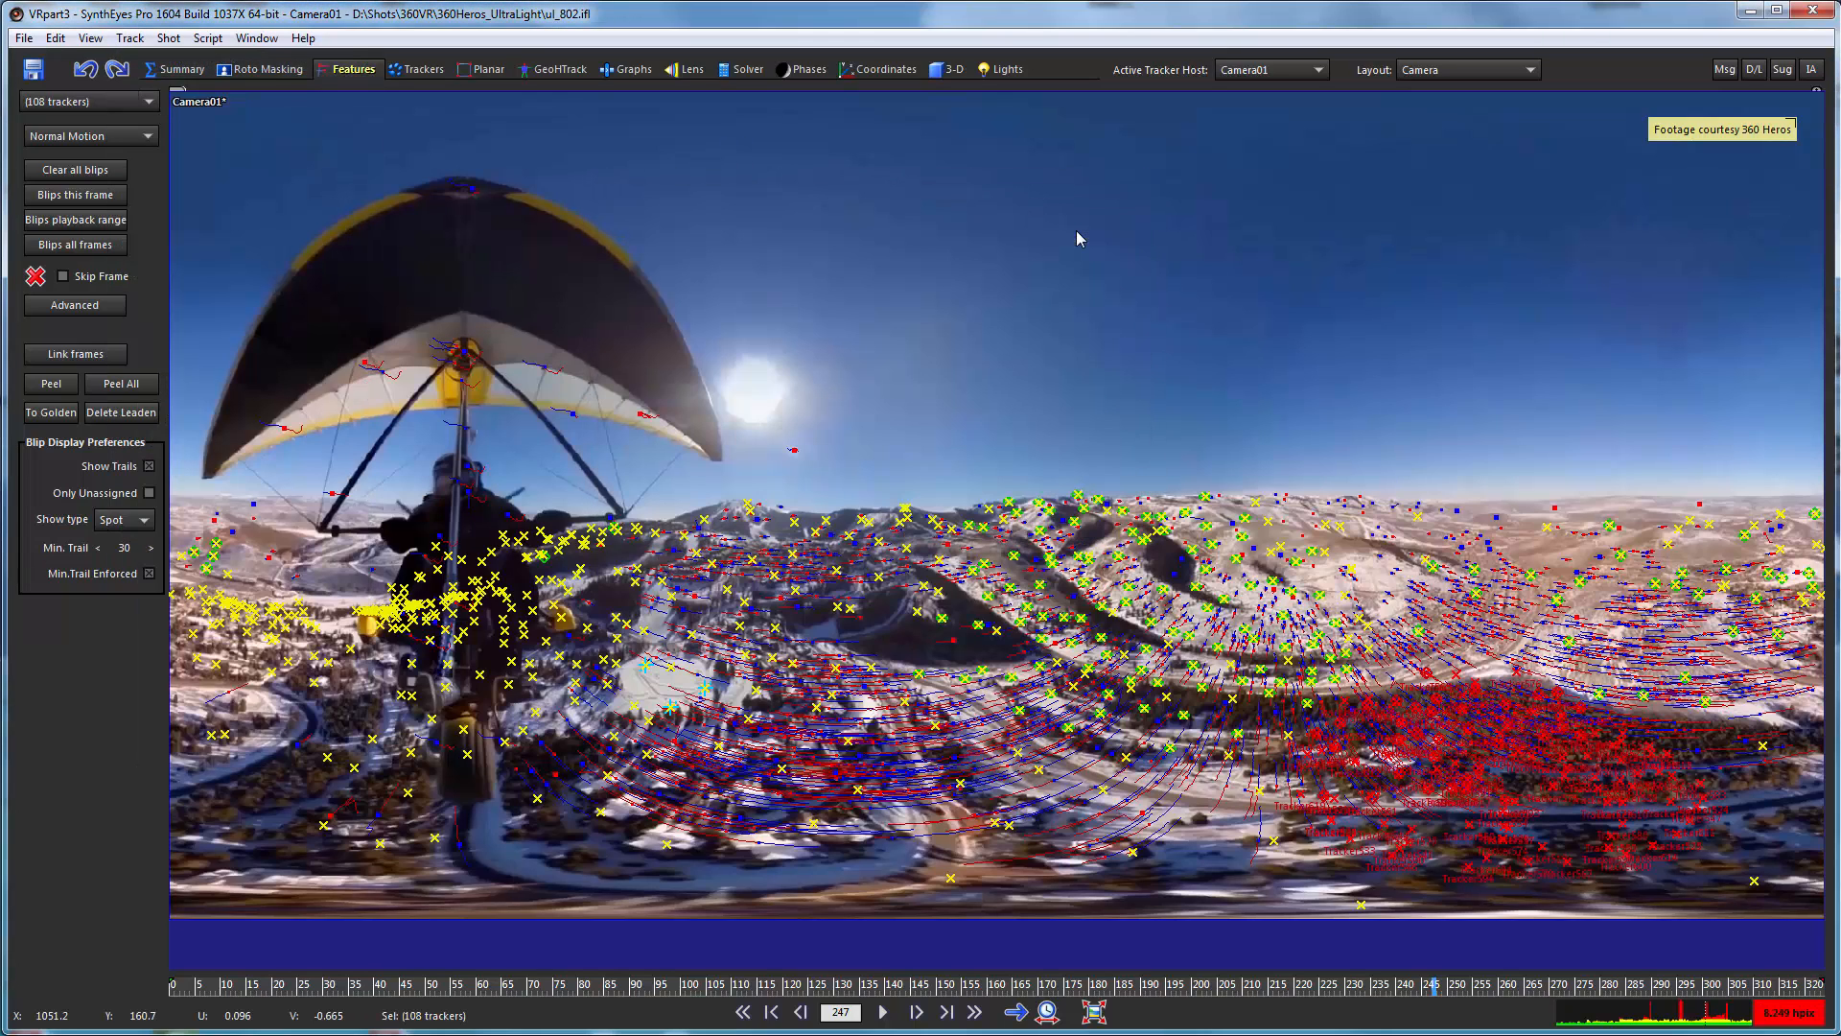
{"action": "mouse_move", "coordinate": [245, 797]}
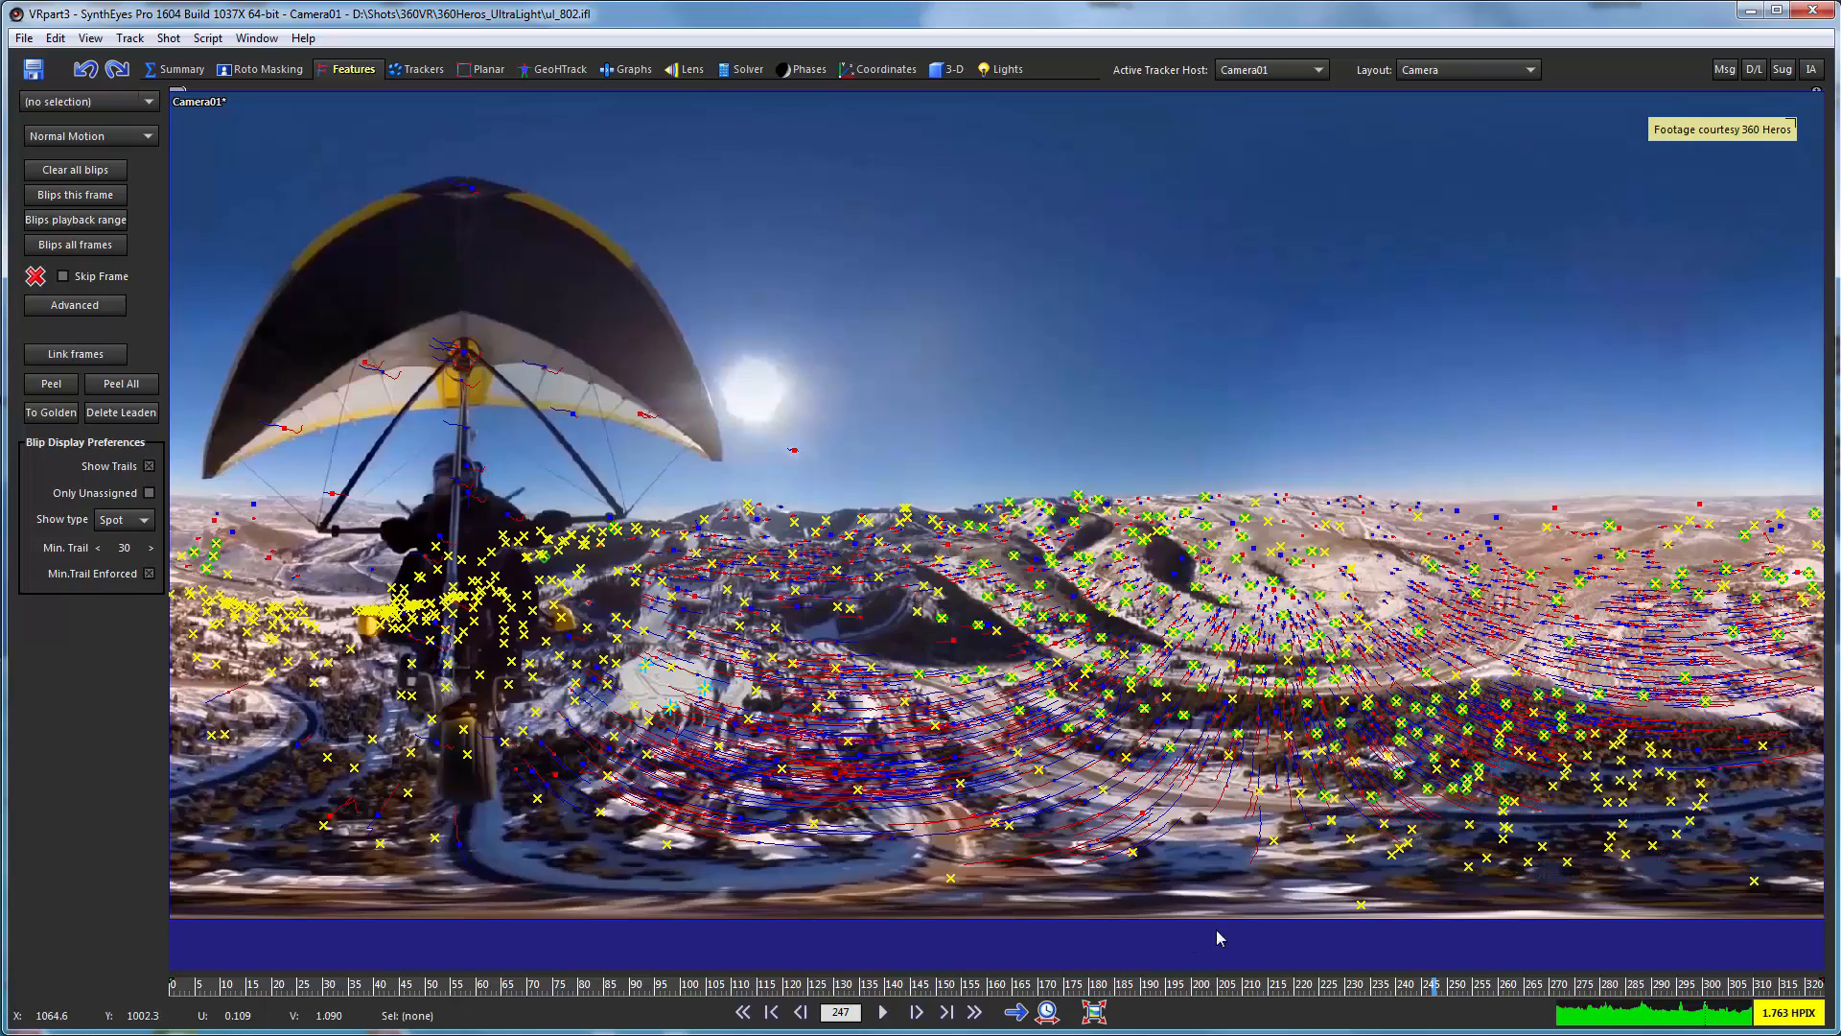
{"action": "left_click", "coordinate": [771, 1011]}
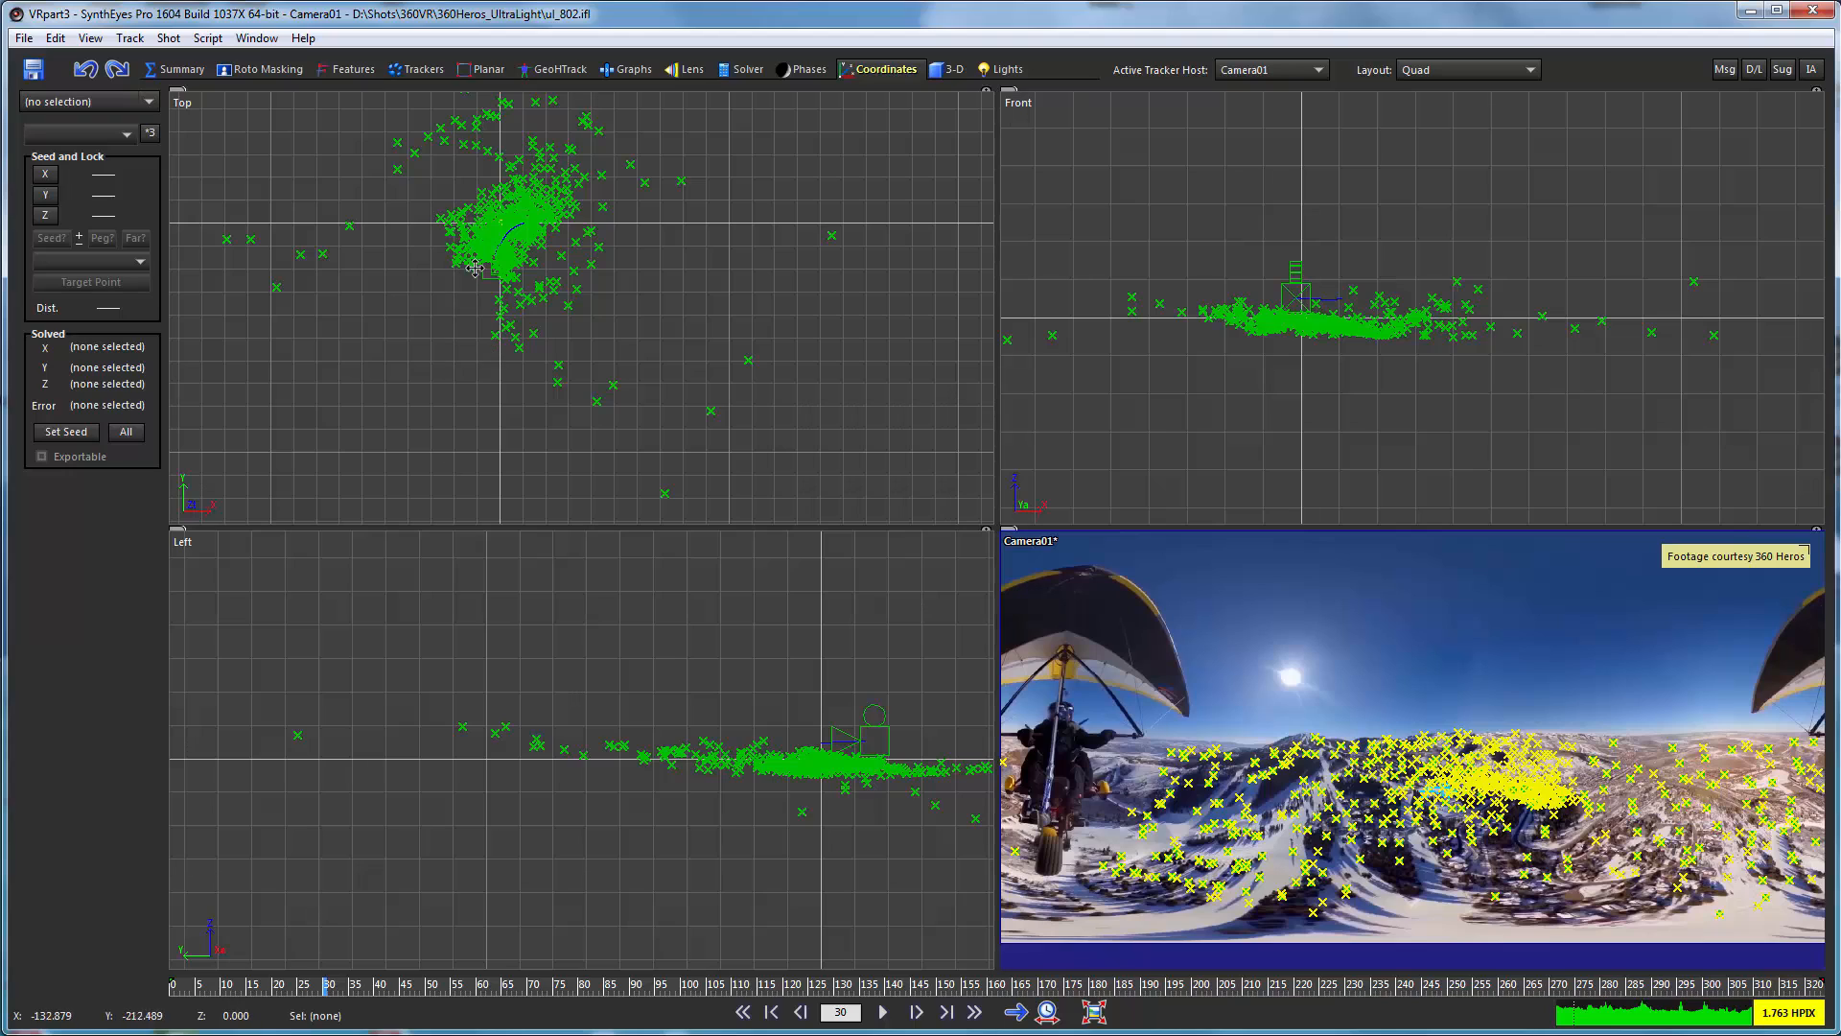
{"action": "mouse_move", "coordinate": [420, 335]}
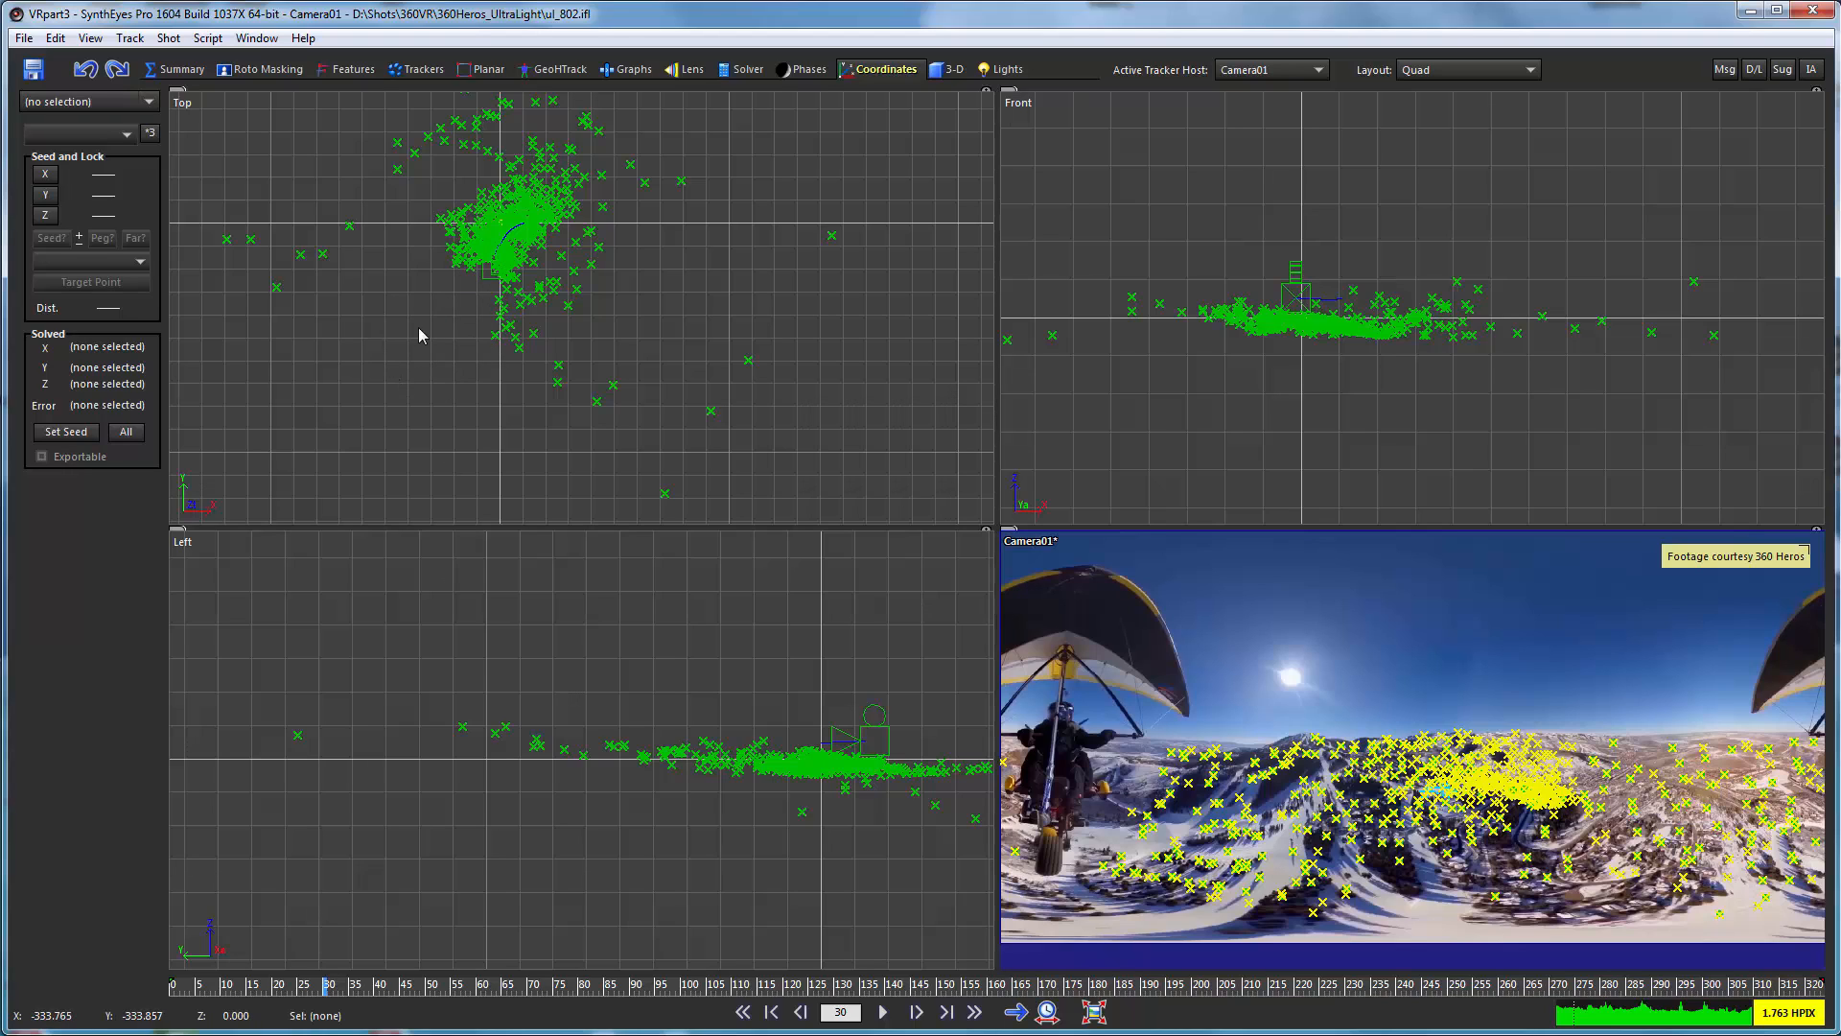
{"action": "mouse_move", "coordinate": [1067, 747]}
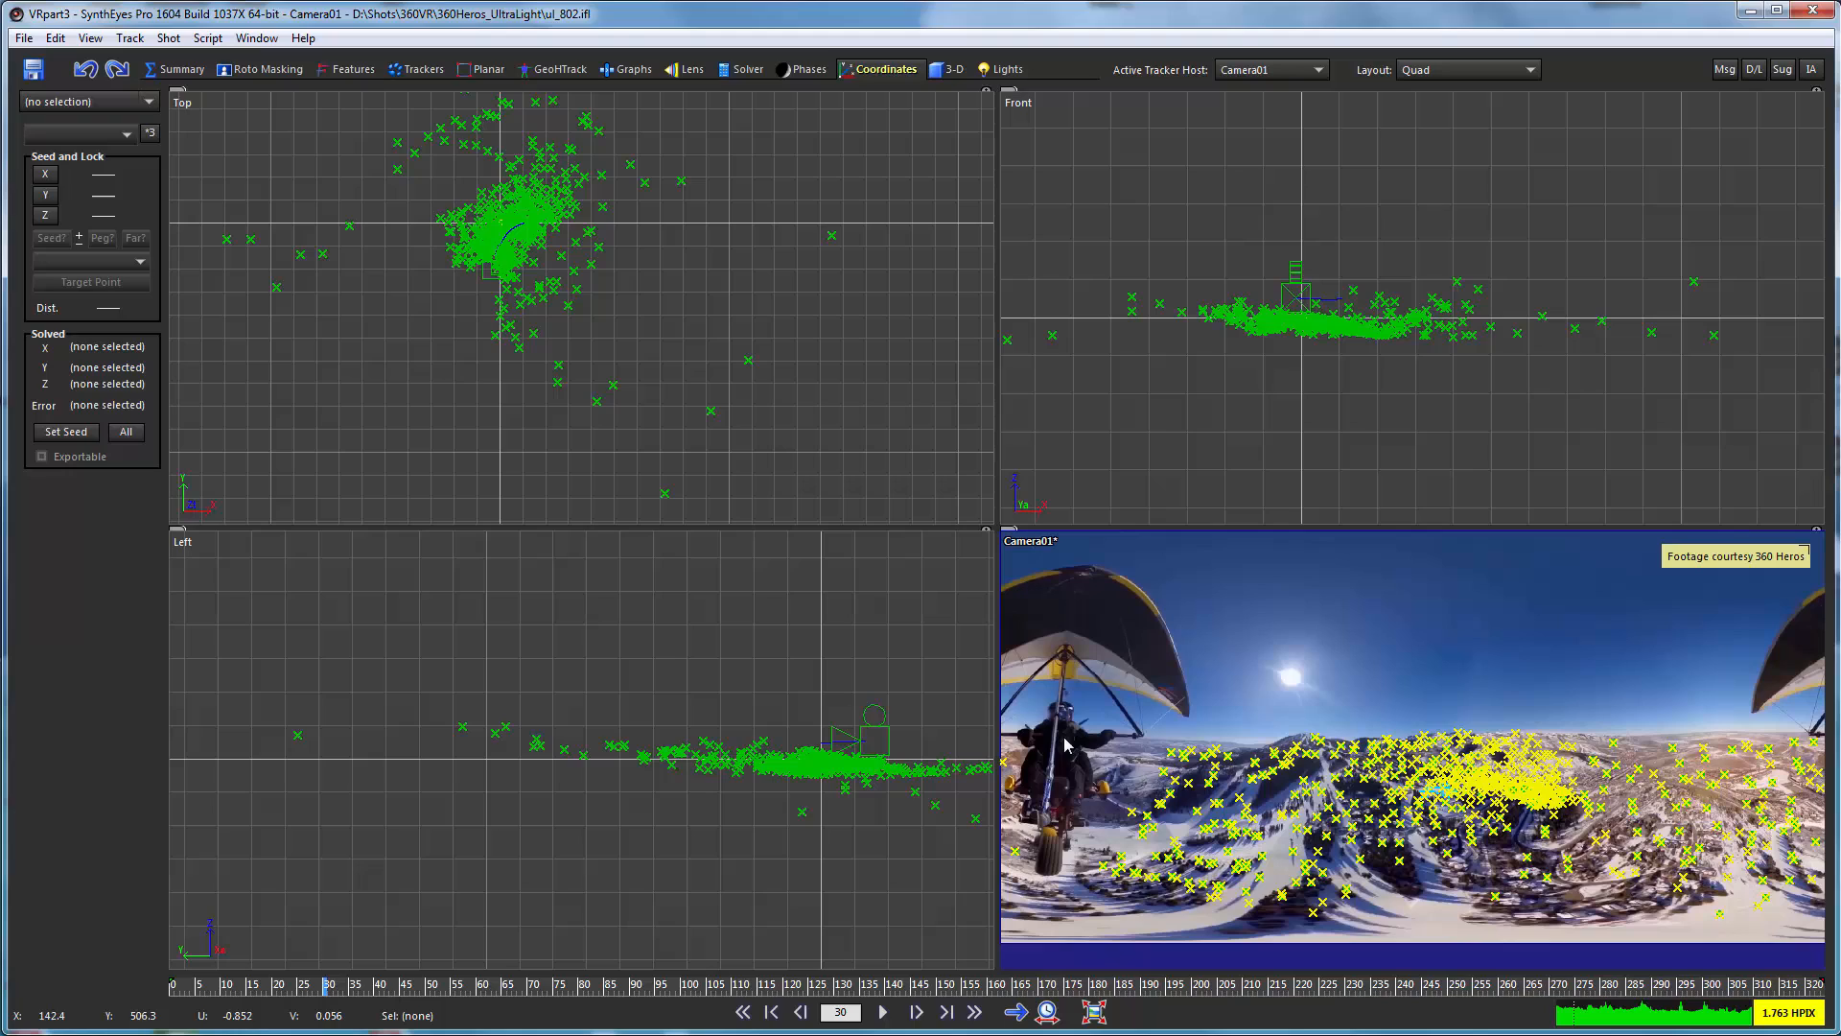
{"action": "mouse_move", "coordinate": [1069, 711]}
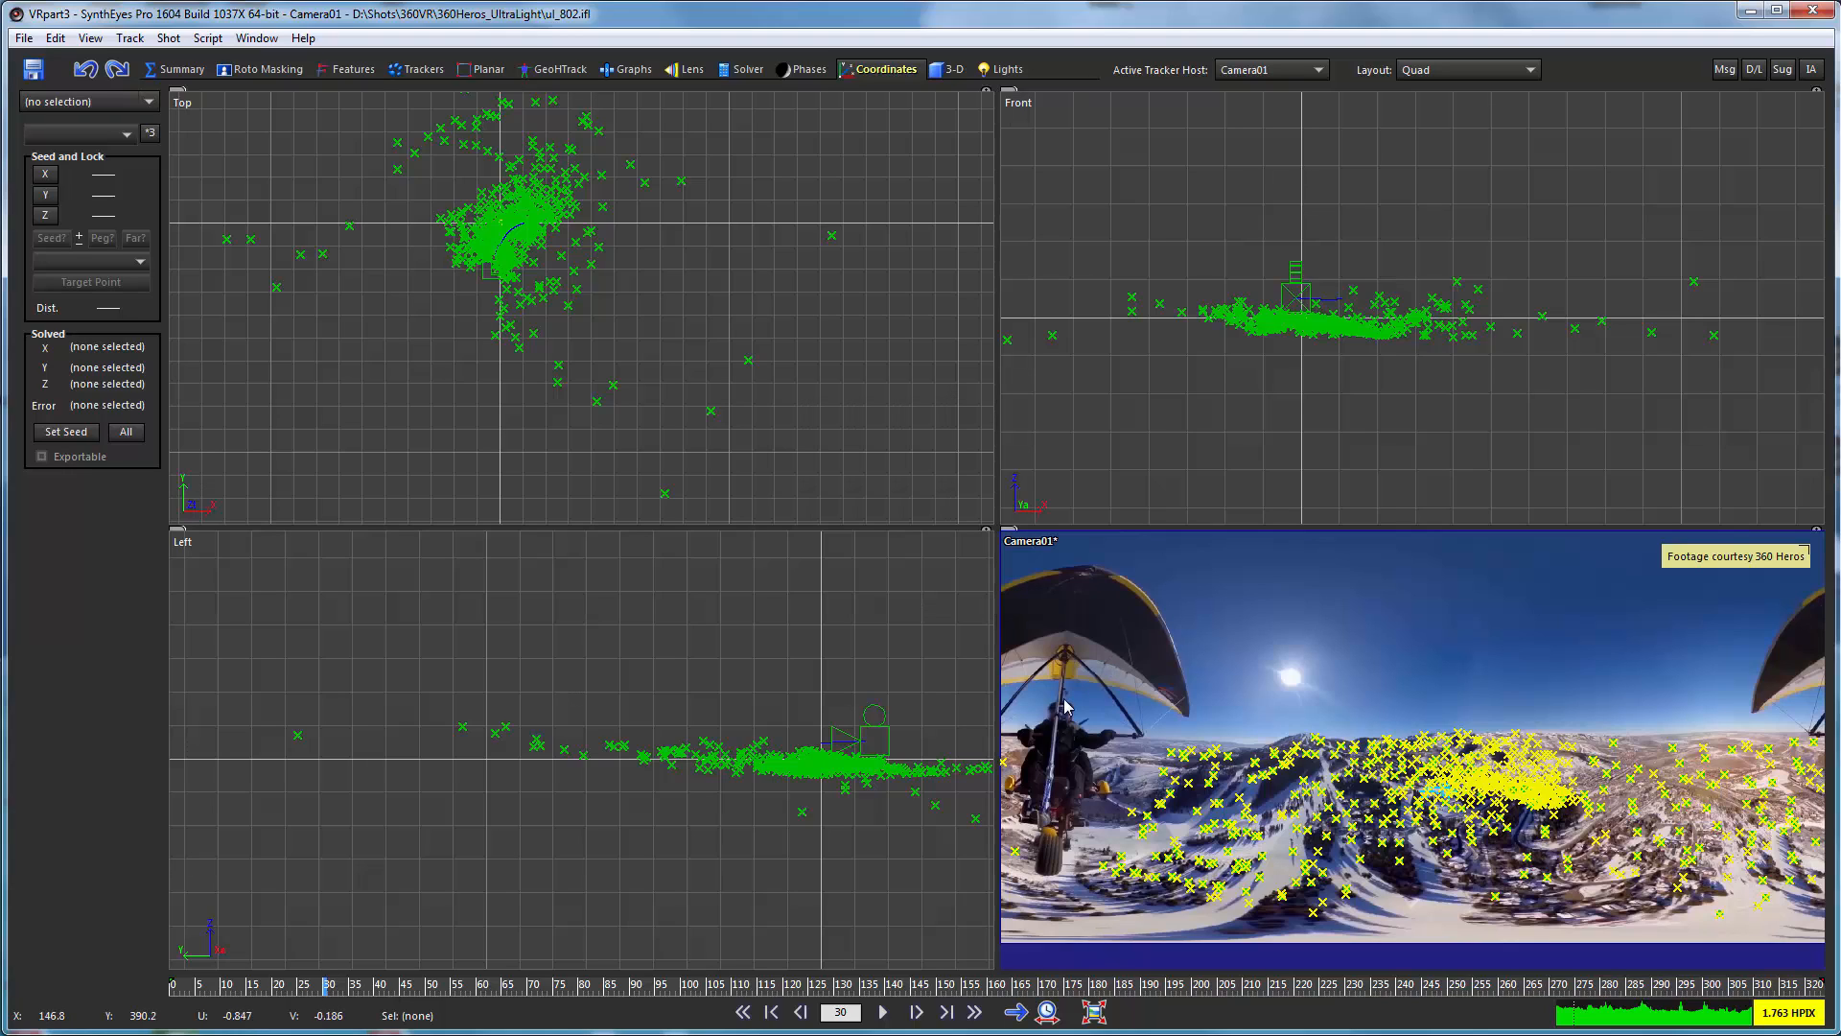
{"action": "mouse_move", "coordinate": [1068, 863]}
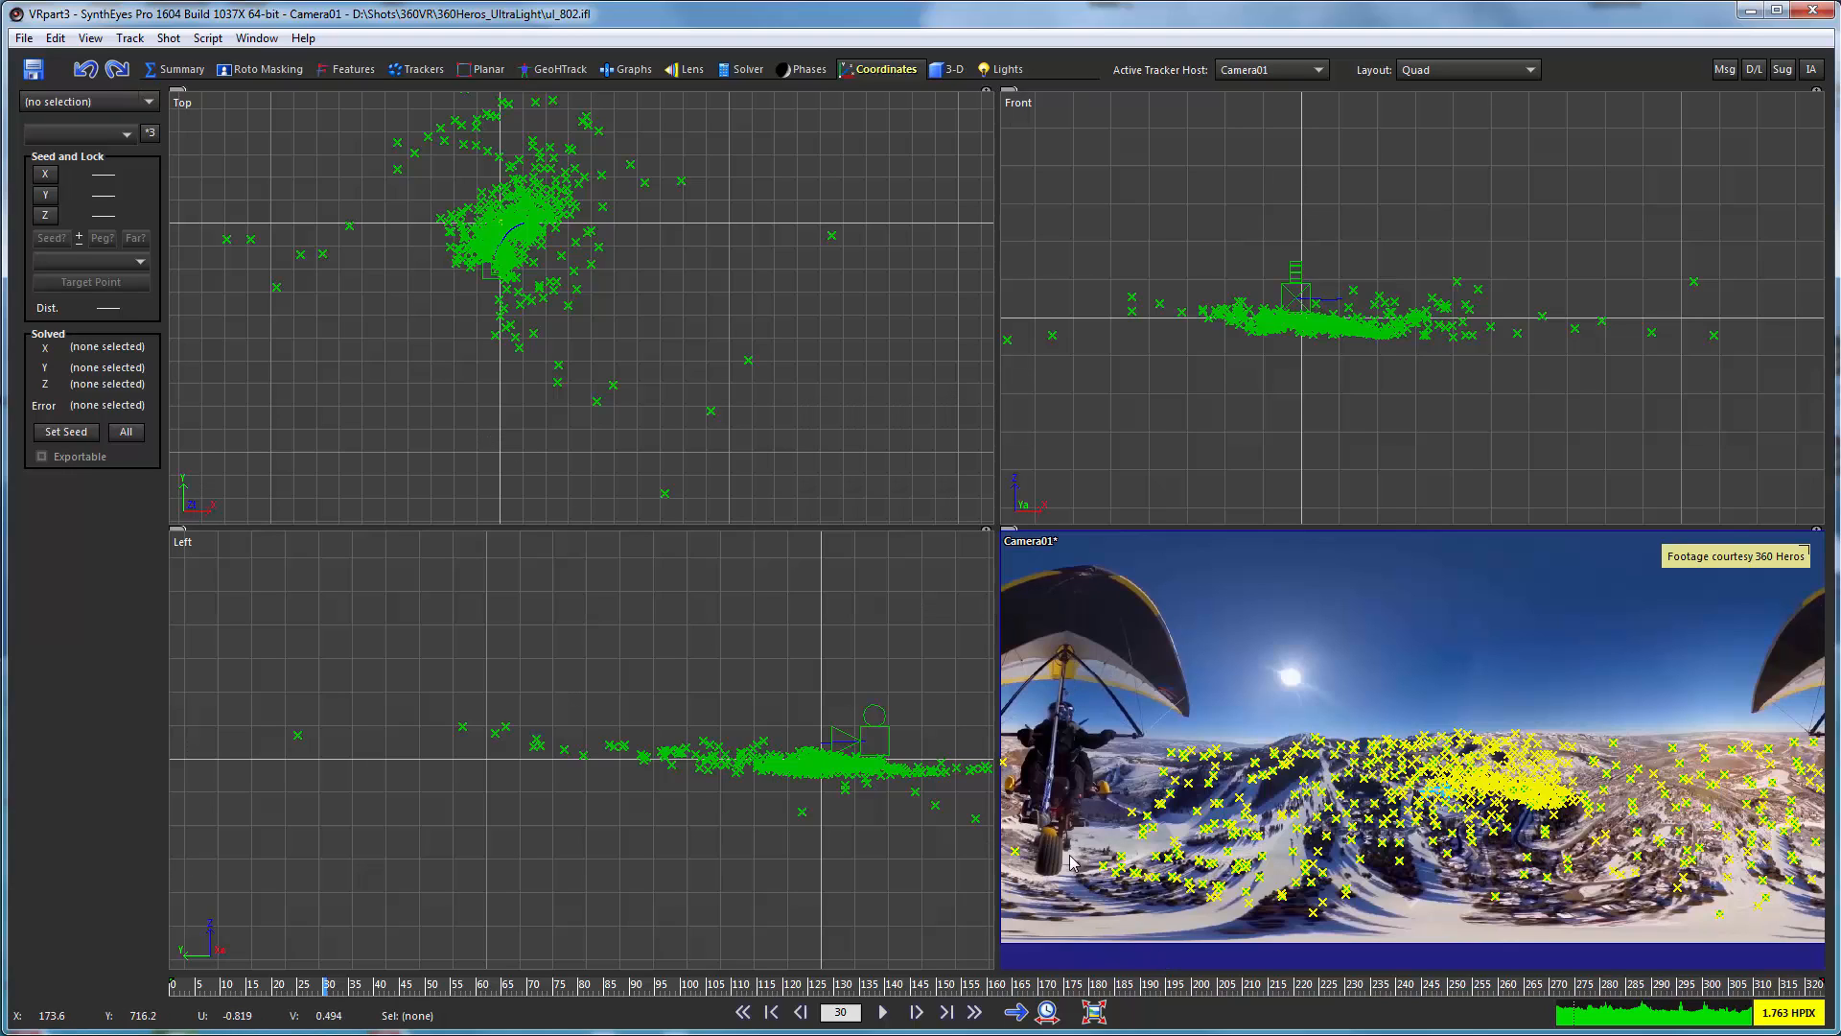
{"action": "mouse_move", "coordinate": [282, 848]}
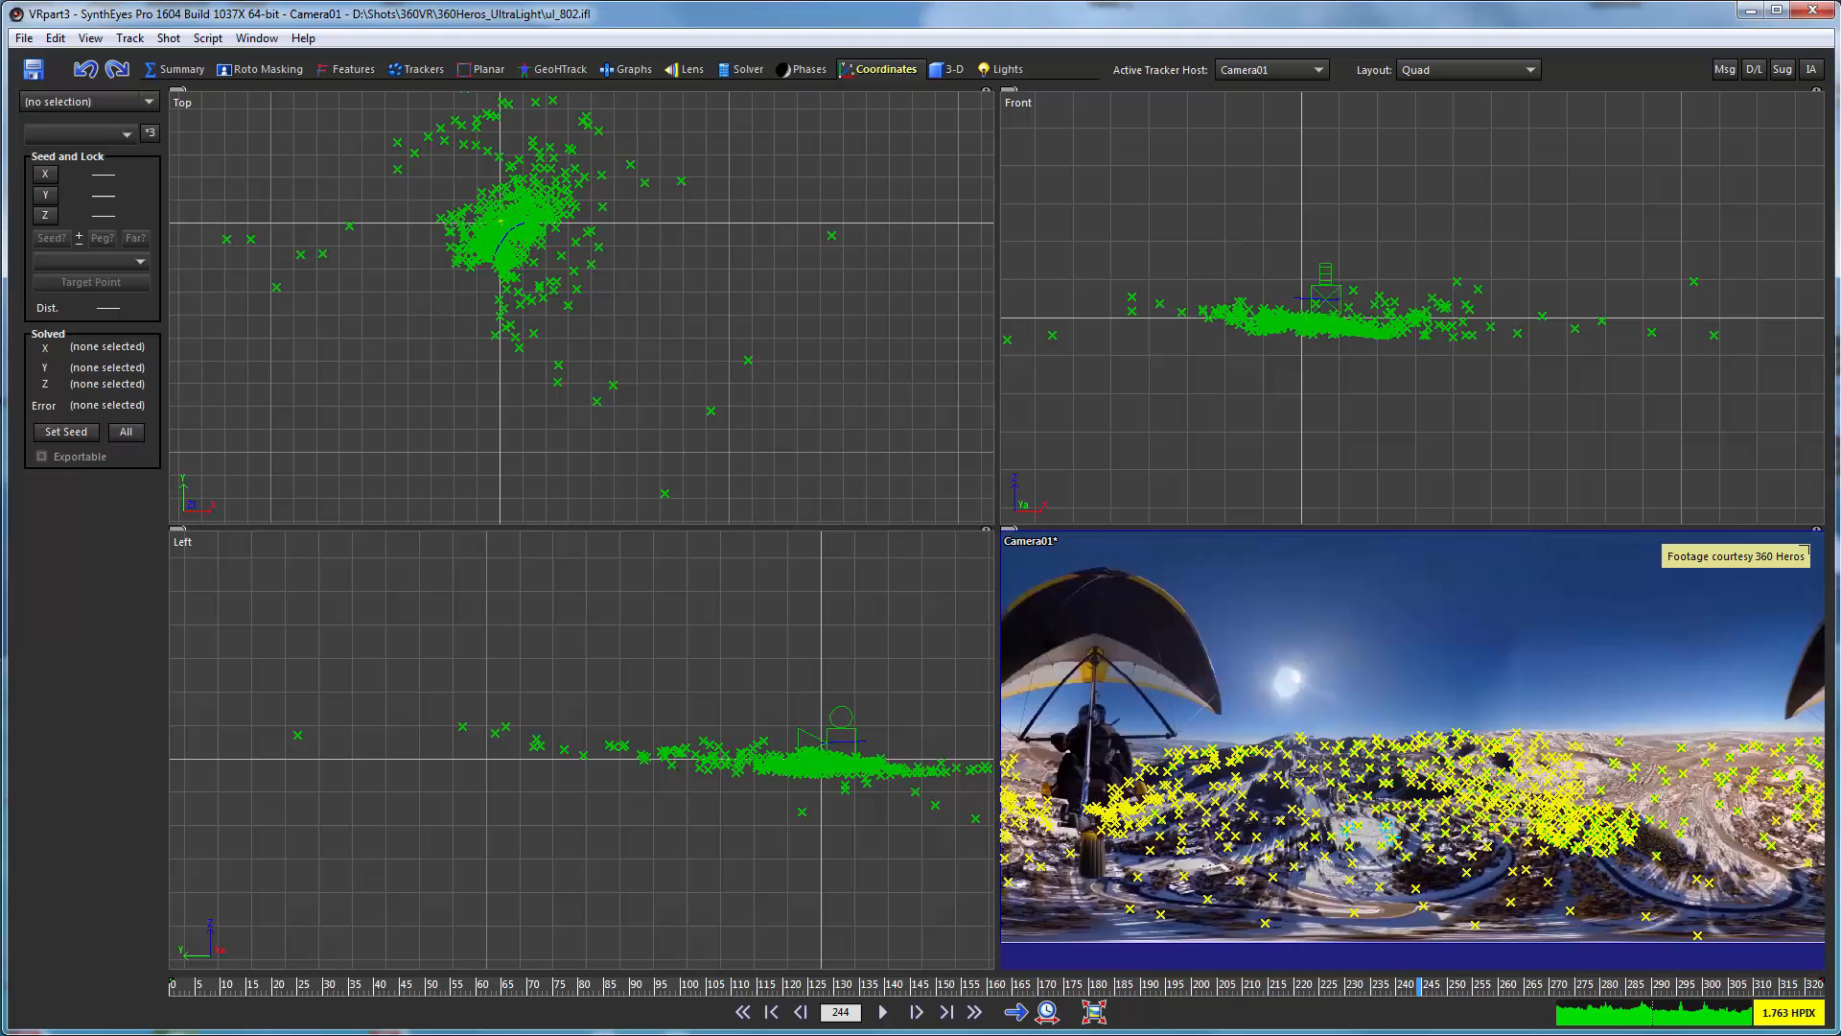
Check the solved trackers at frame 86, then show the Layout choices.
{"action": "left_click", "coordinate": [610, 984]}
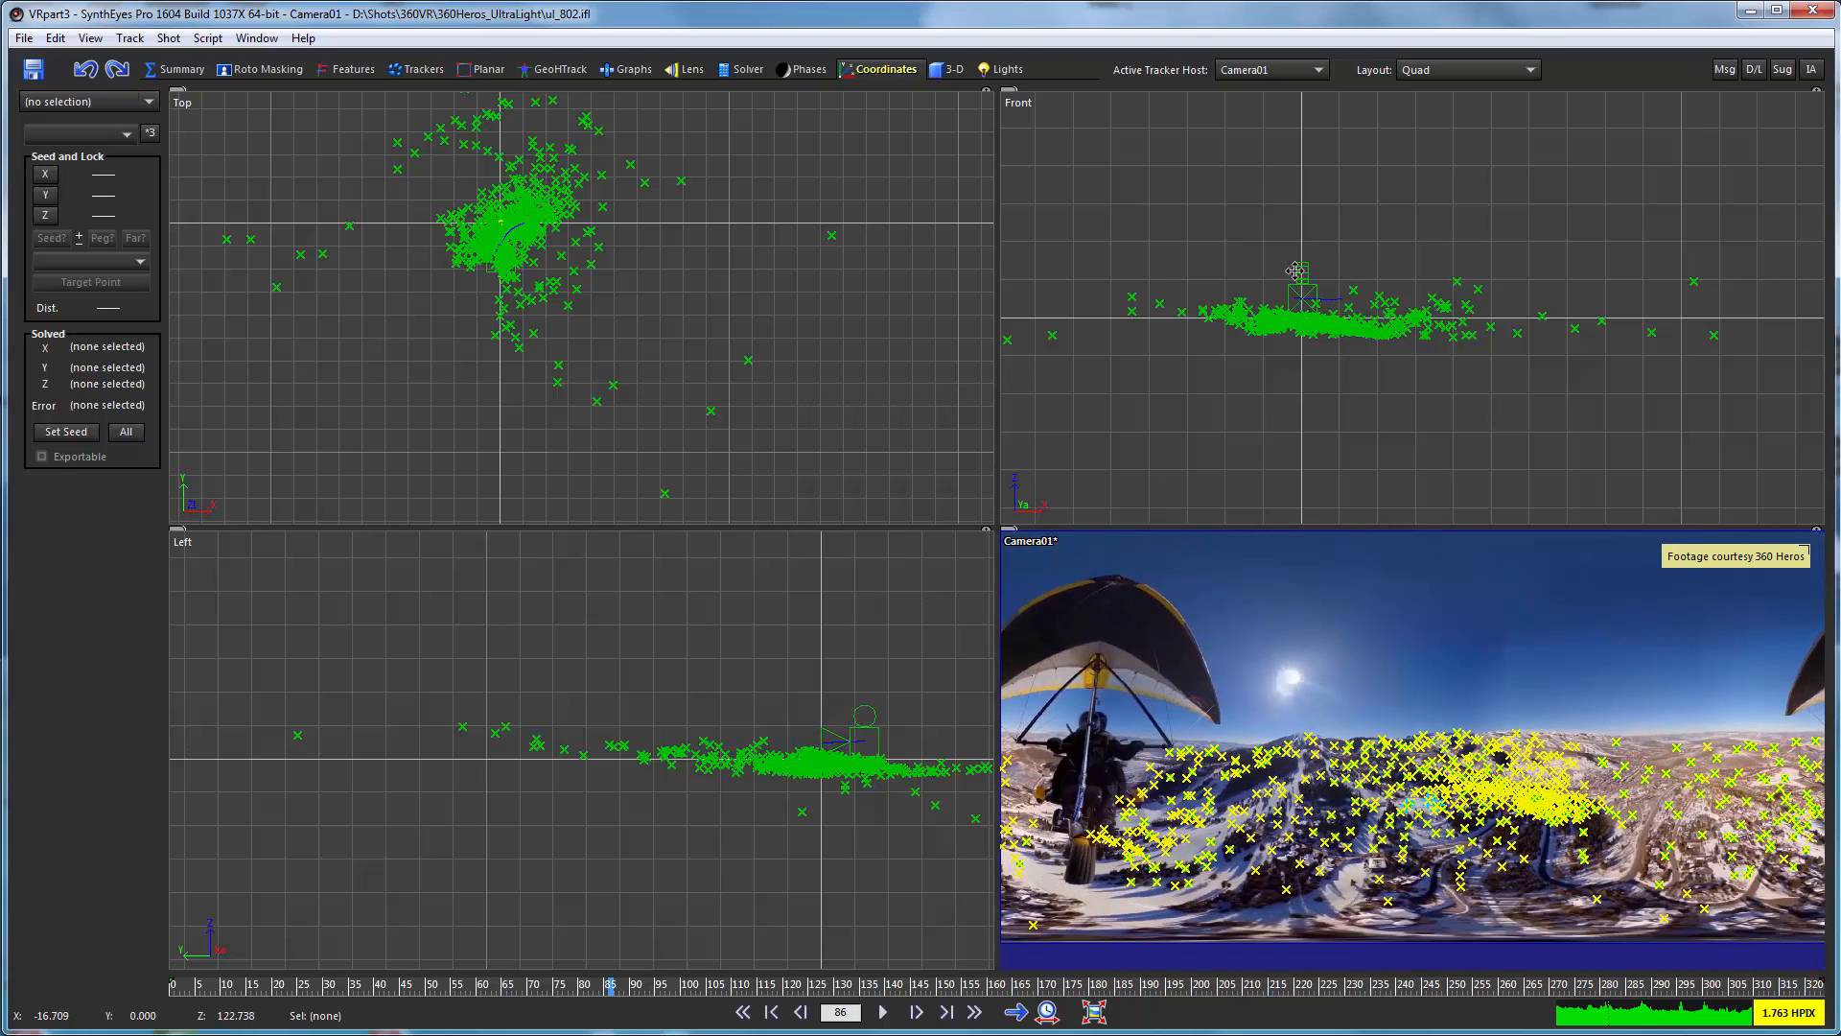
{"action": "left_click", "coordinate": [1466, 69]}
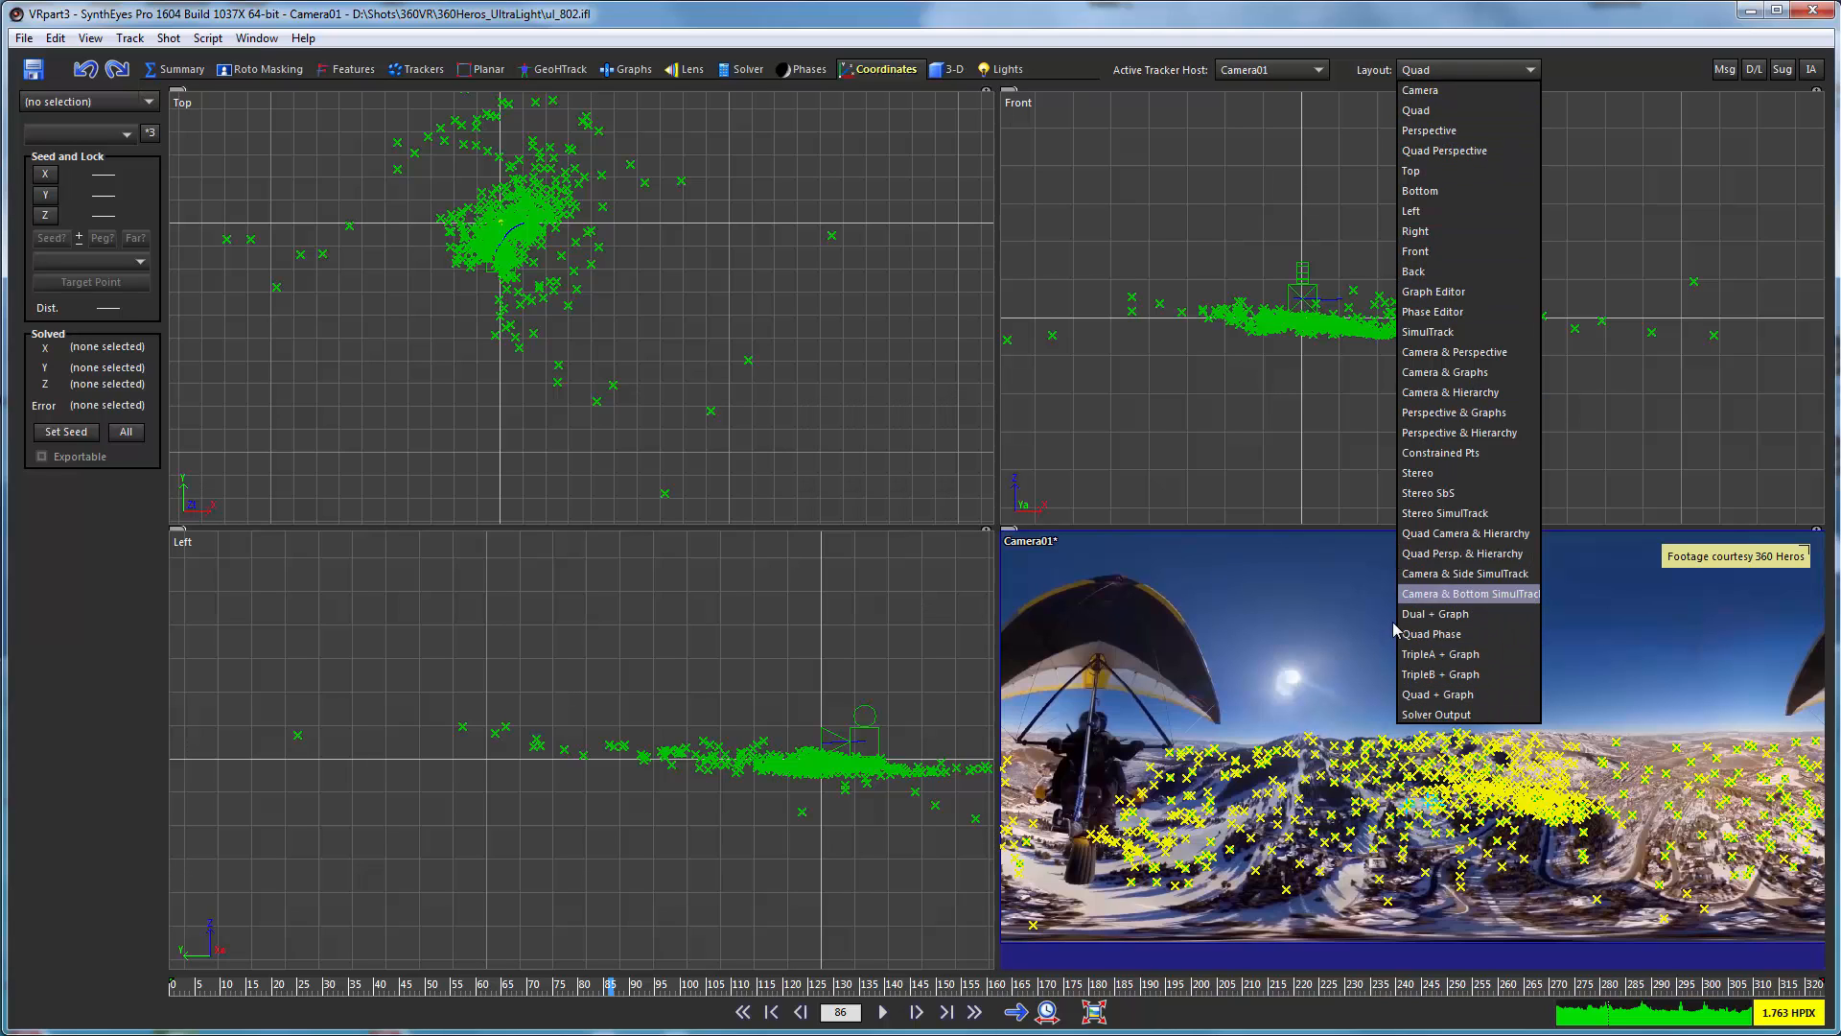
Switch to the Quad Camera & Hierarchy layout and sort trackers by error.
{"action": "left_click", "coordinate": [1466, 533]}
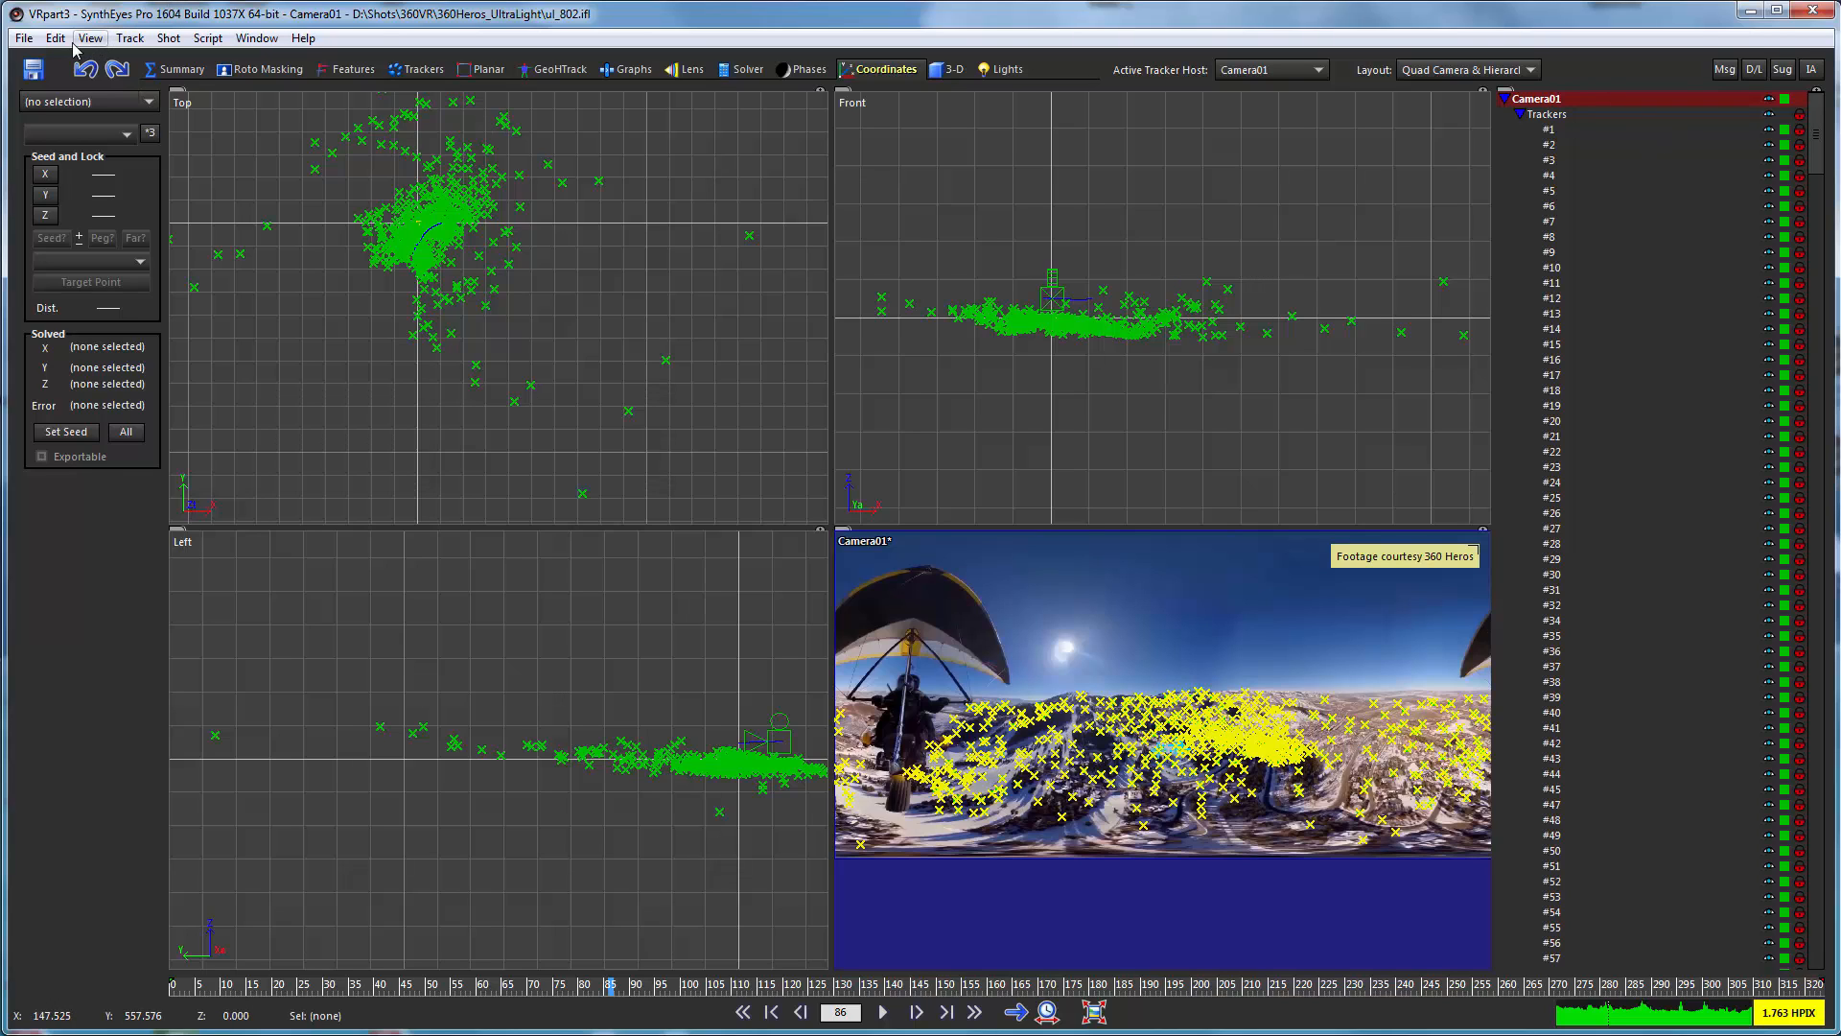
{"action": "left_click", "coordinate": [55, 37]}
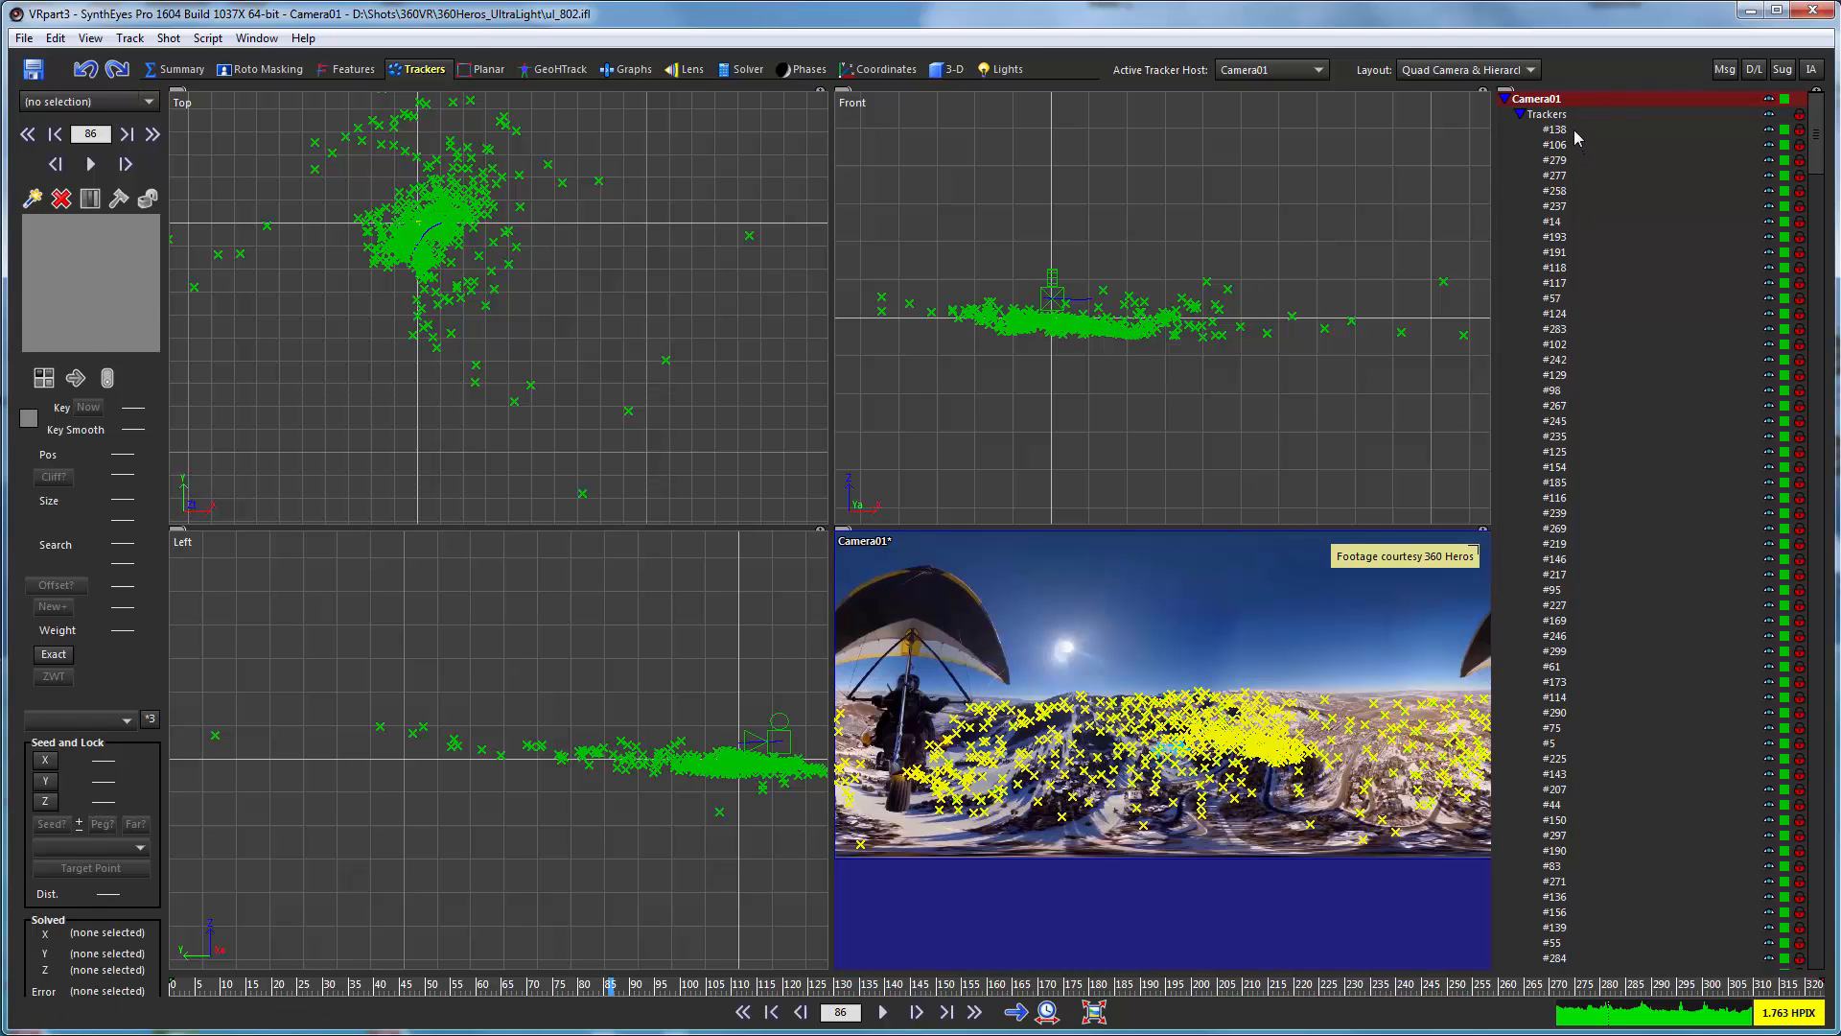
Inspect trackers #138, #258, #106 and #125, then delete the worst-error trackers.
{"action": "left_click", "coordinate": [1554, 129]}
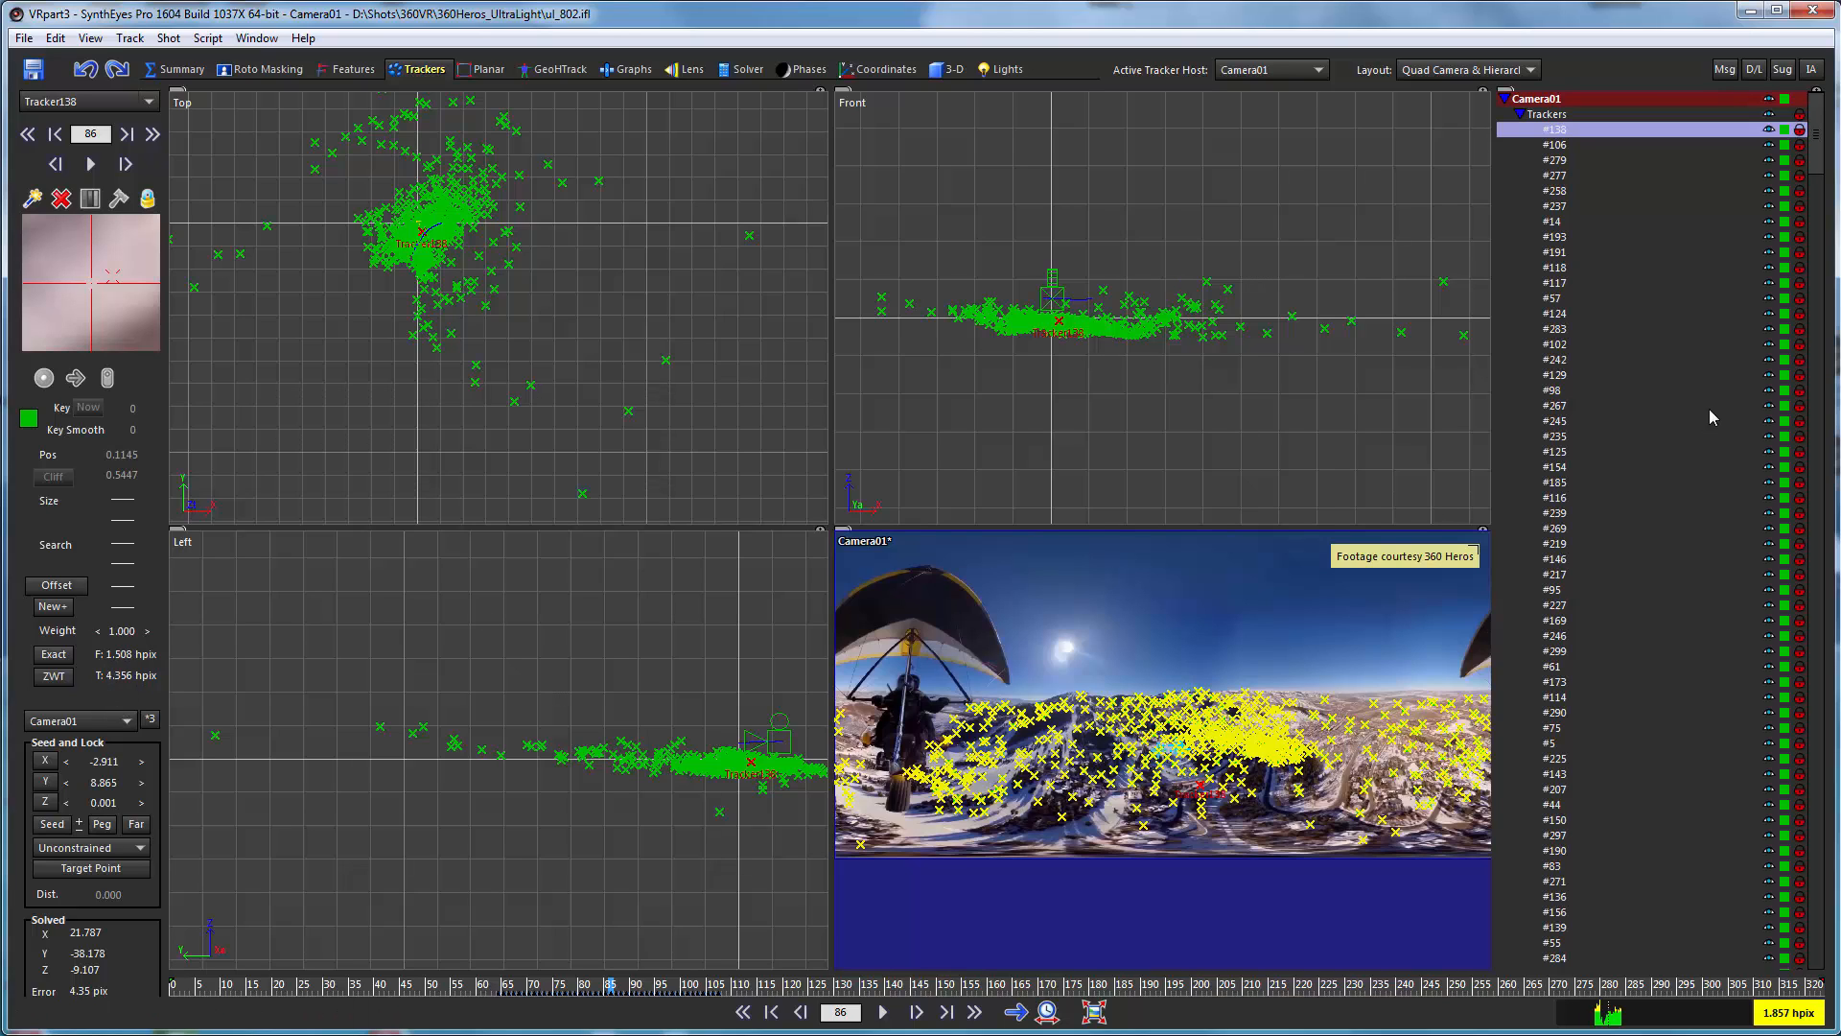
{"action": "mouse_move", "coordinate": [1556, 237]}
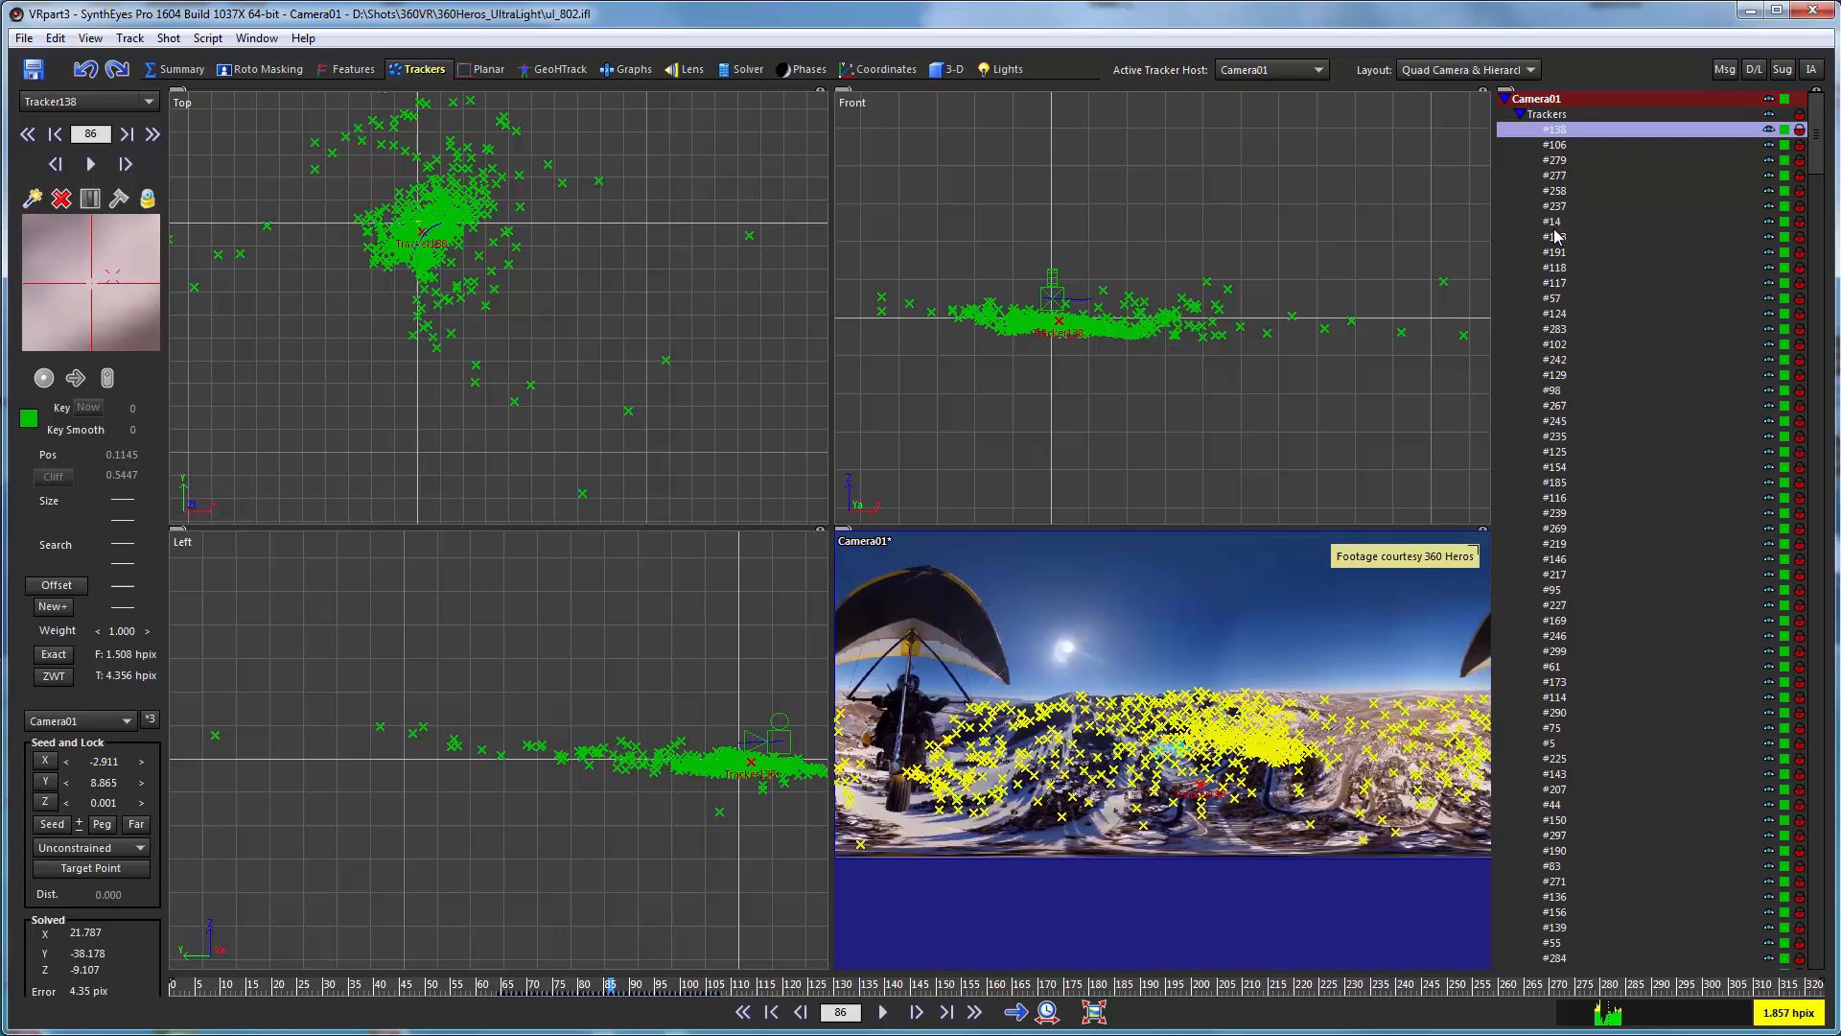
{"action": "left_click", "coordinate": [1556, 190]}
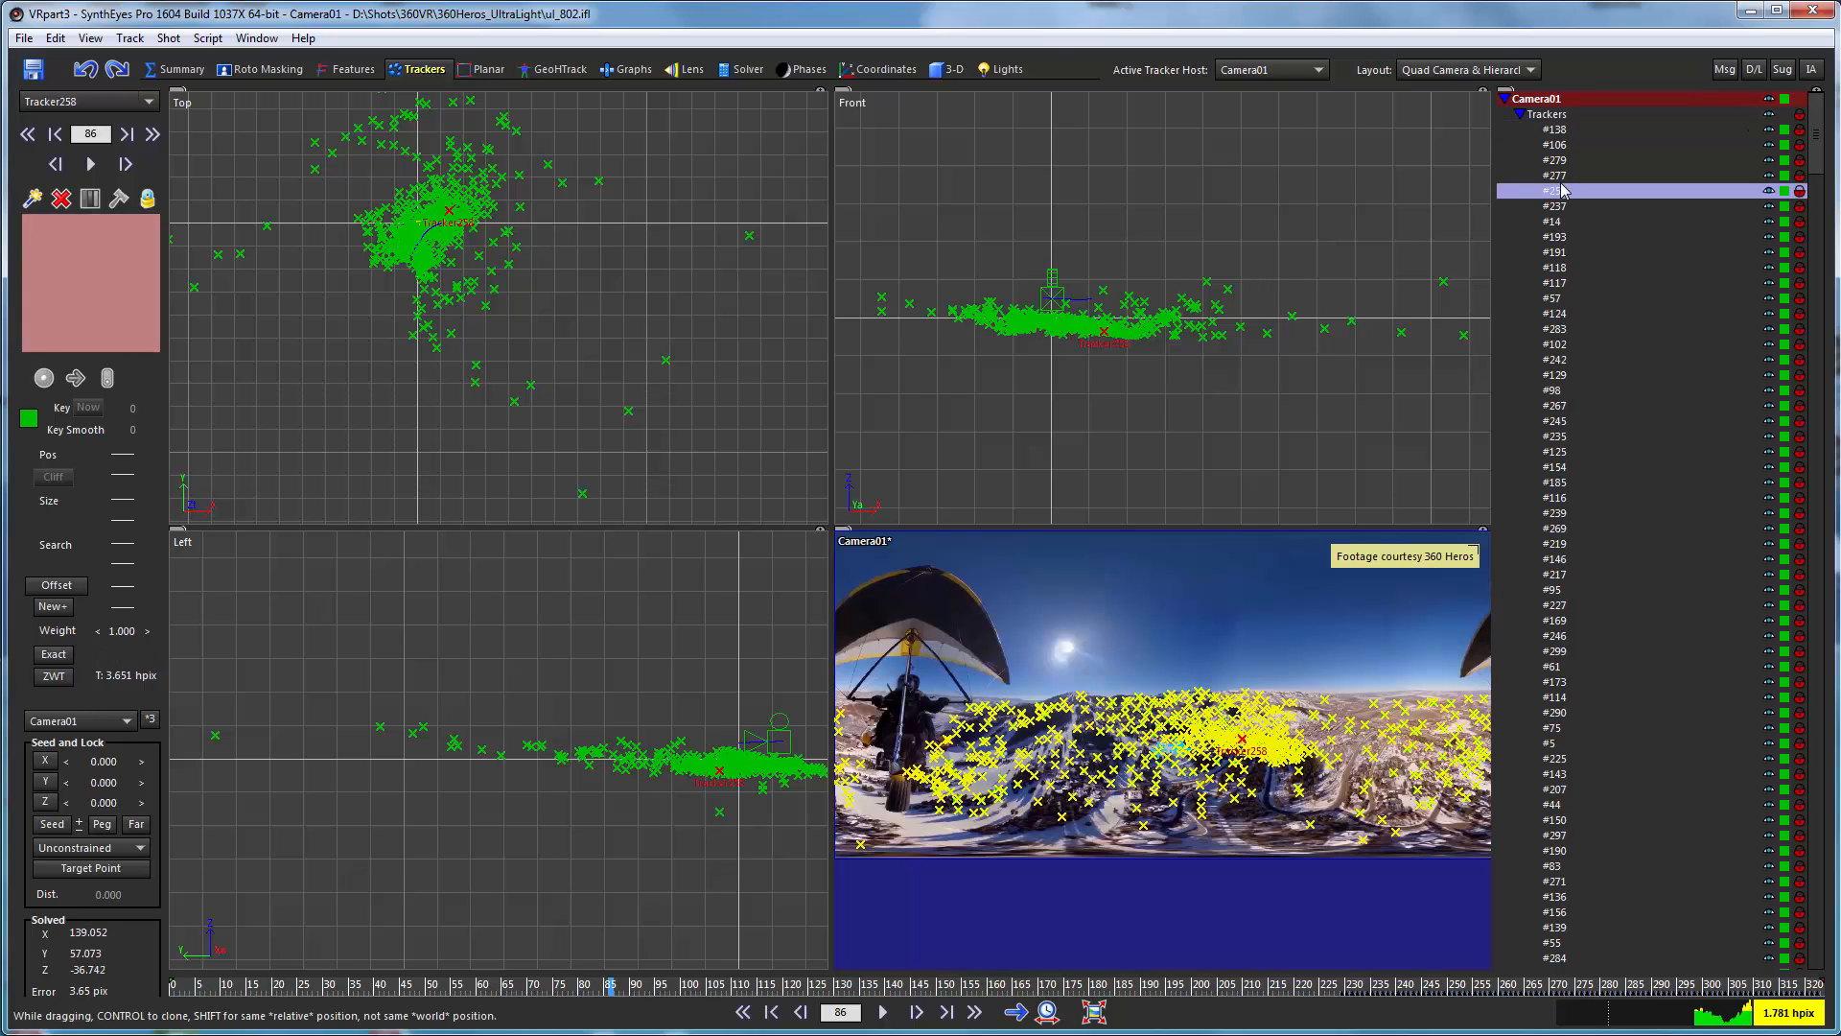
{"action": "left_click", "coordinate": [1555, 145]}
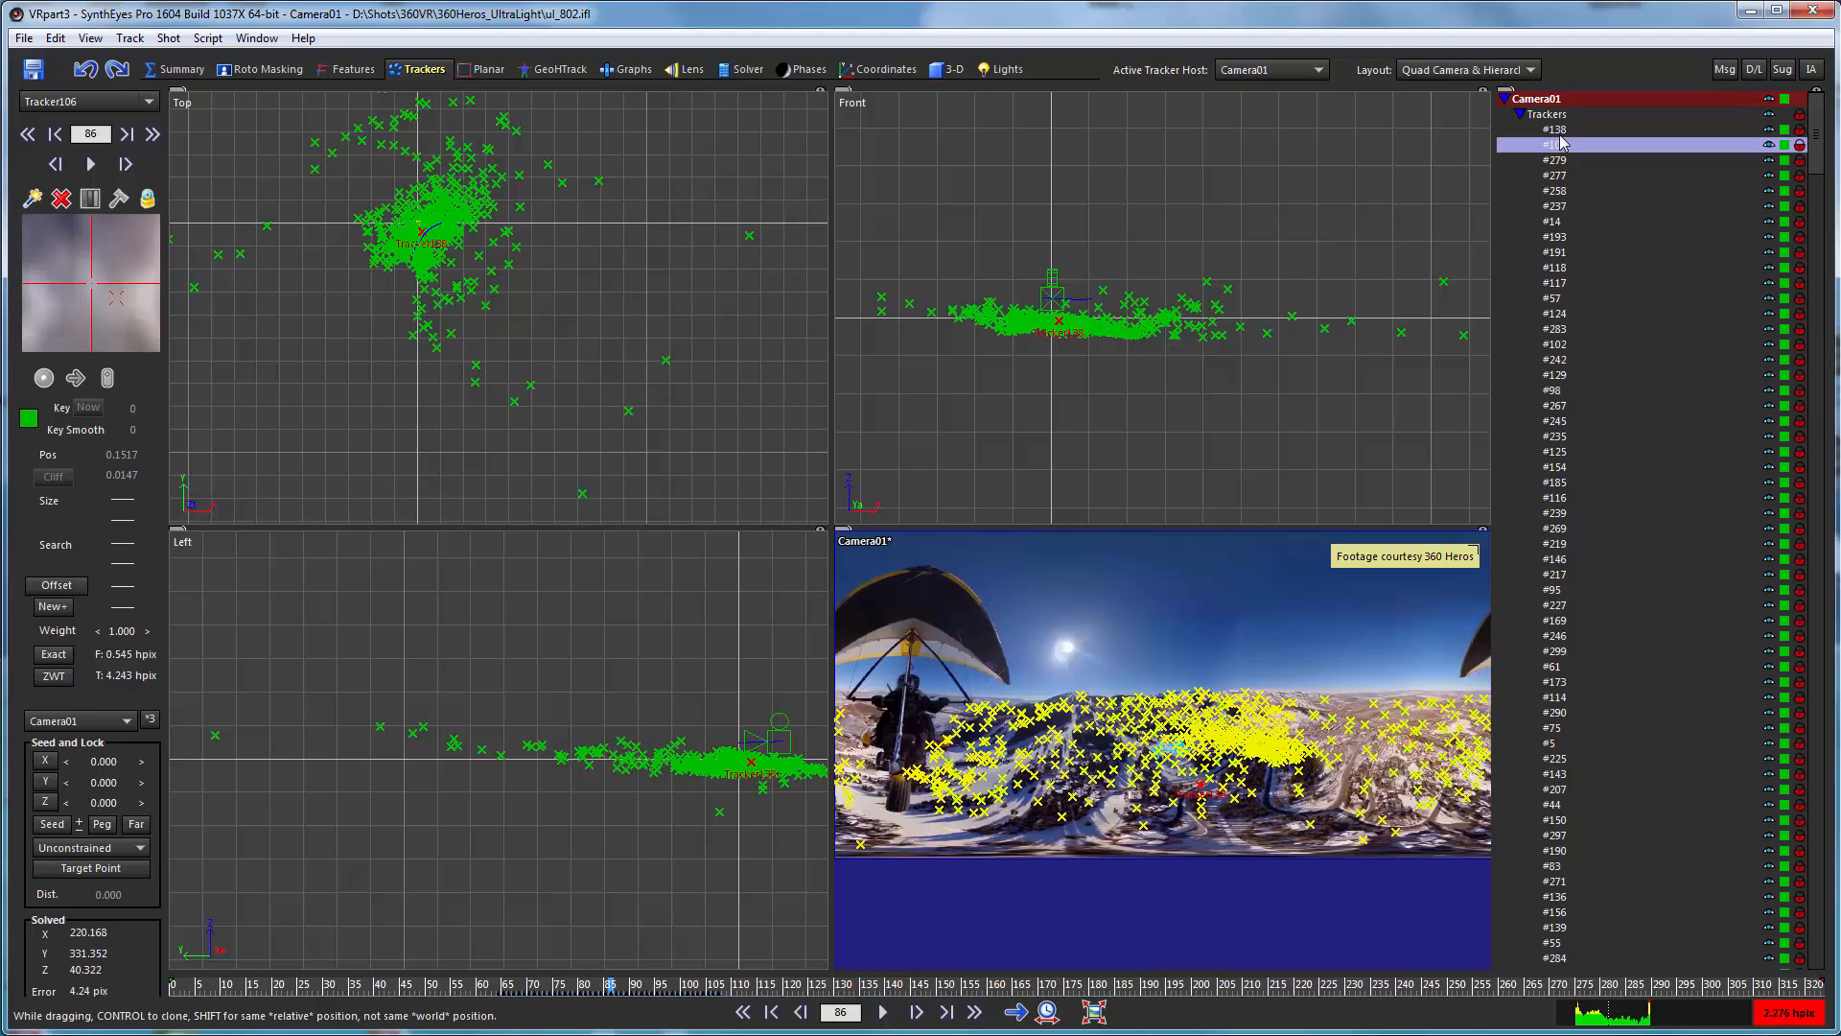
{"action": "left_click", "coordinate": [1554, 450]}
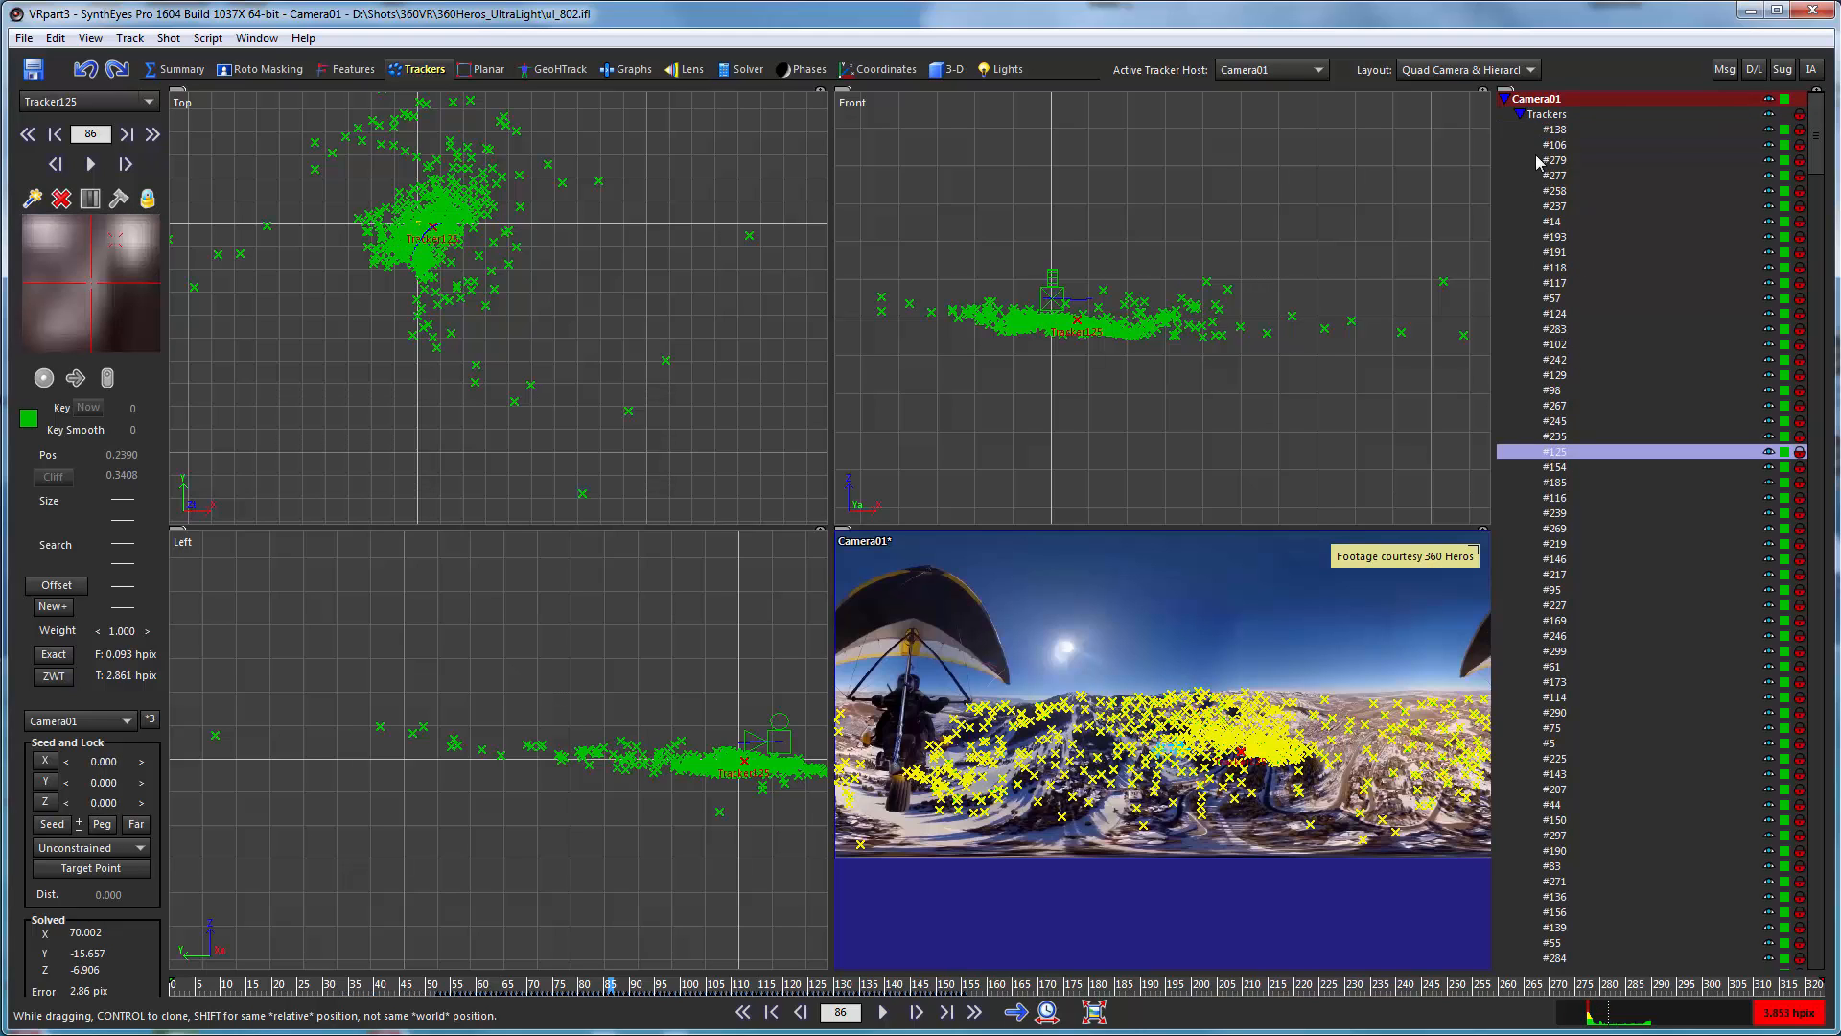
{"action": "left_click", "coordinate": [1555, 129]}
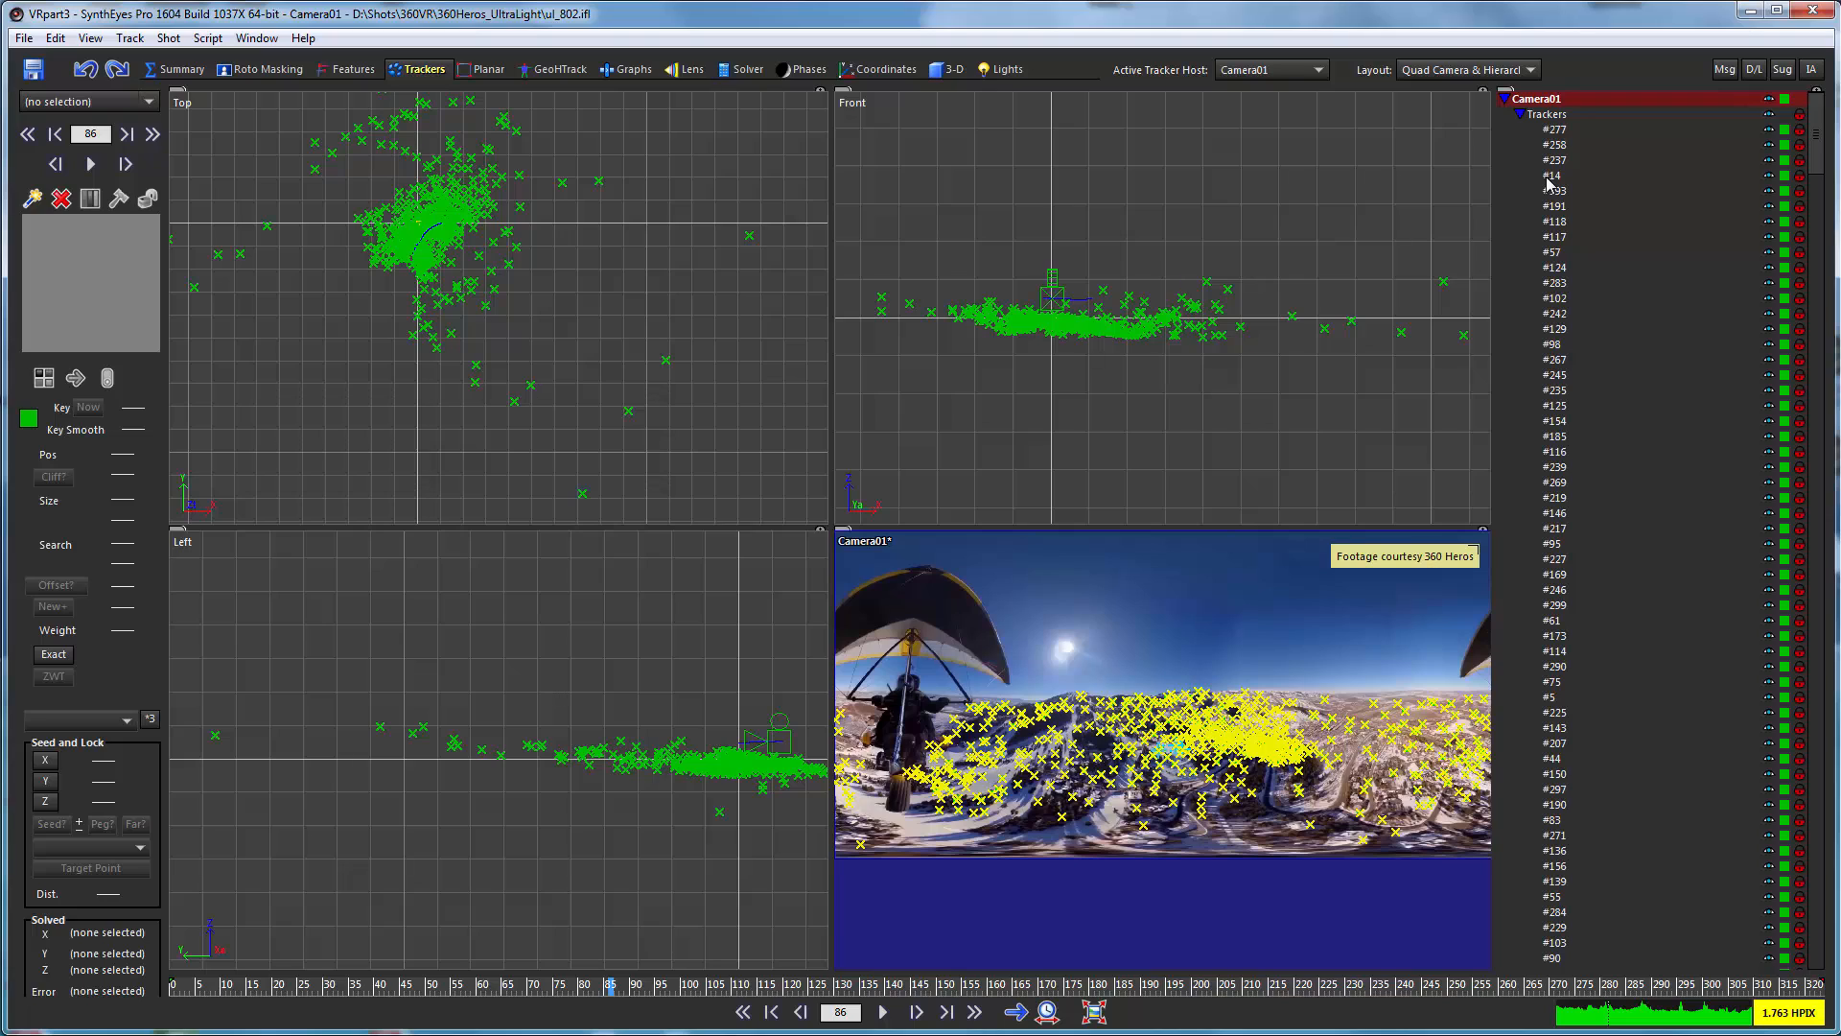
{"action": "mouse_move", "coordinate": [646, 464]}
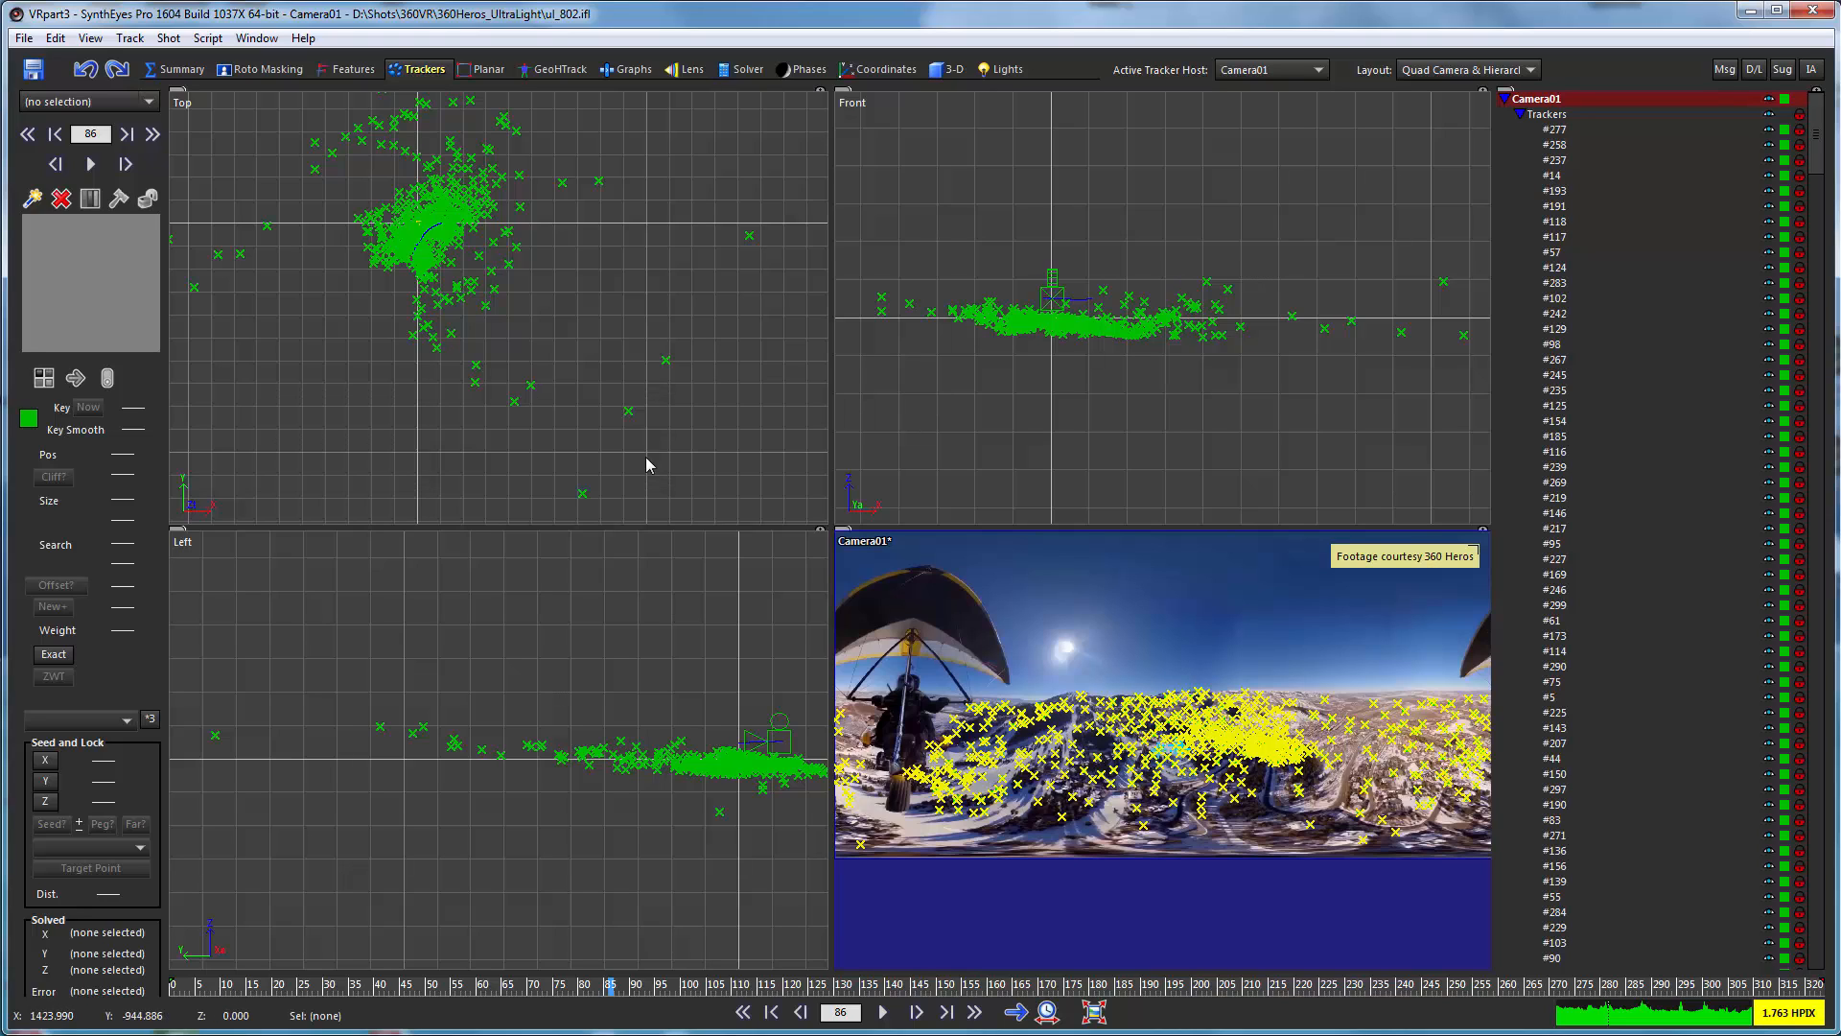
{"action": "mouse_move", "coordinate": [825, 297]}
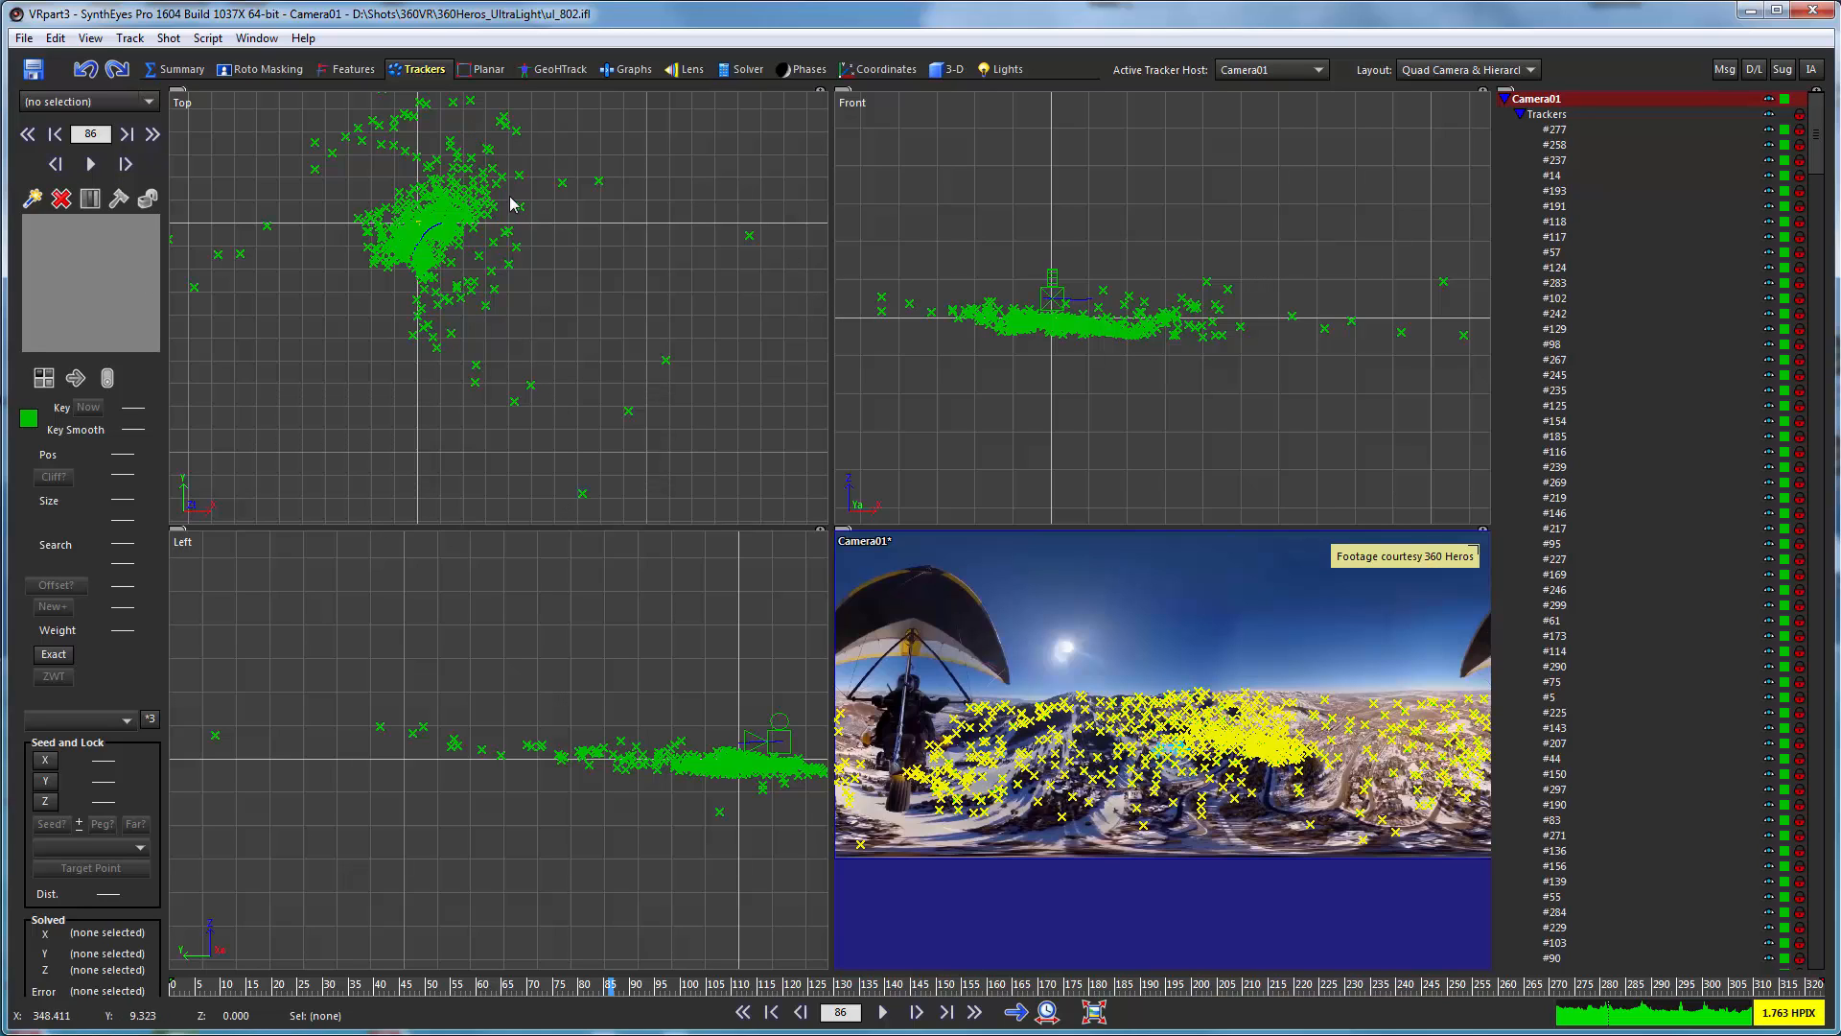
{"action": "mouse_move", "coordinate": [684, 200]}
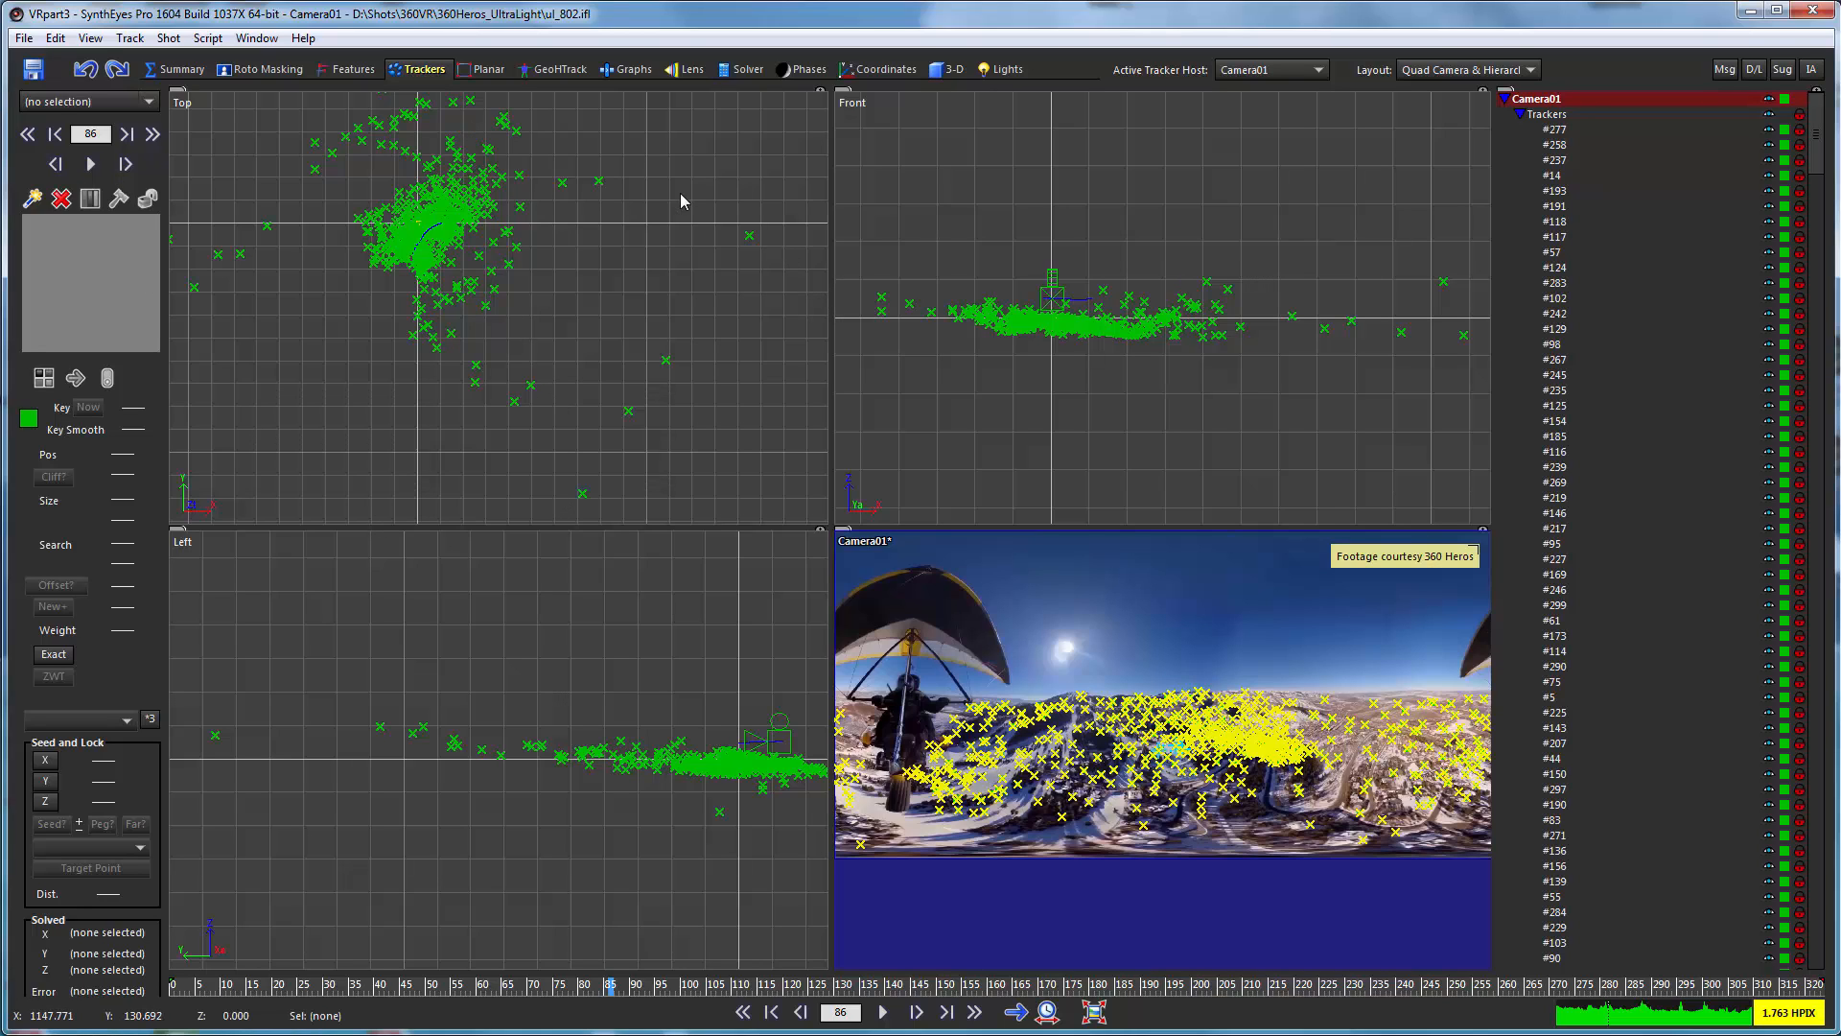
{"action": "mouse_move", "coordinate": [335, 502]}
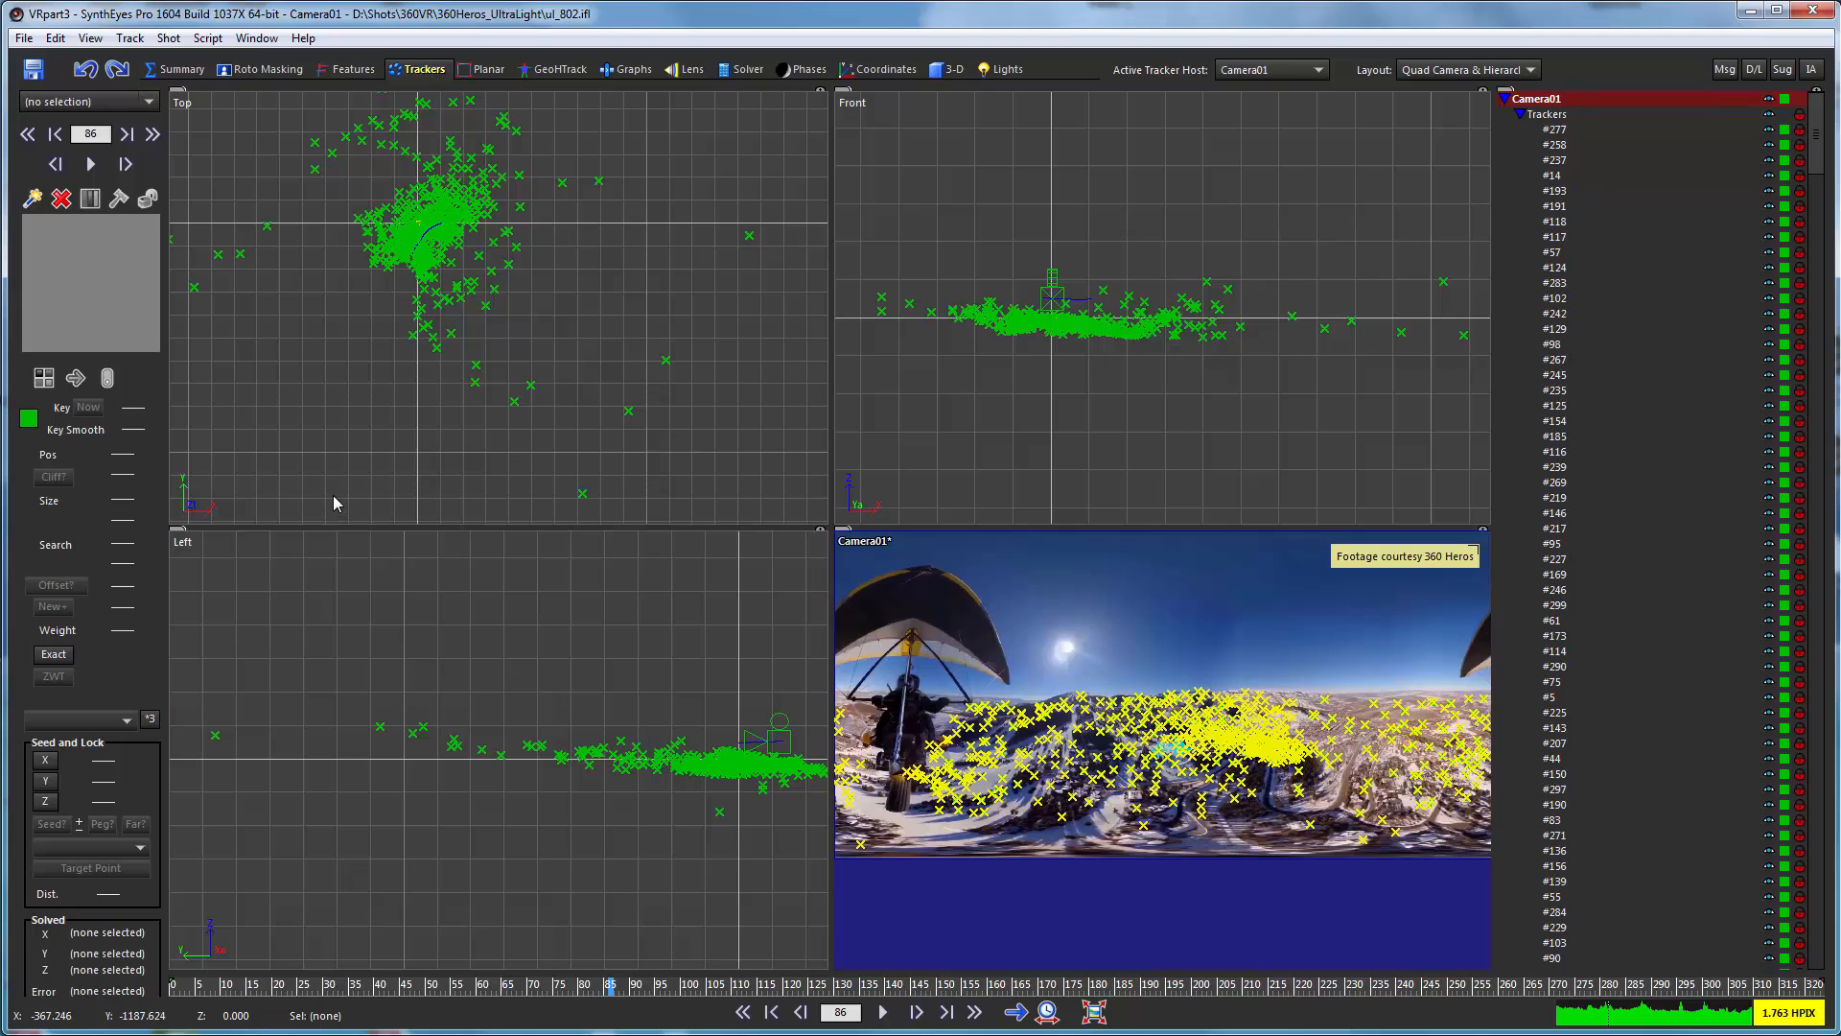